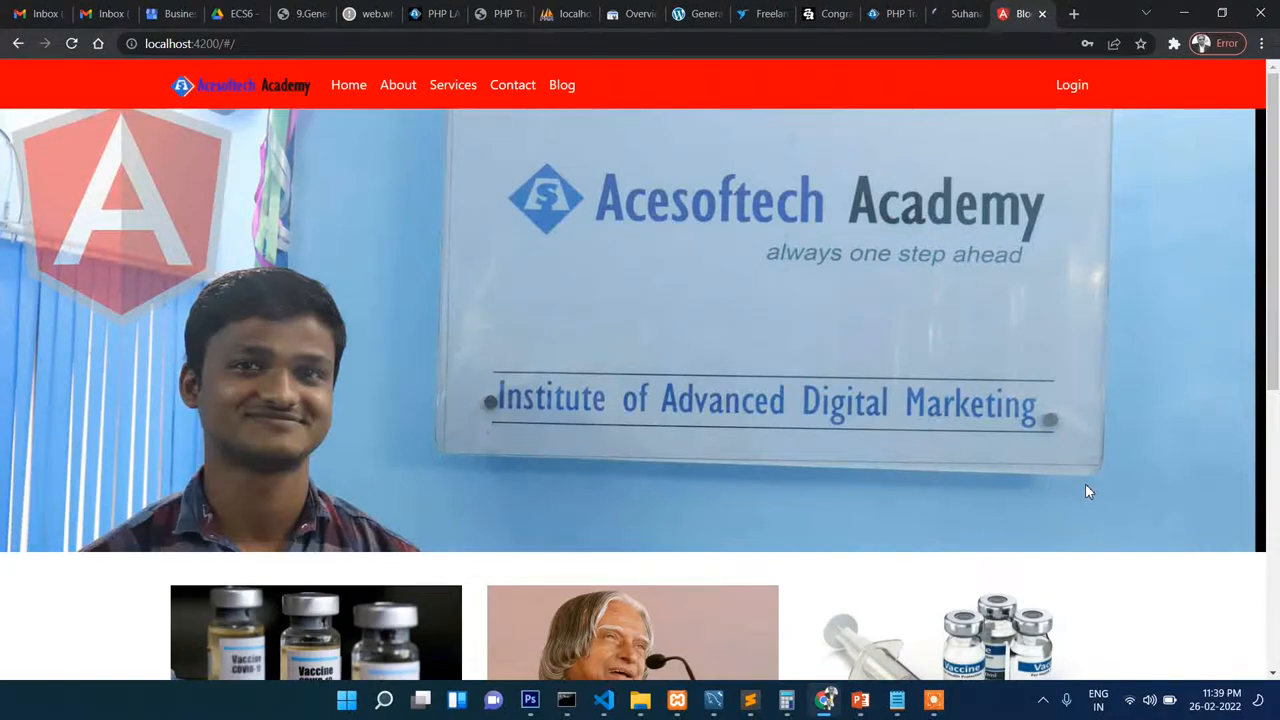
pyautogui.moveTo(688, 384)
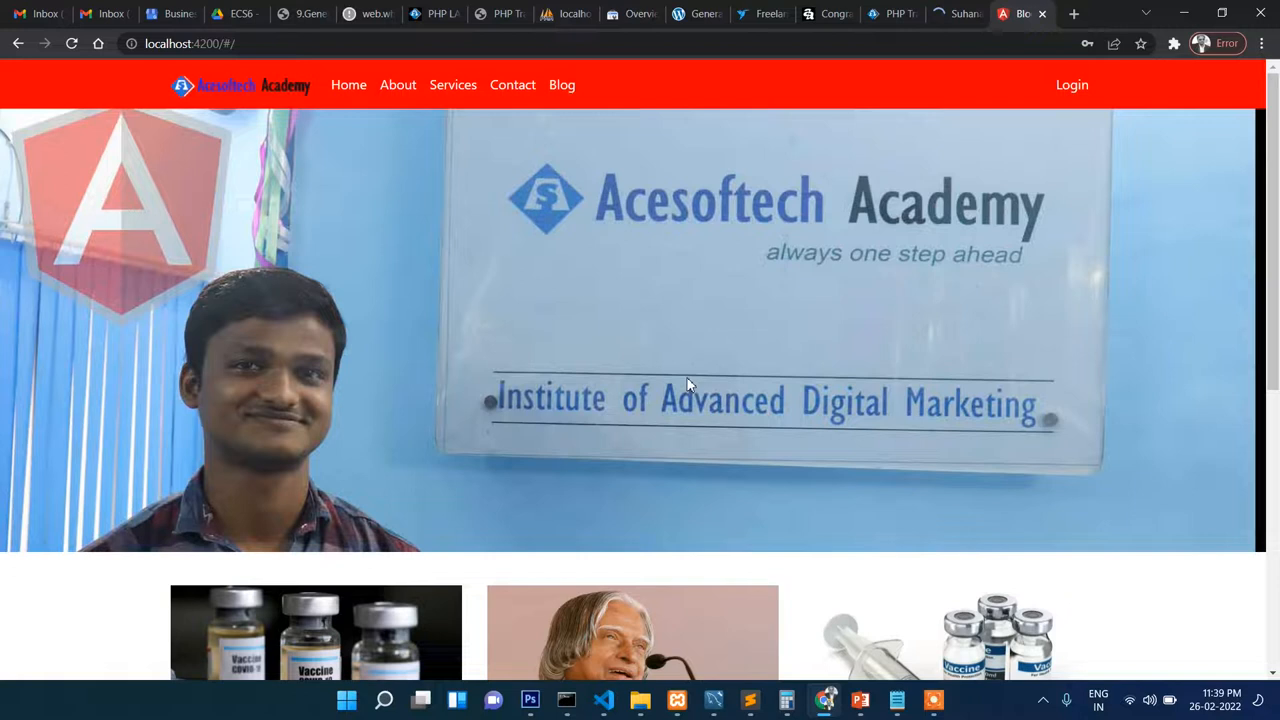
pyautogui.moveTo(358, 134)
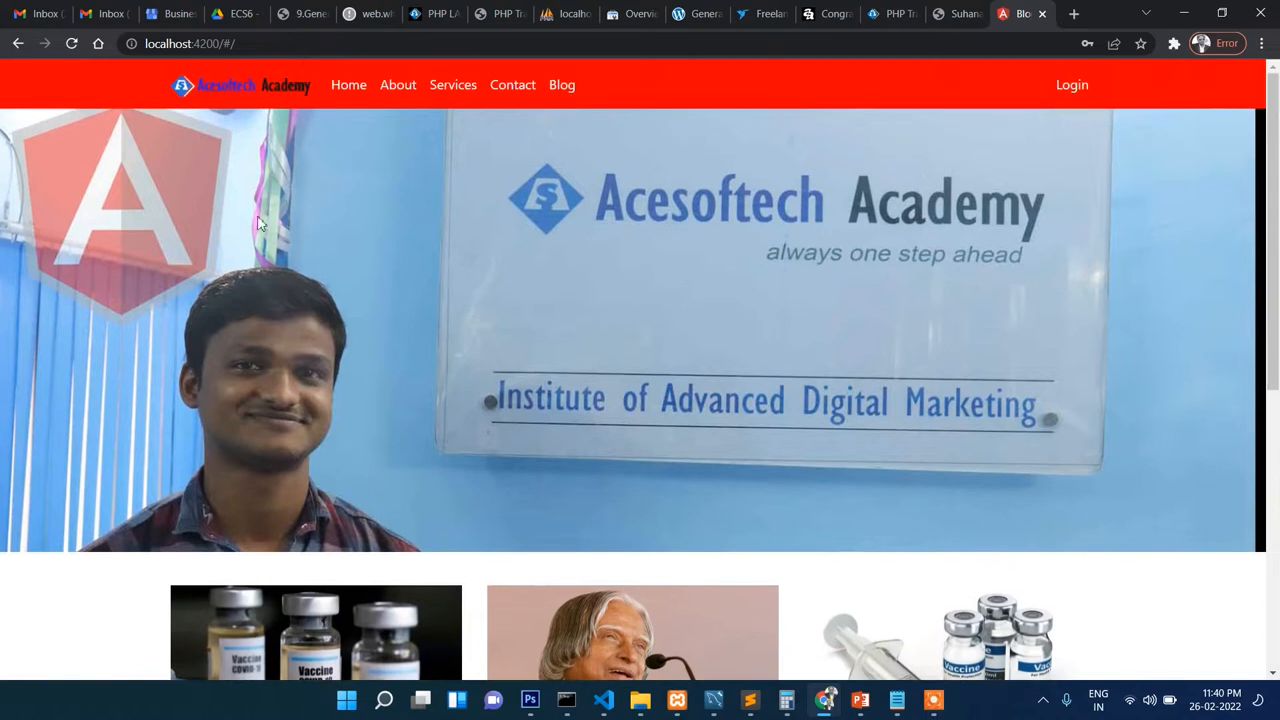
pyautogui.moveTo(348, 84)
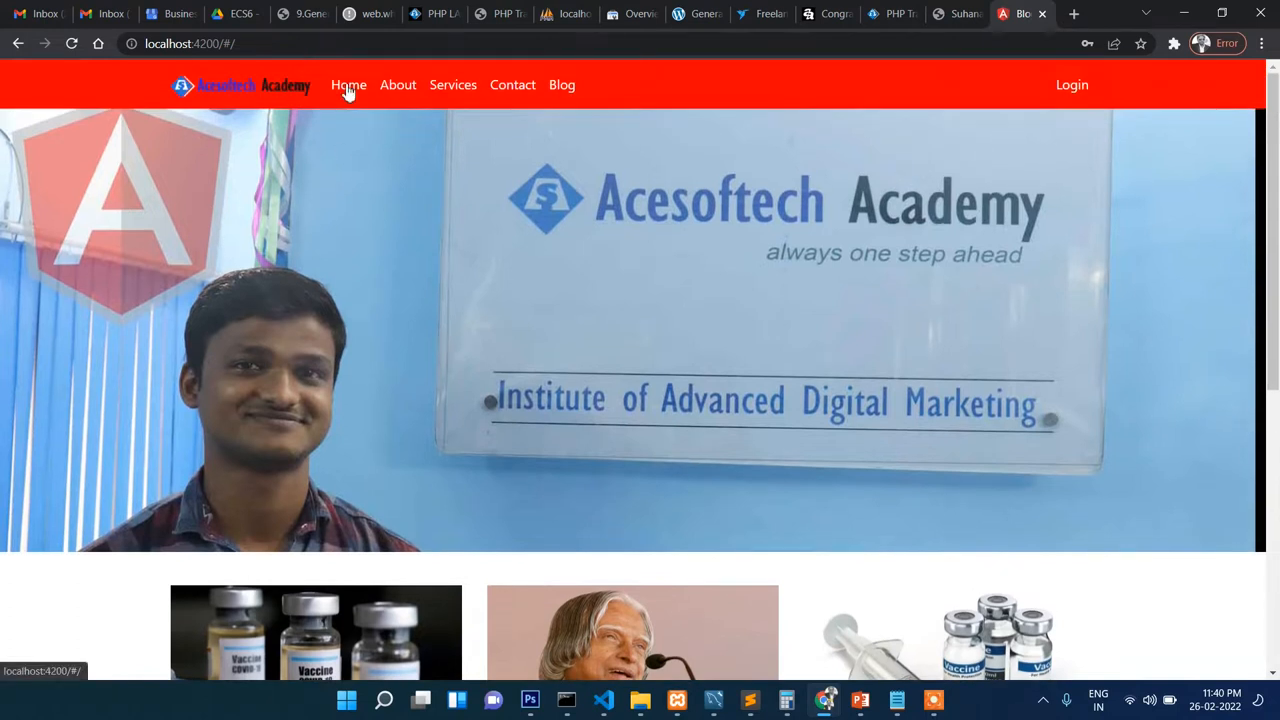
# Step: Browse the navbar pages About, Services and Contact, landing on the Contact message form
pyautogui.click(396, 84)
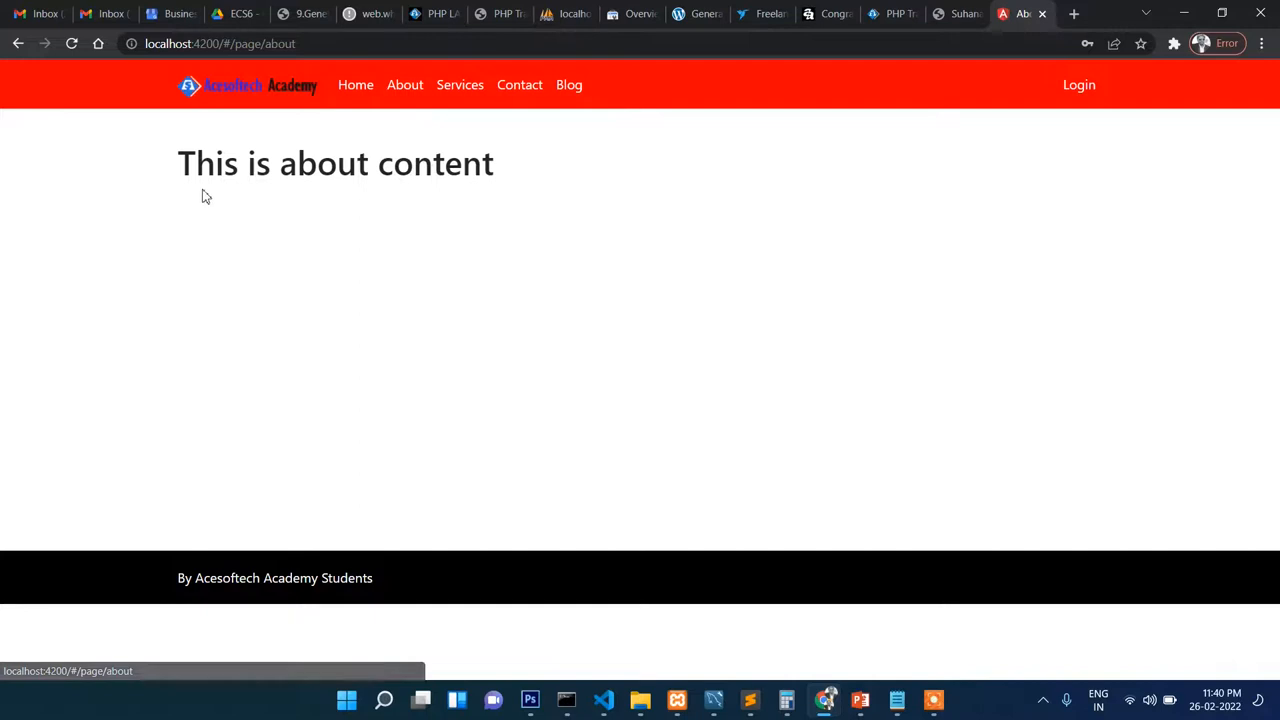
pyautogui.moveTo(520, 186)
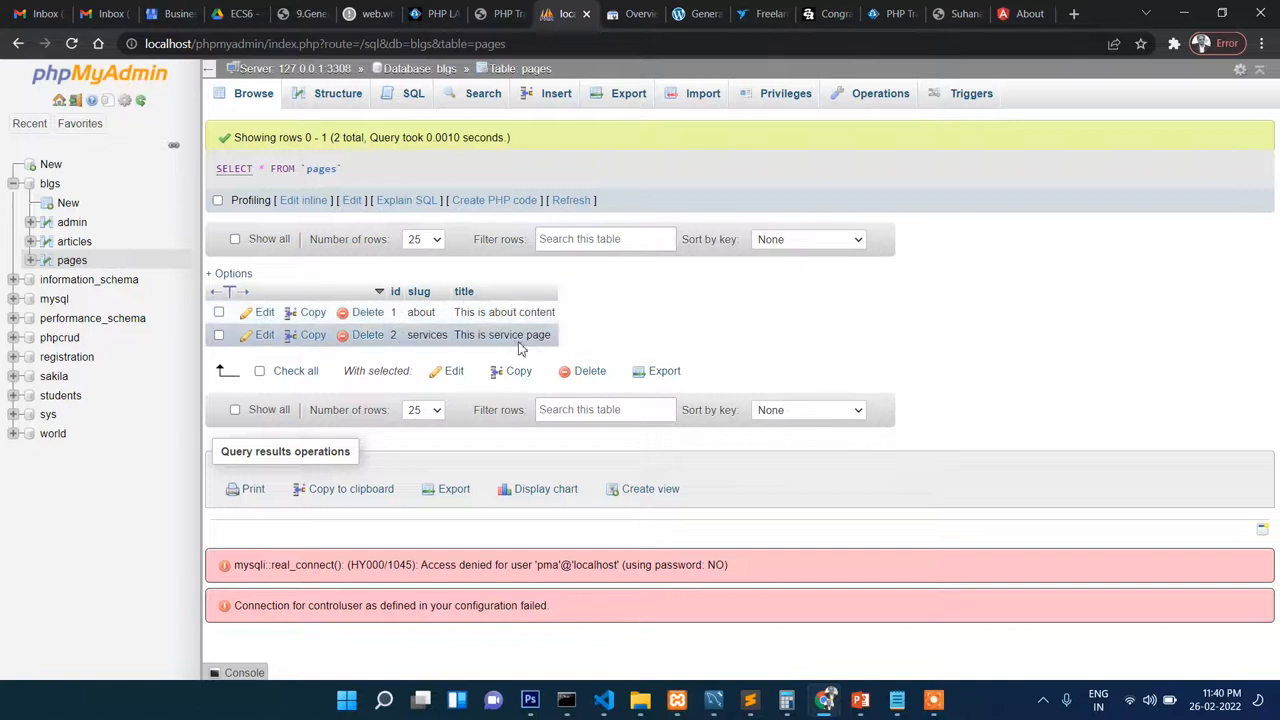
pyautogui.click(1020, 12)
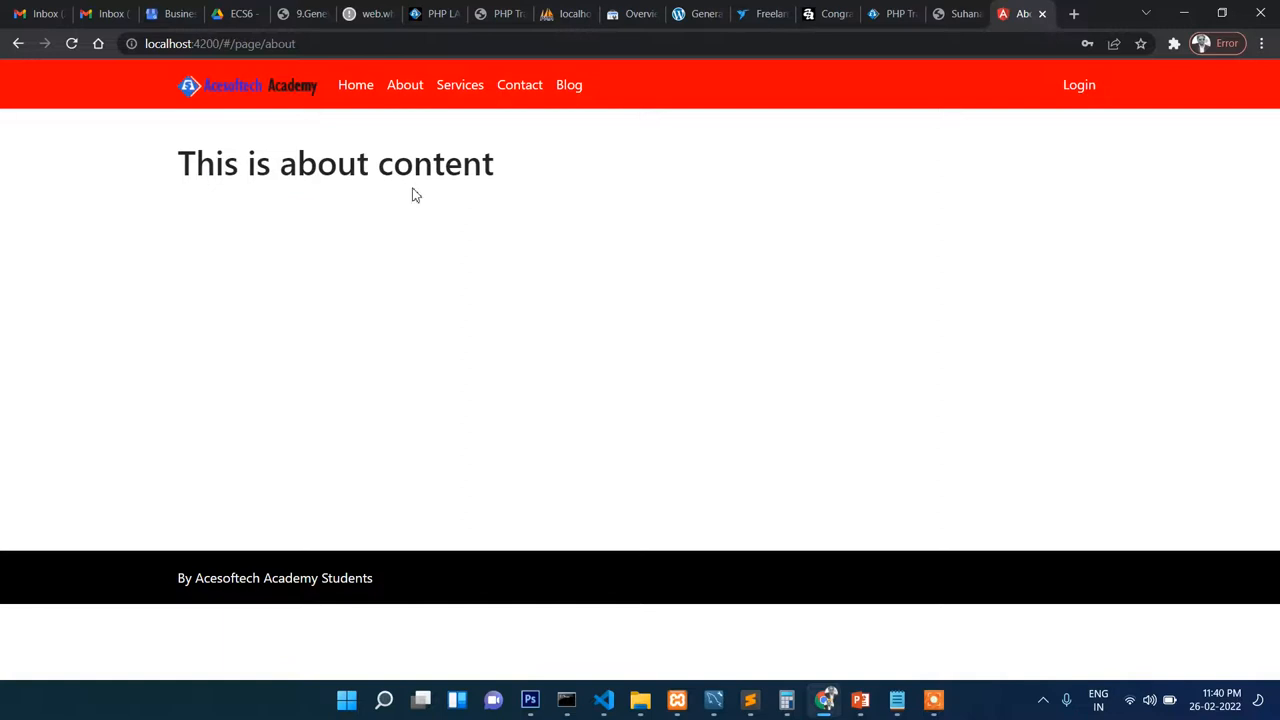
pyautogui.click(460, 84)
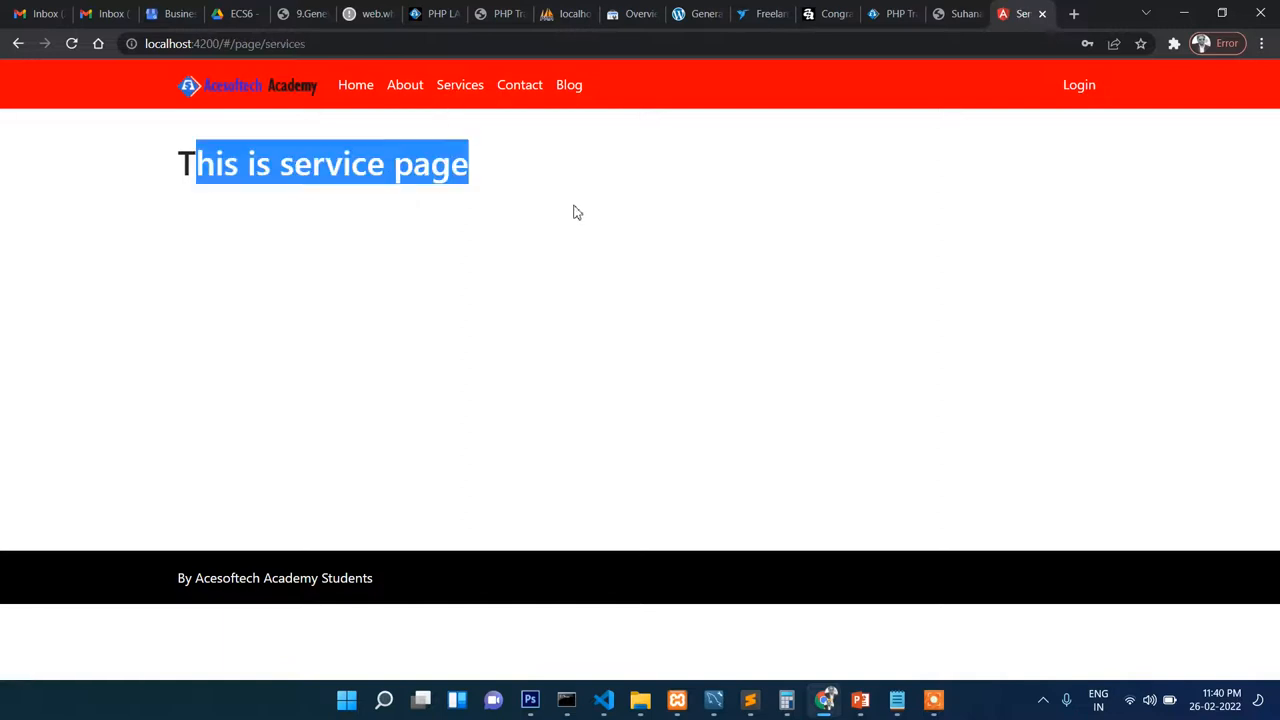
pyautogui.click(520, 84)
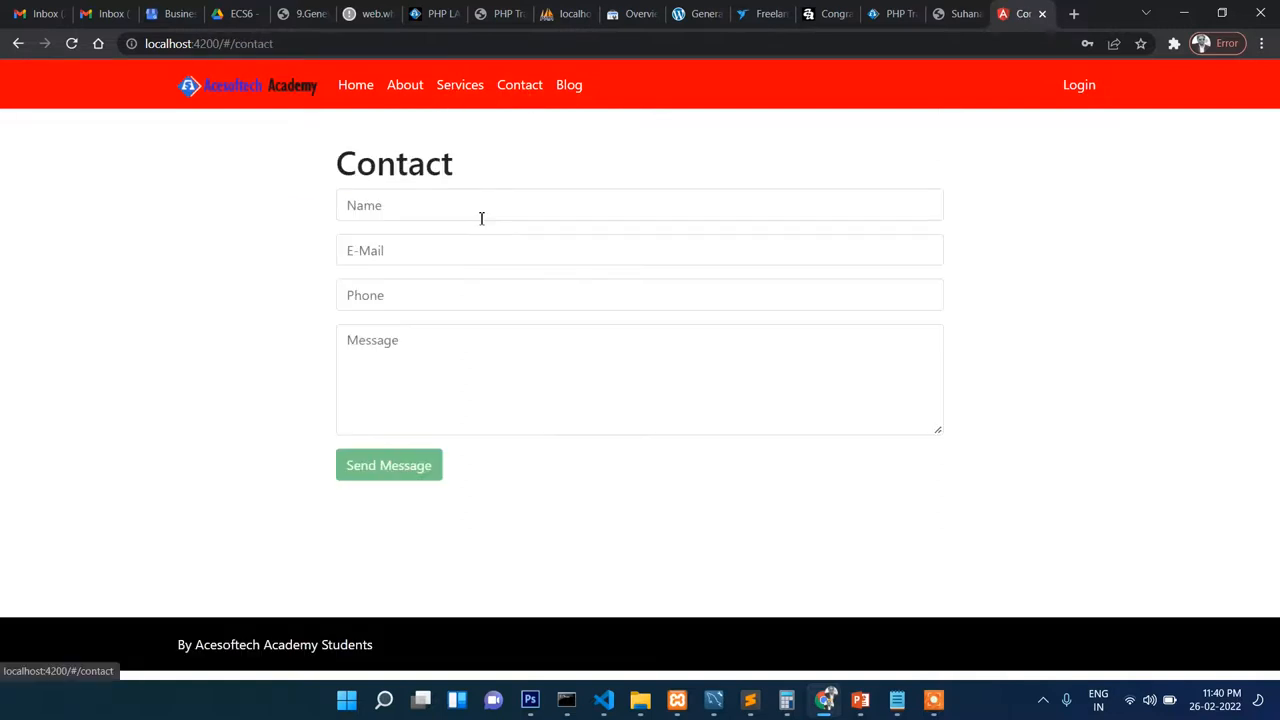
pyautogui.moveTo(332, 356)
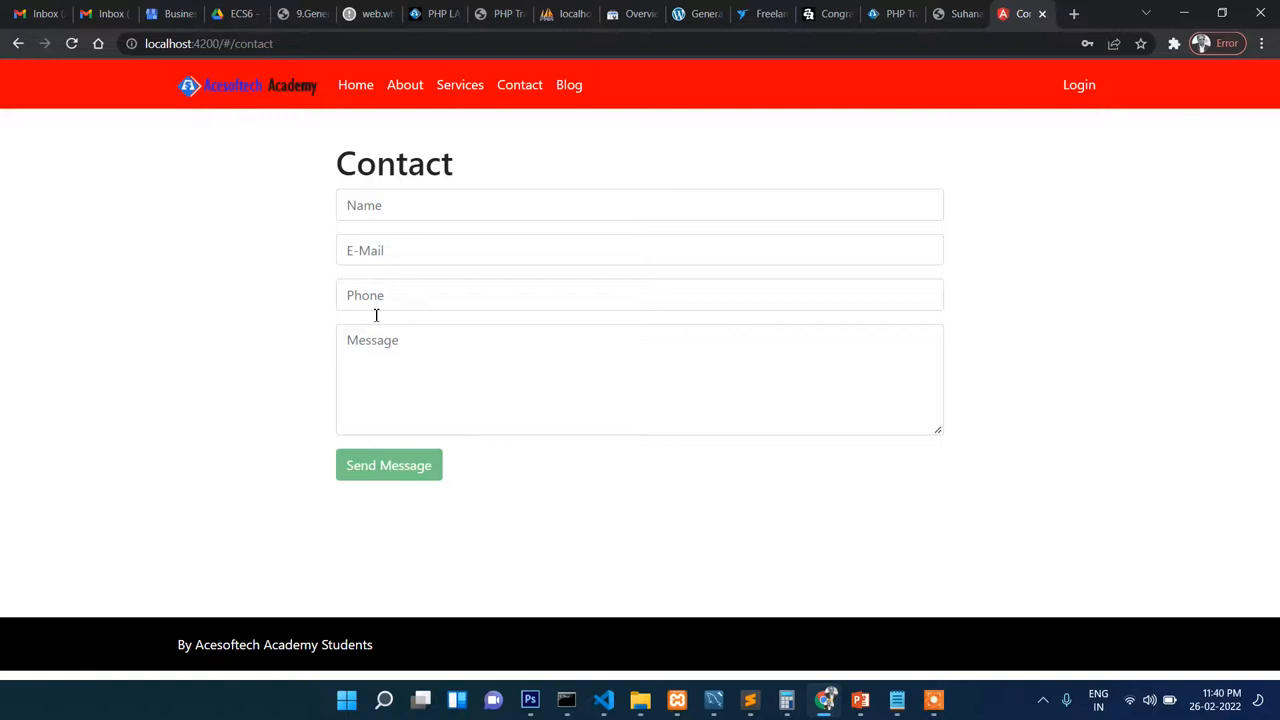
pyautogui.moveTo(568, 84)
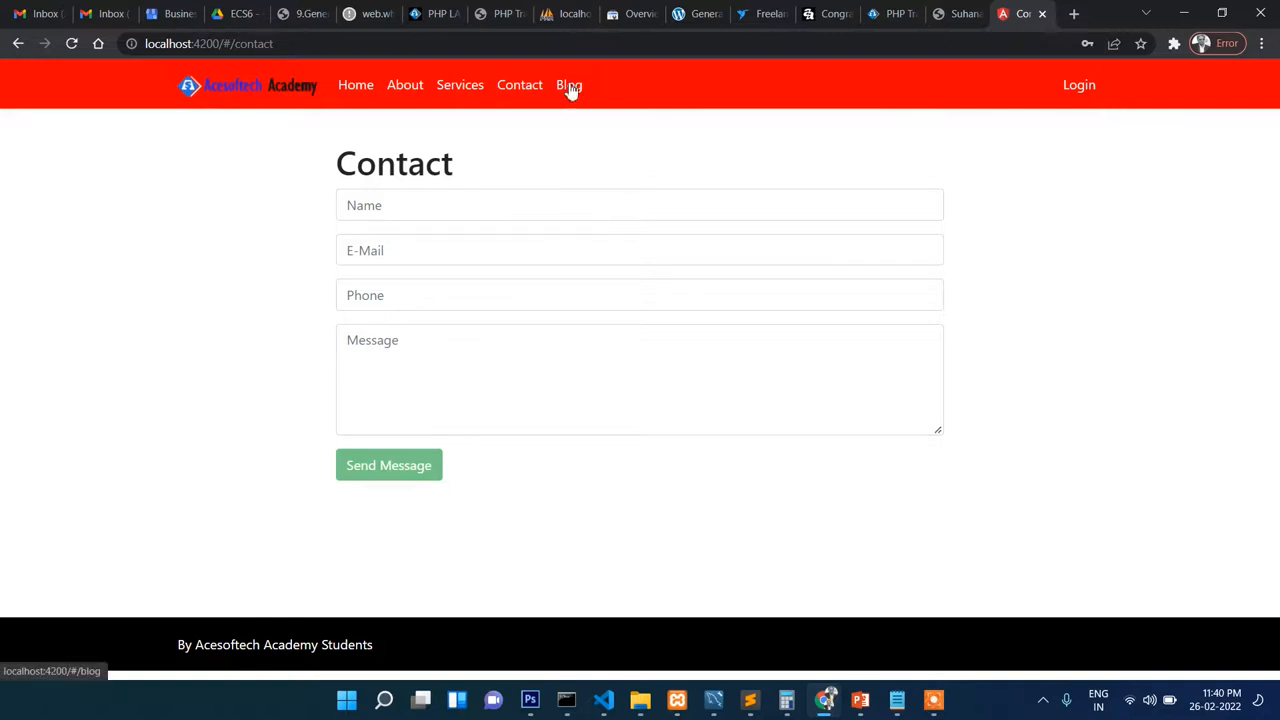
# Step: Open the Blog listing, read the Fourthss post, then the Third and Second posts from Recent Blogs
pyautogui.click(568, 84)
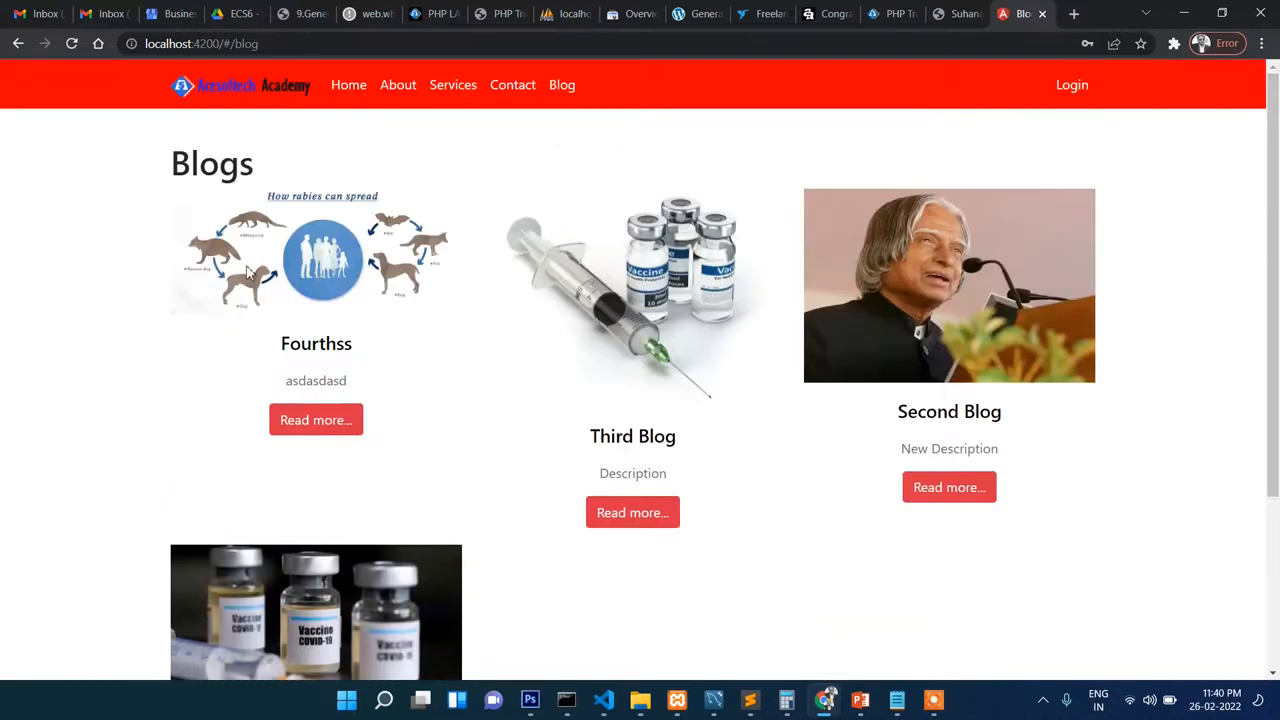
pyautogui.moveTo(1240, 348)
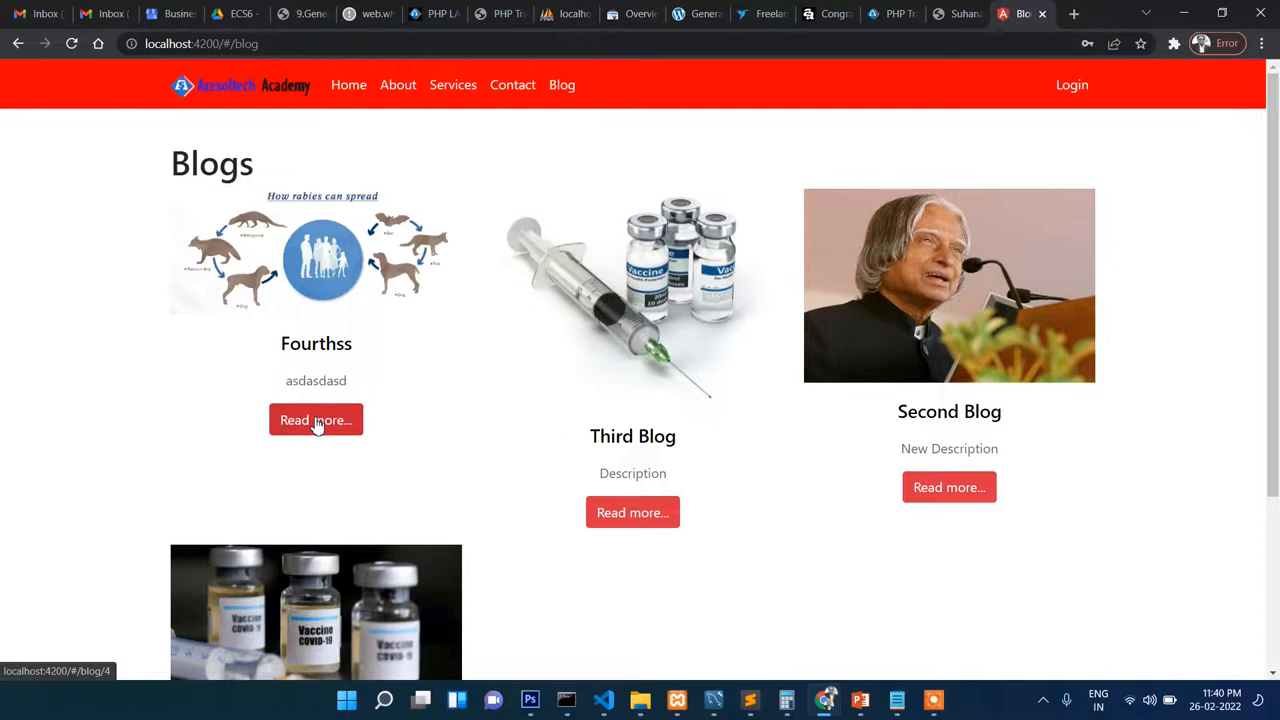
pyautogui.click(316, 420)
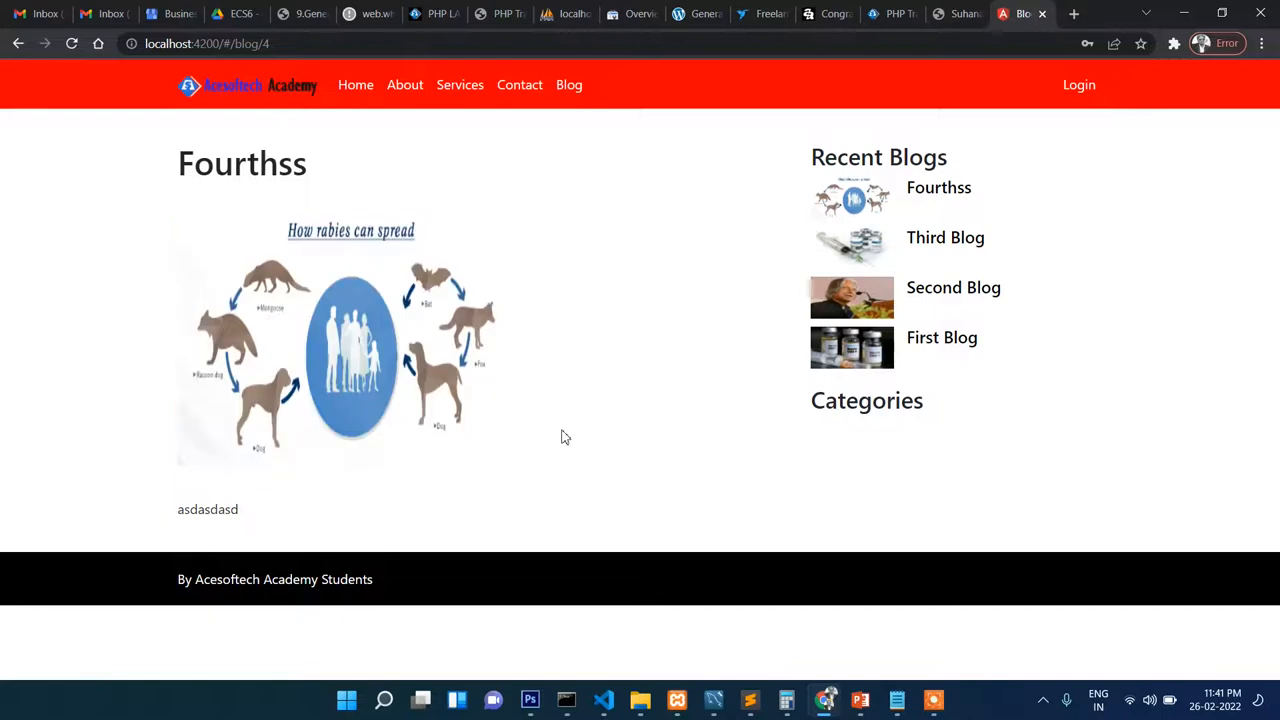
pyautogui.moveTo(240, 304)
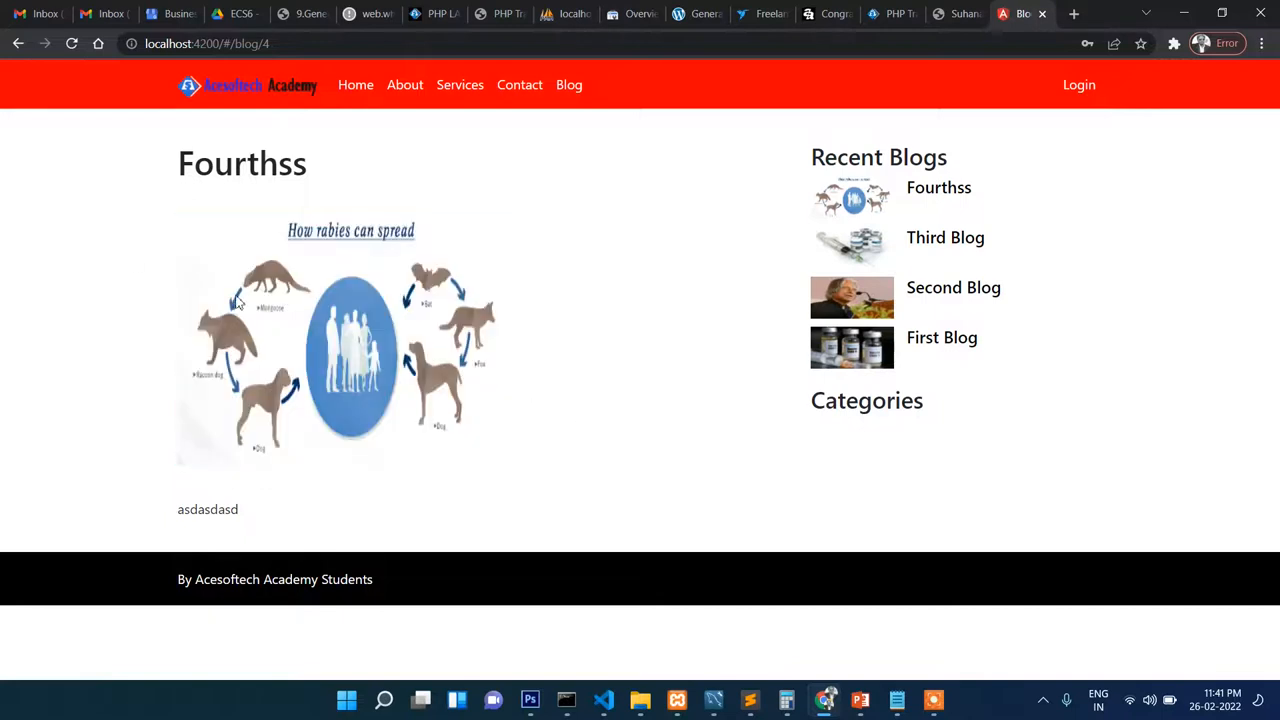
pyautogui.moveTo(590, 392)
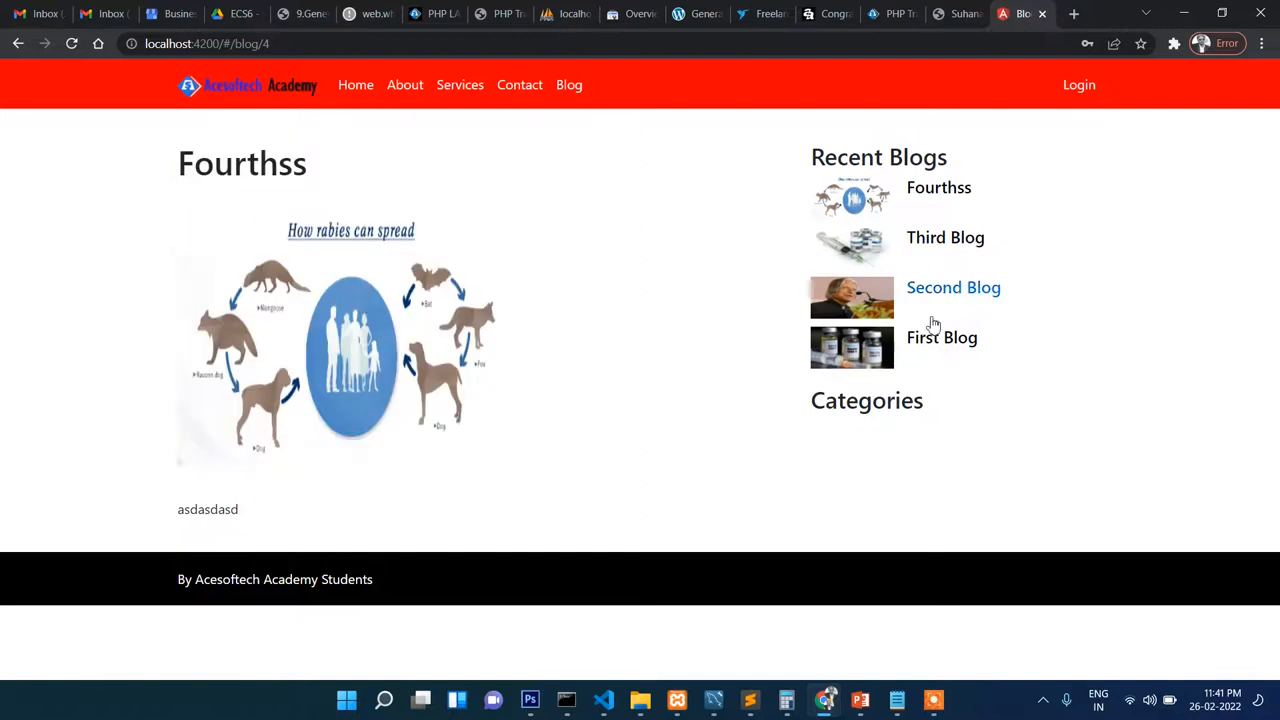
pyautogui.click(944, 236)
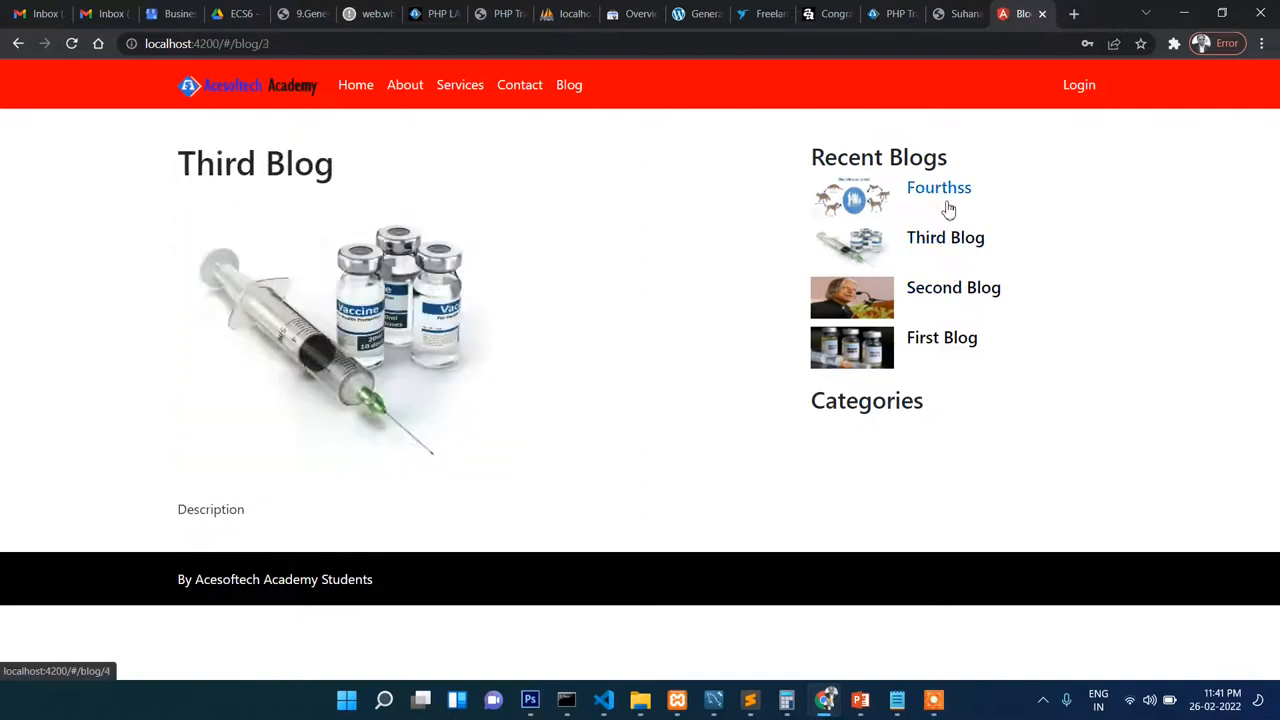
pyautogui.click(952, 288)
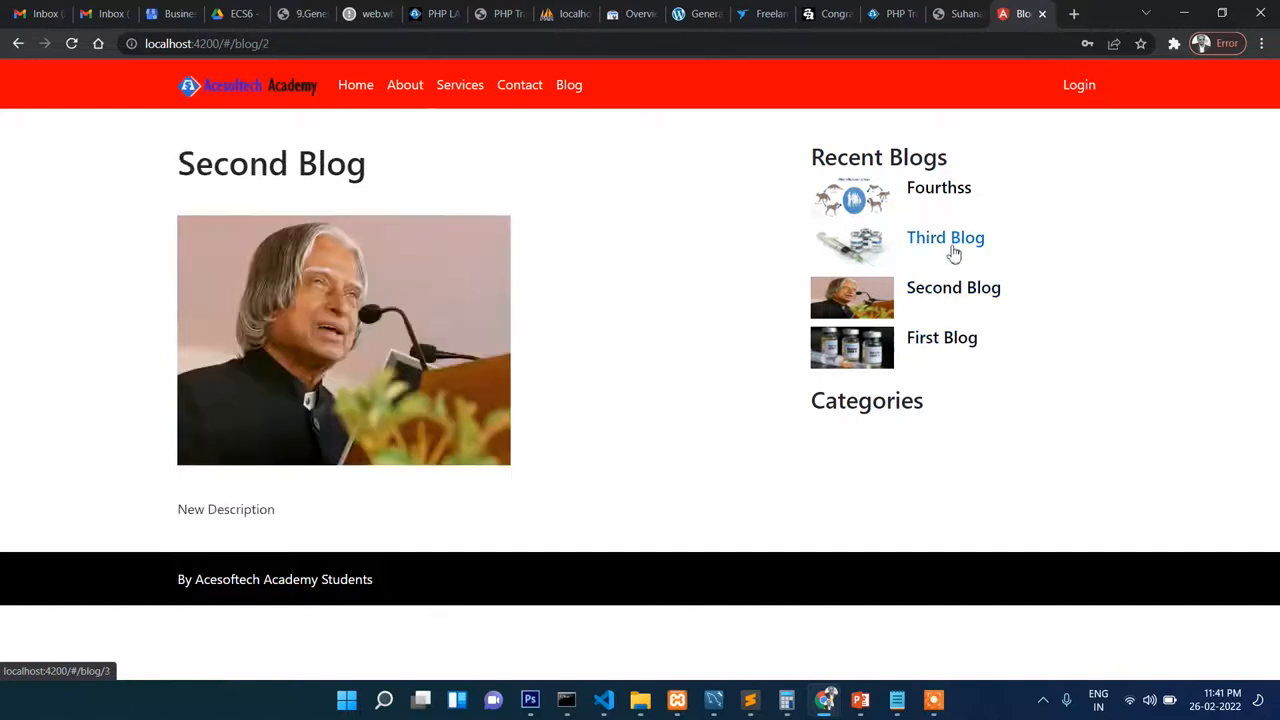
# Step: Switch between First, Second and Fourthss posts via the Recent Blogs sidebar, ending on Fourthss
pyautogui.click(940, 336)
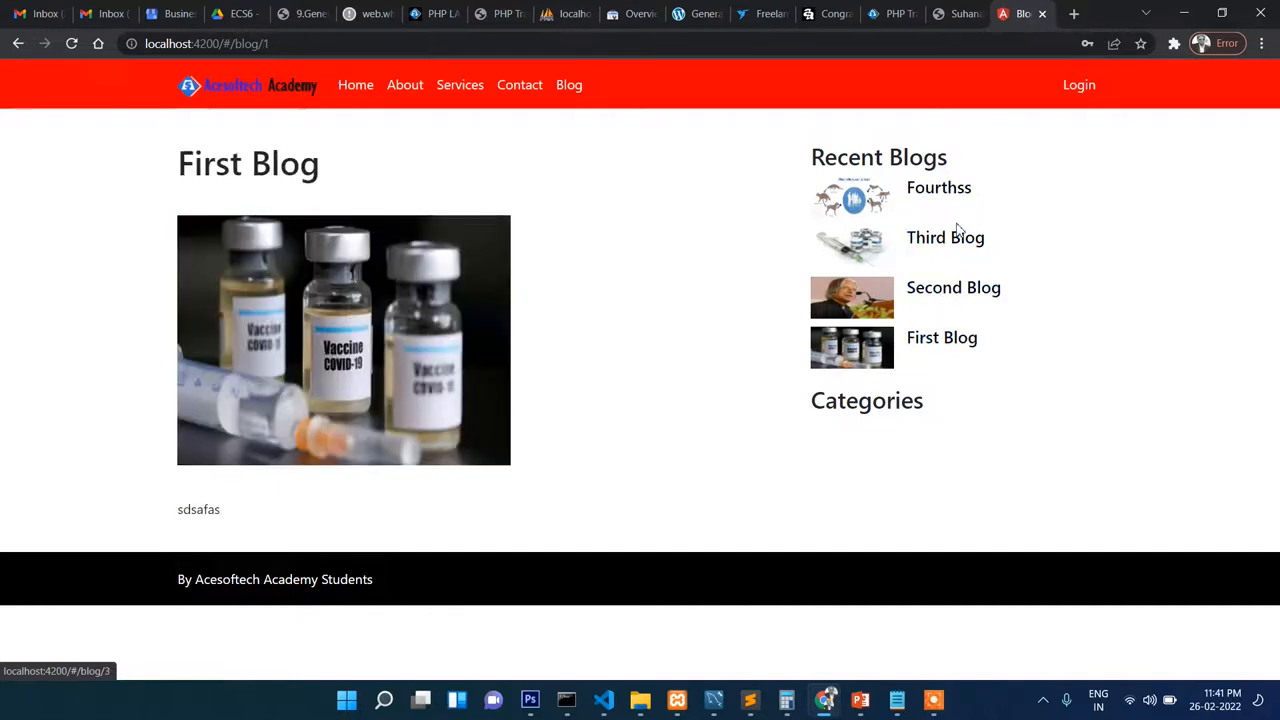
pyautogui.click(952, 288)
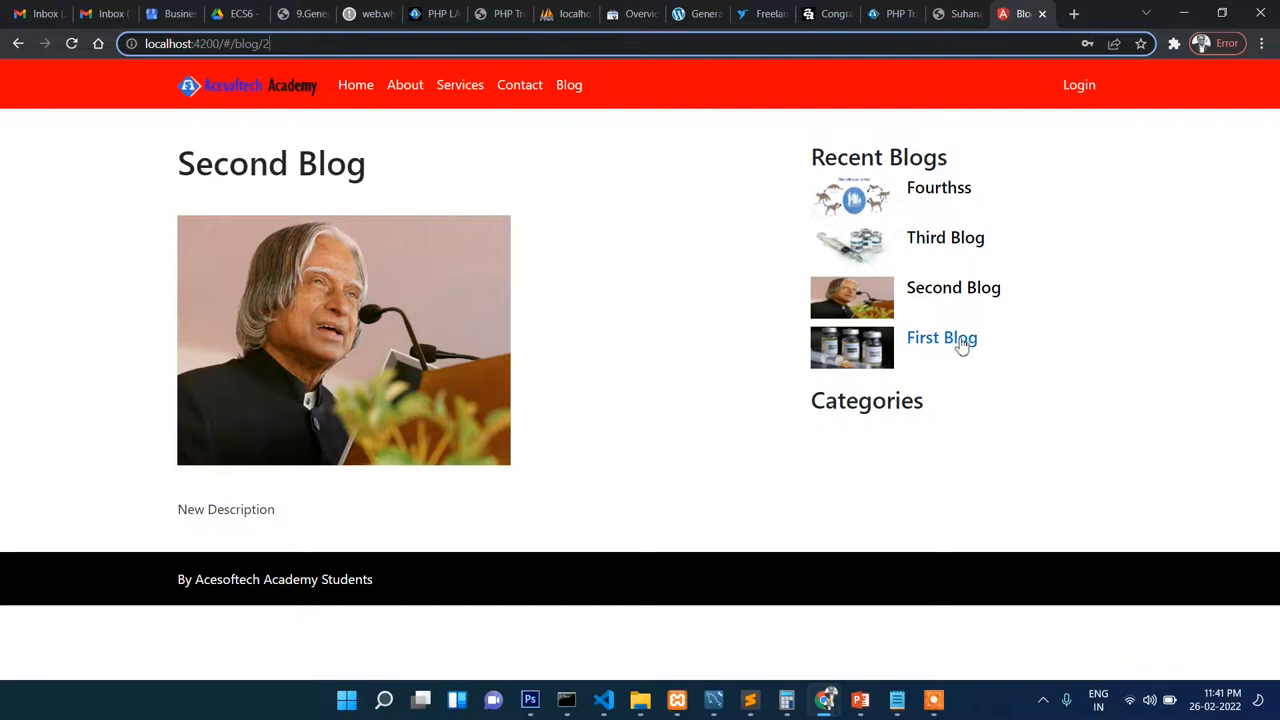
pyautogui.click(938, 196)
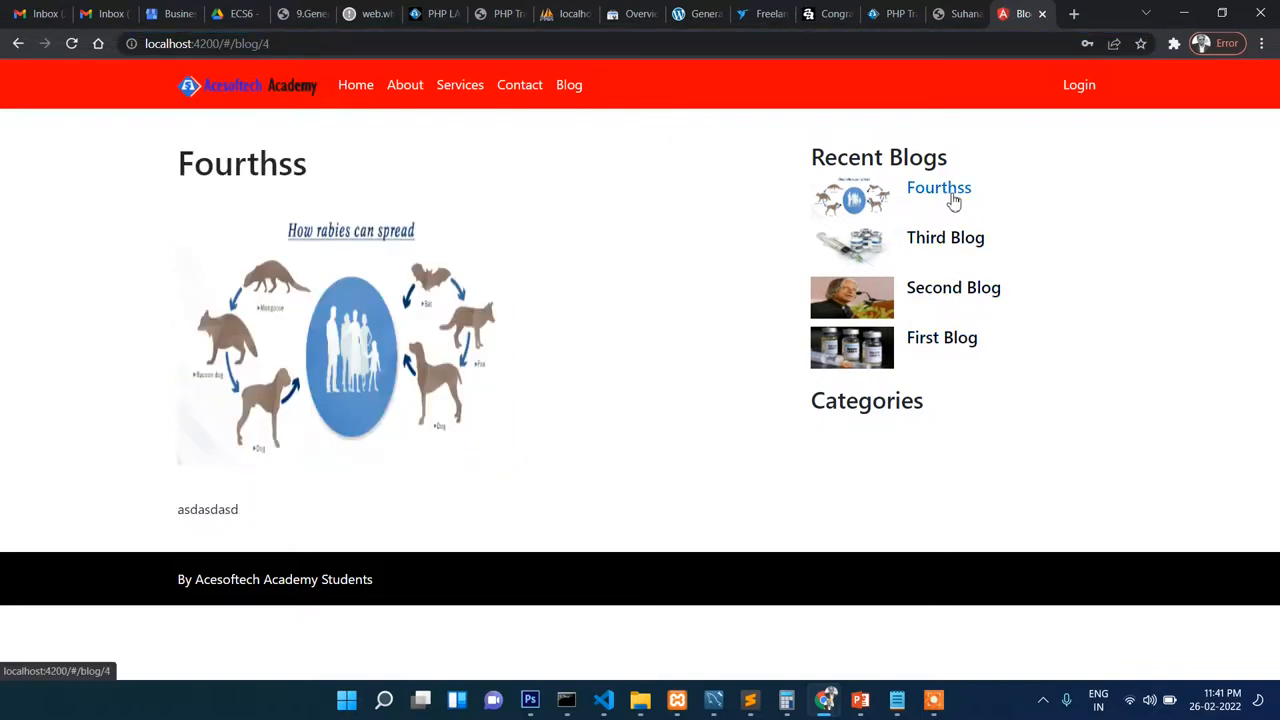
pyautogui.click(942, 336)
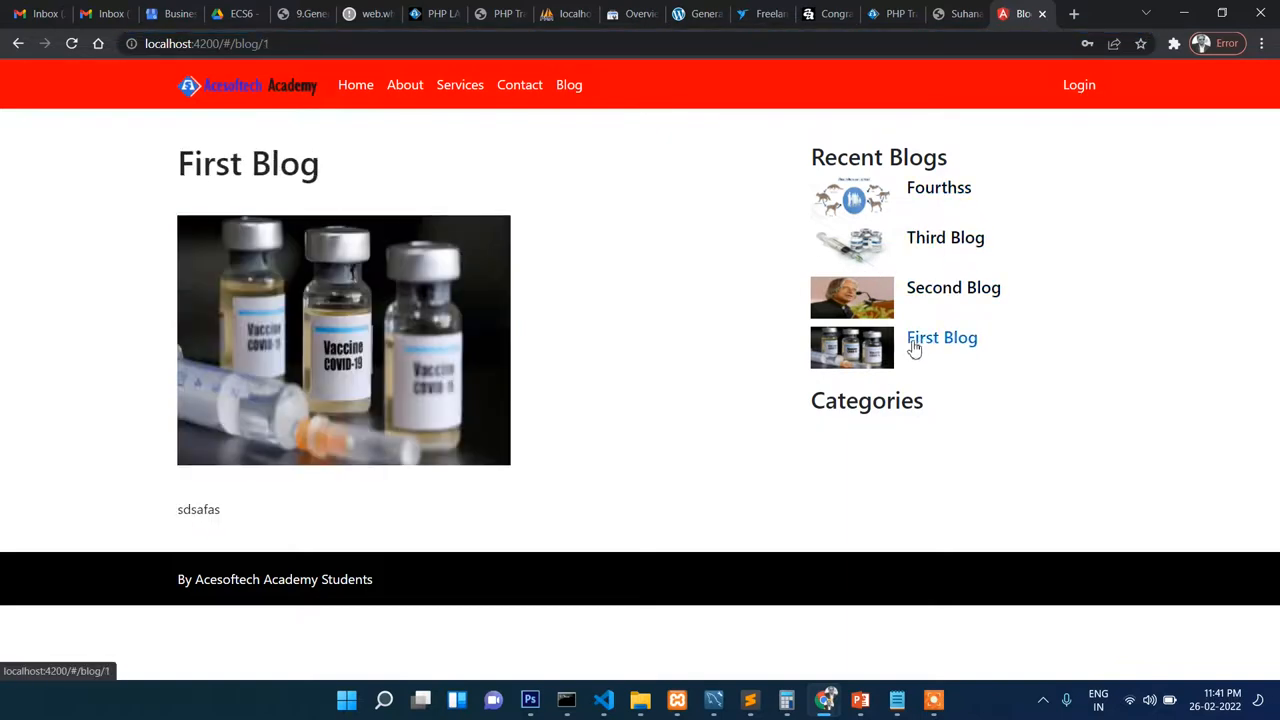
pyautogui.click(938, 188)
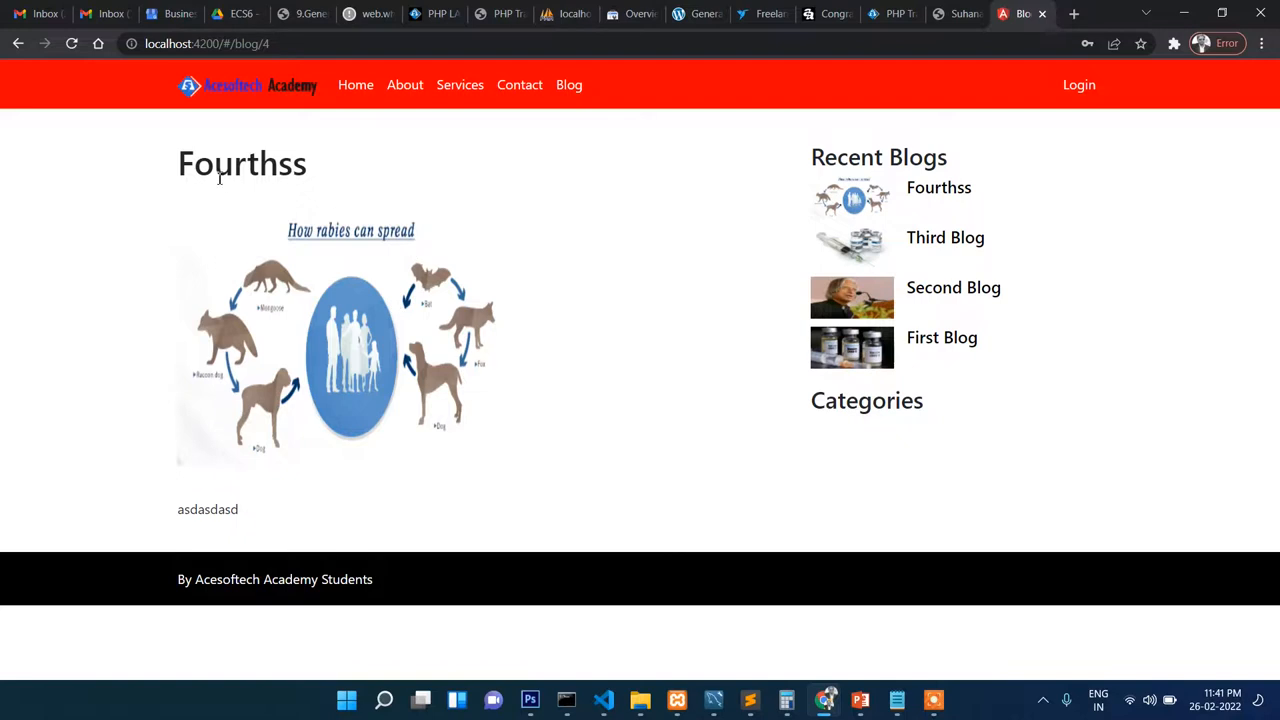
pyautogui.moveTo(852, 442)
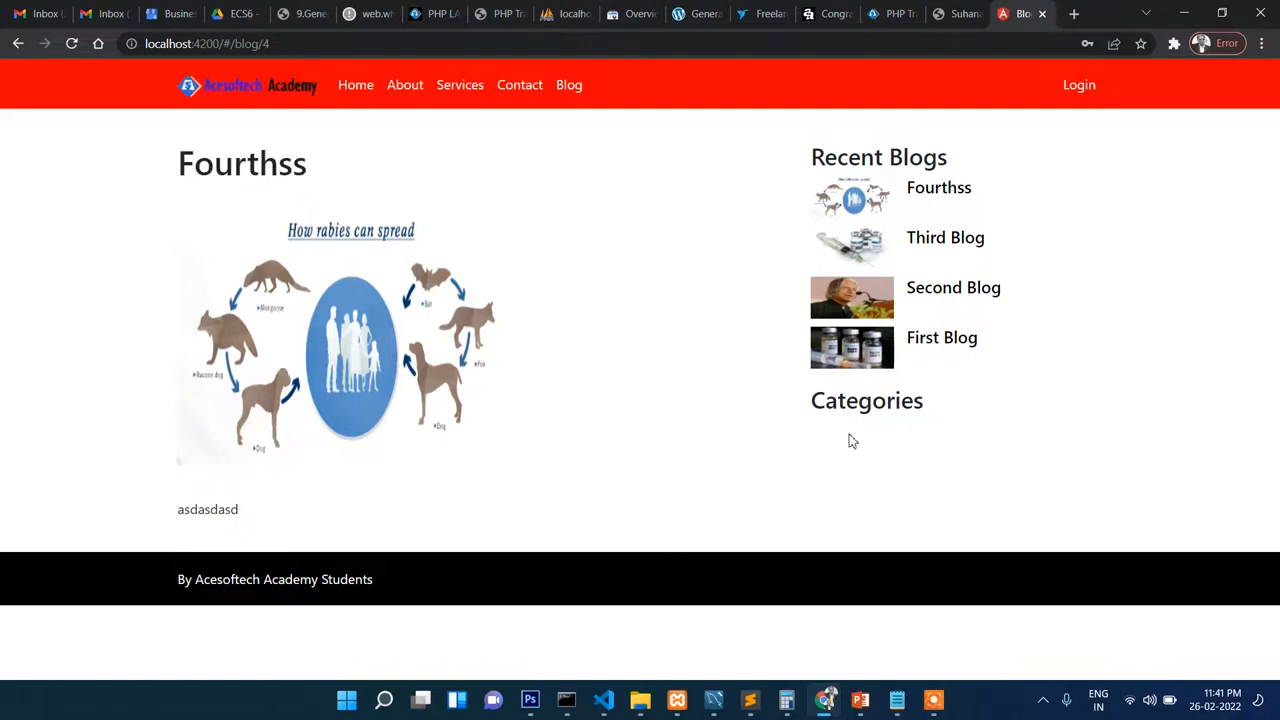
pyautogui.moveTo(268, 110)
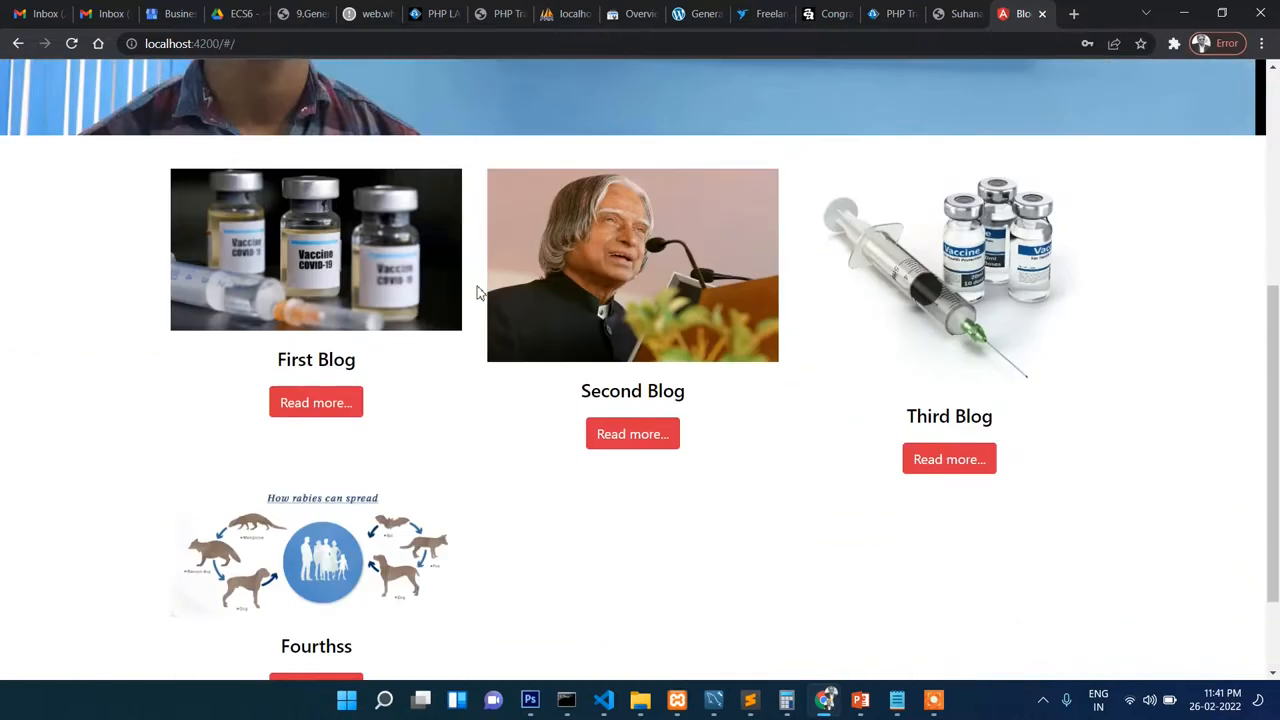
# Step: Scroll through the four blog post cards and back up to the banner
pyautogui.scroll(3)
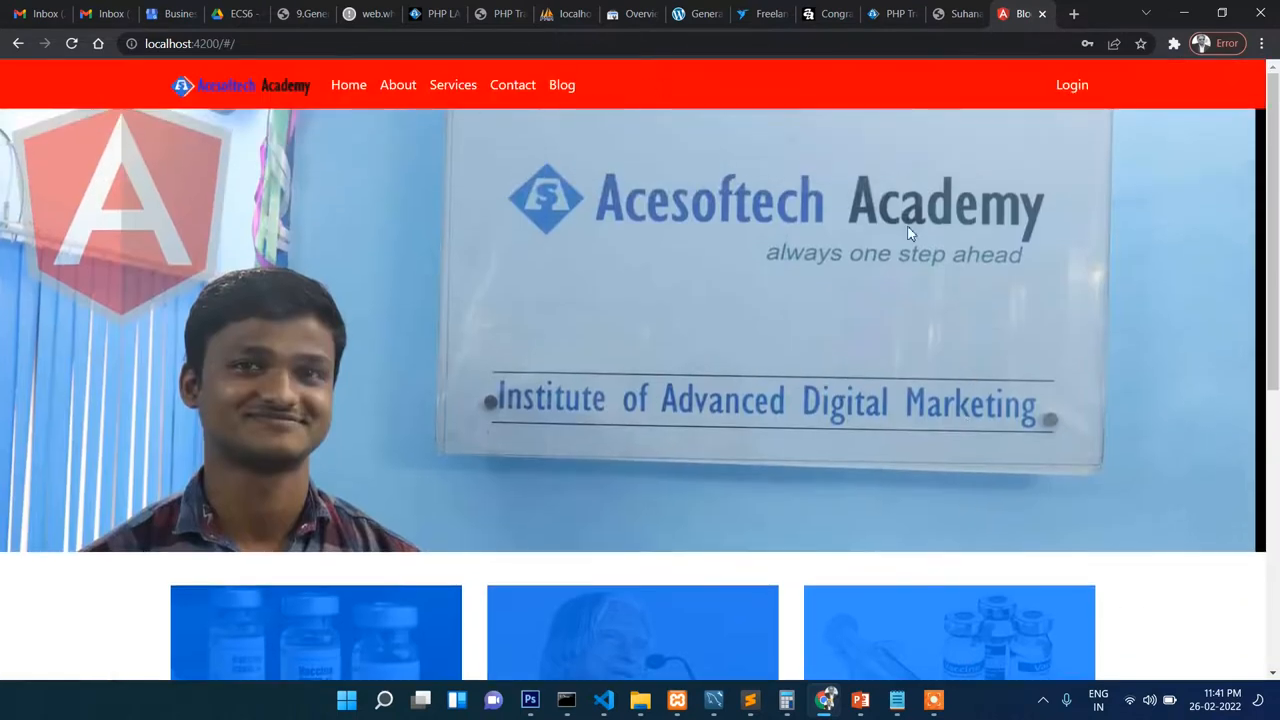
pyautogui.scroll(-3)
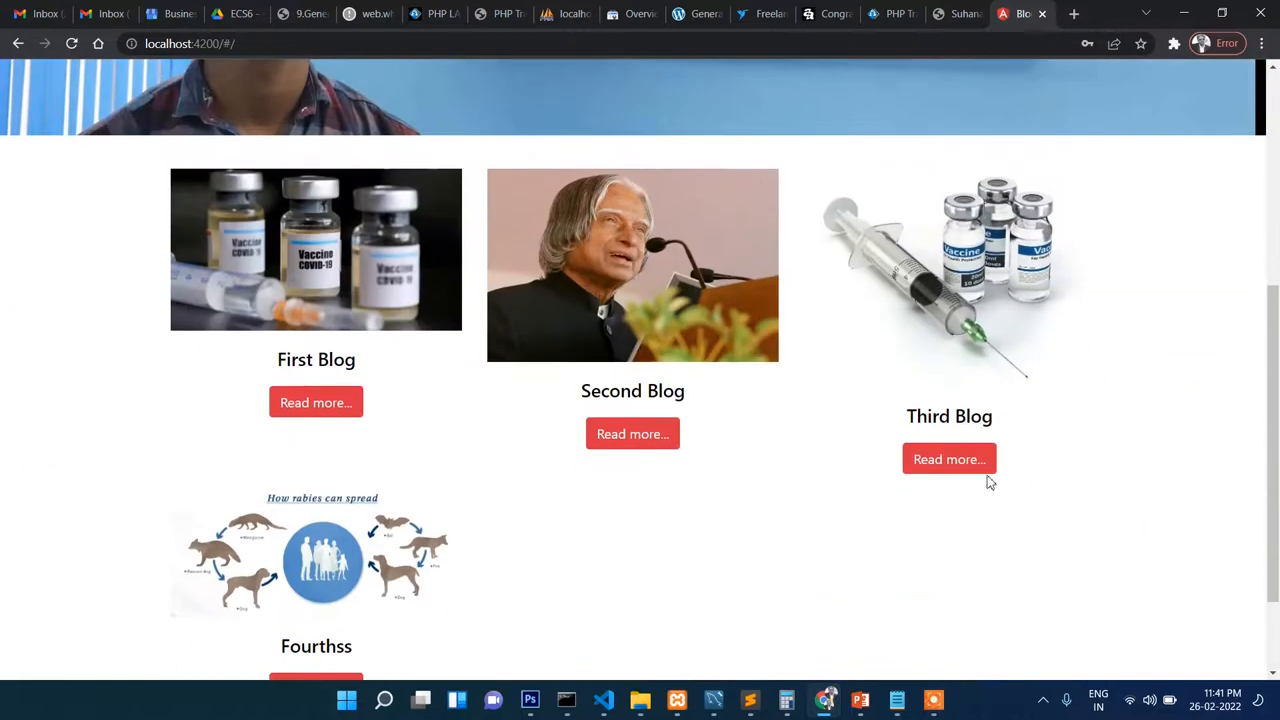
pyautogui.moveTo(348, 284)
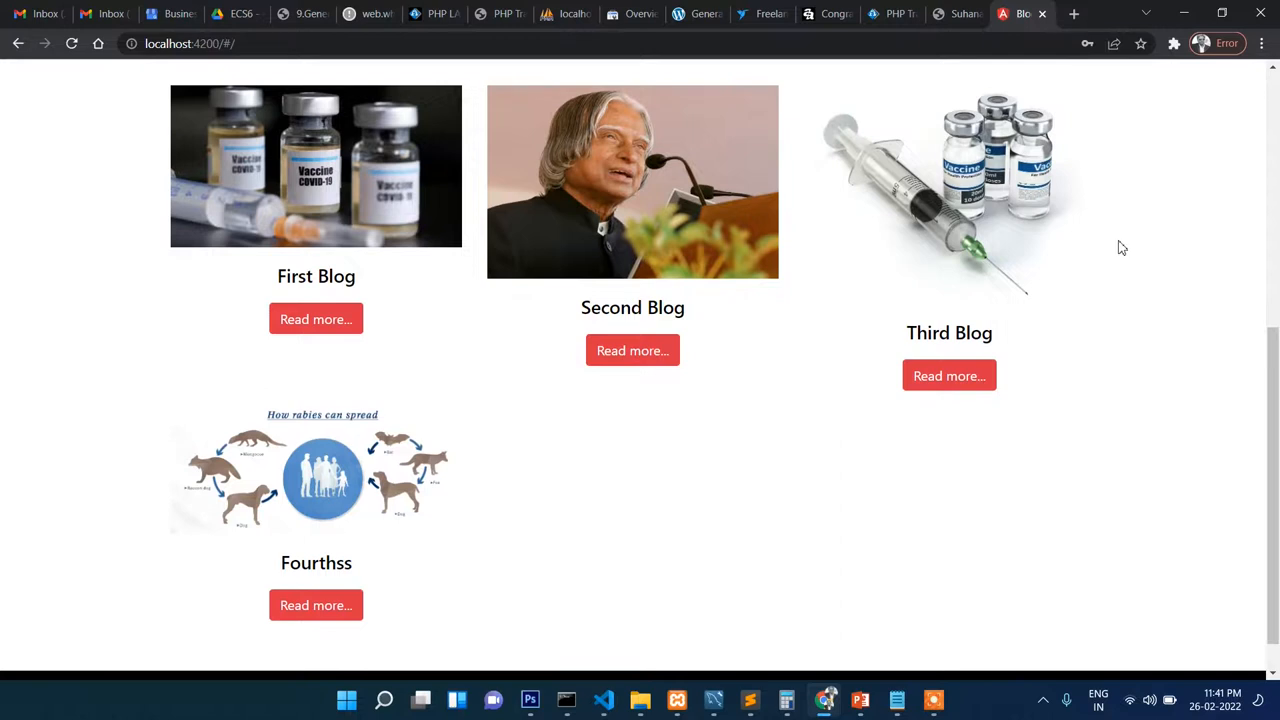
pyautogui.scroll(3)
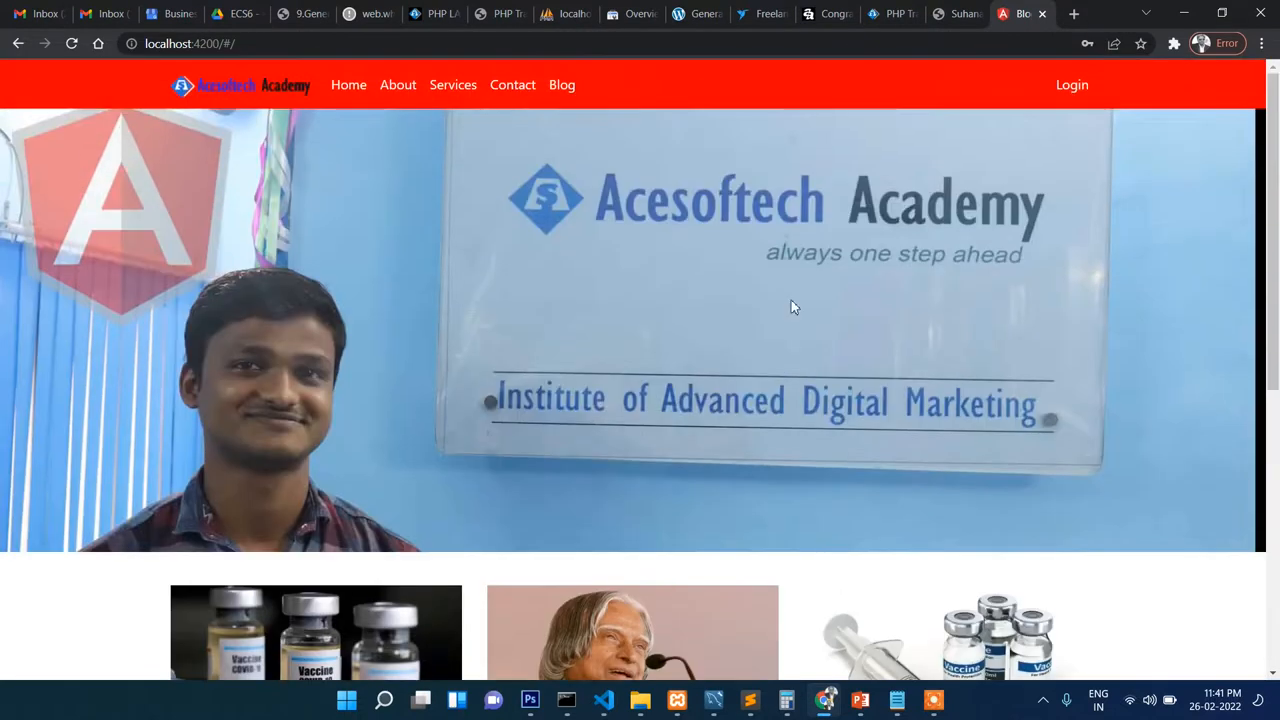
pyautogui.moveTo(884, 24)
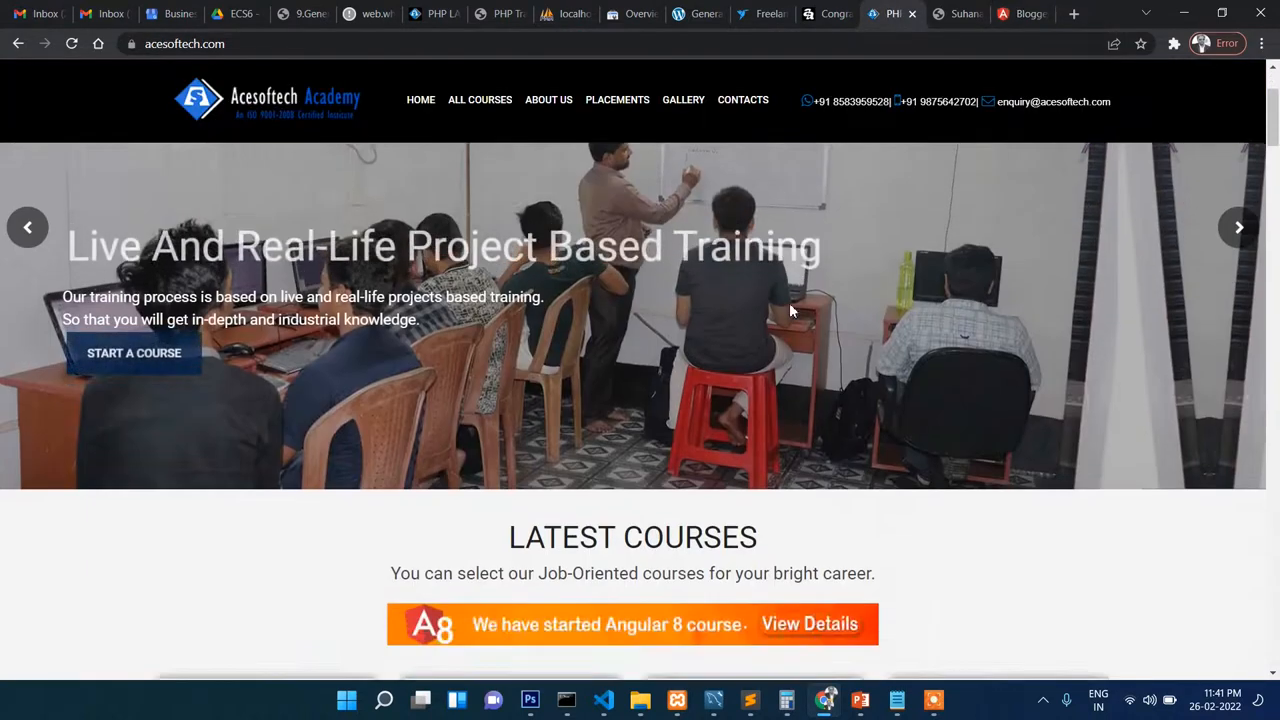
# Step: Scroll the Suhana Softech site down to Our Mission, then return to the Angular blog tab
pyautogui.scroll(-3)
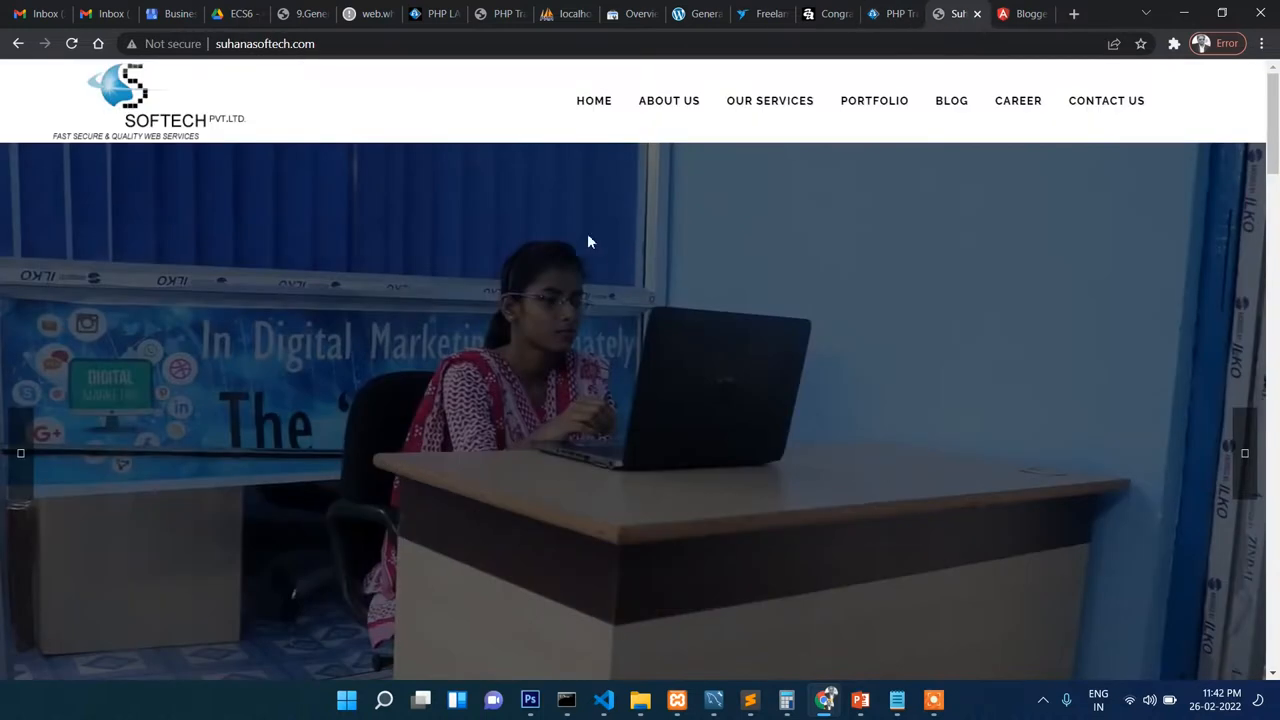
pyautogui.scroll(-3)
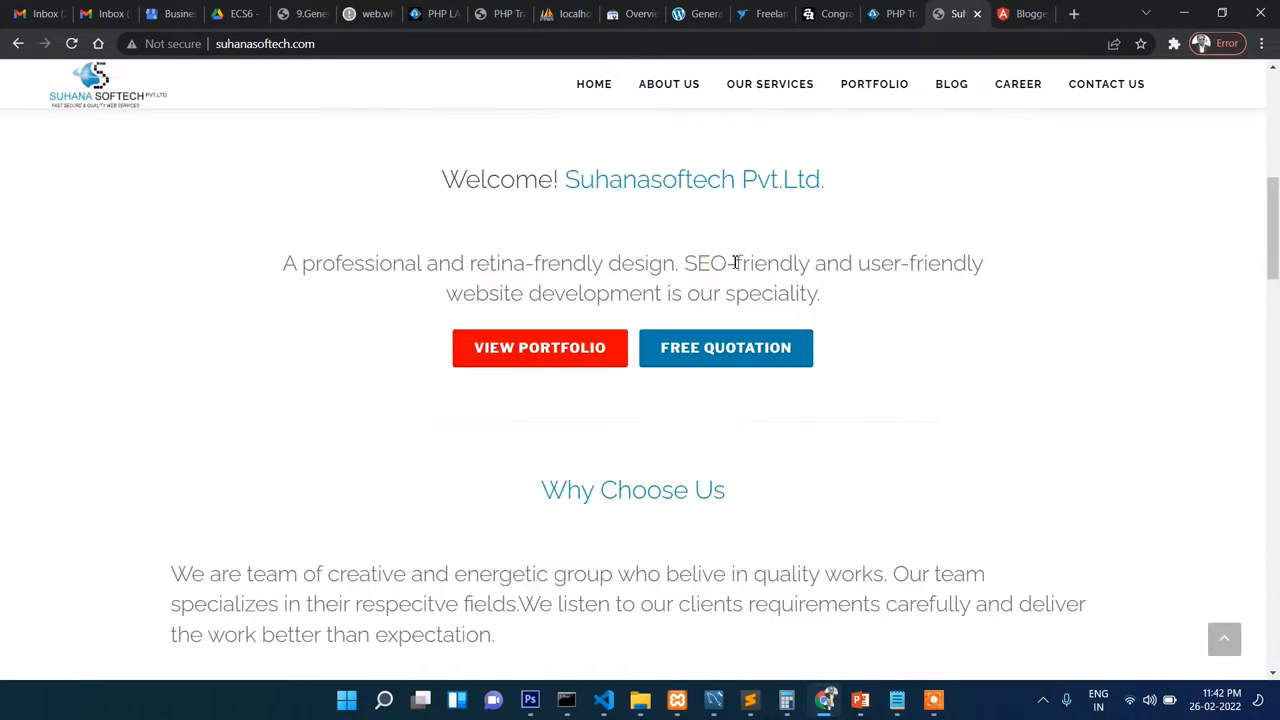
pyautogui.scroll(-3)
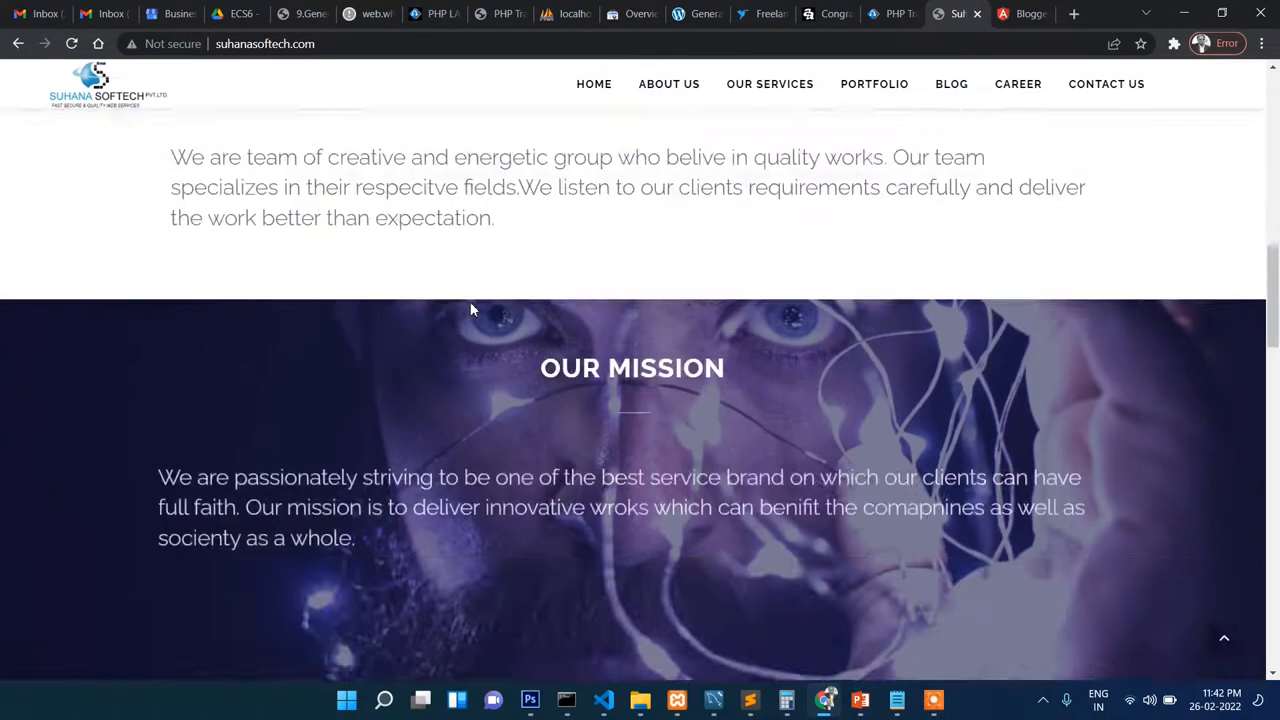
pyautogui.click(1022, 12)
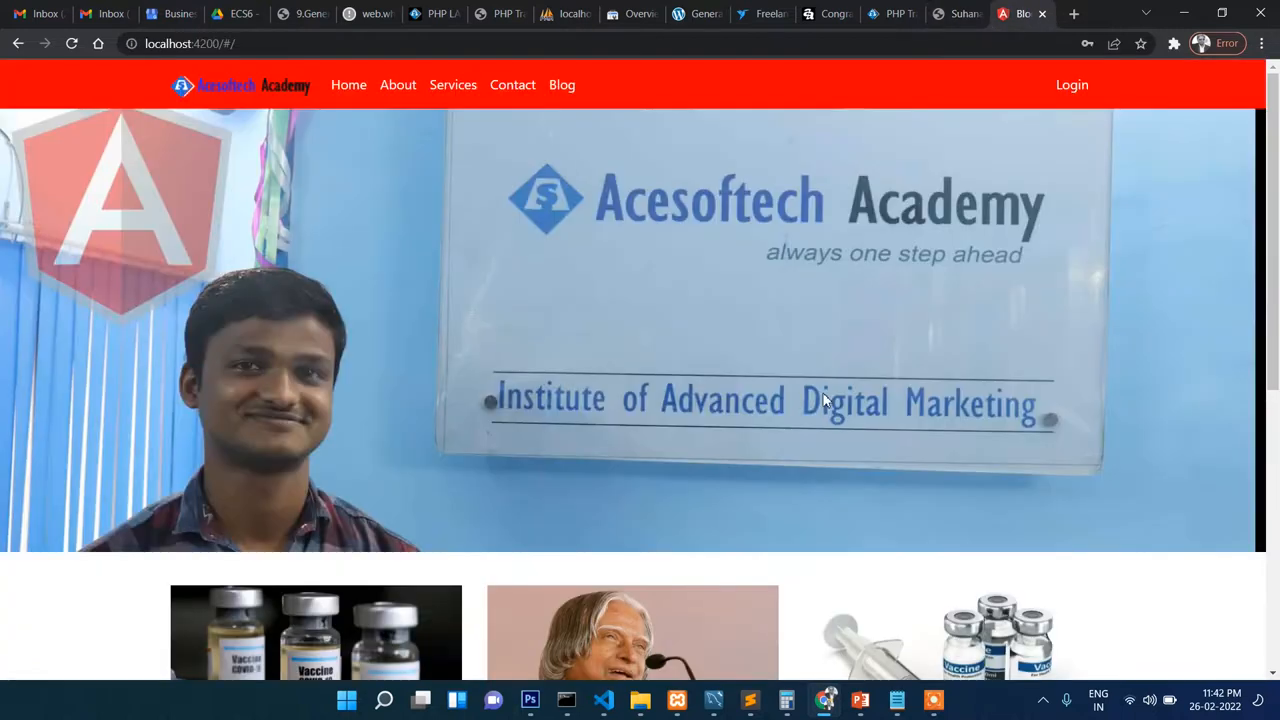
pyautogui.moveTo(790, 398)
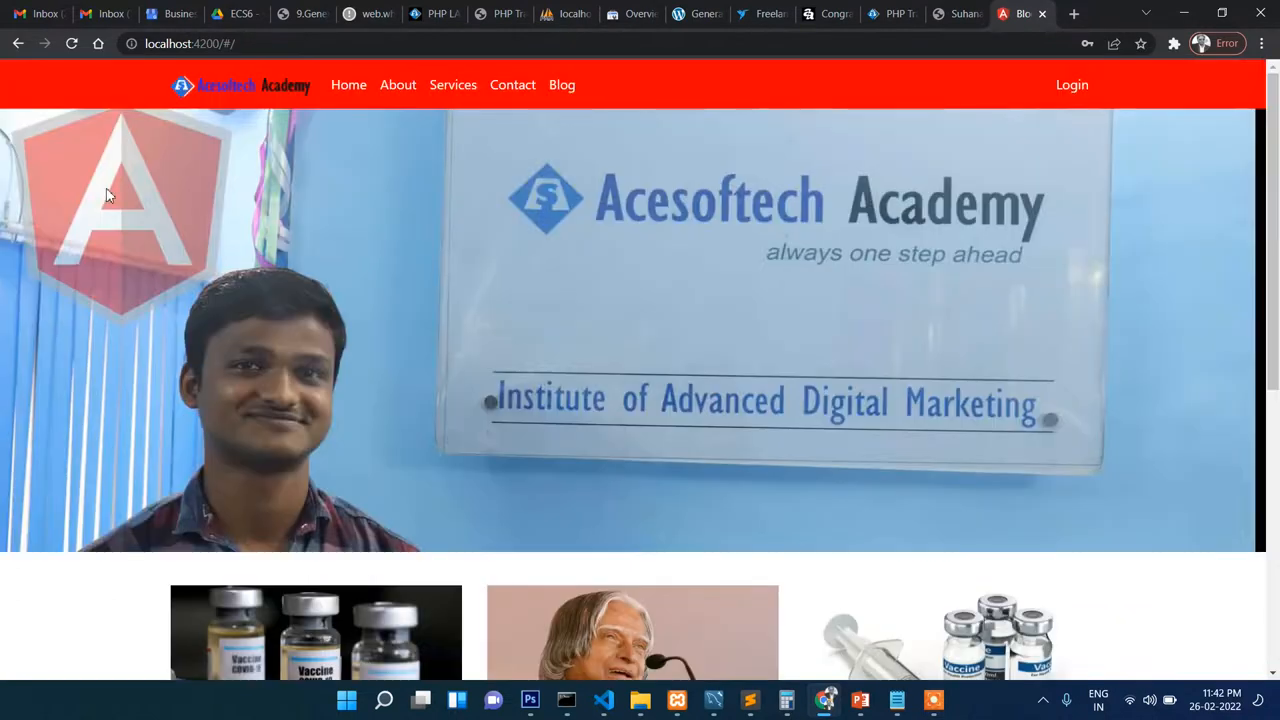
pyautogui.moveTo(364, 250)
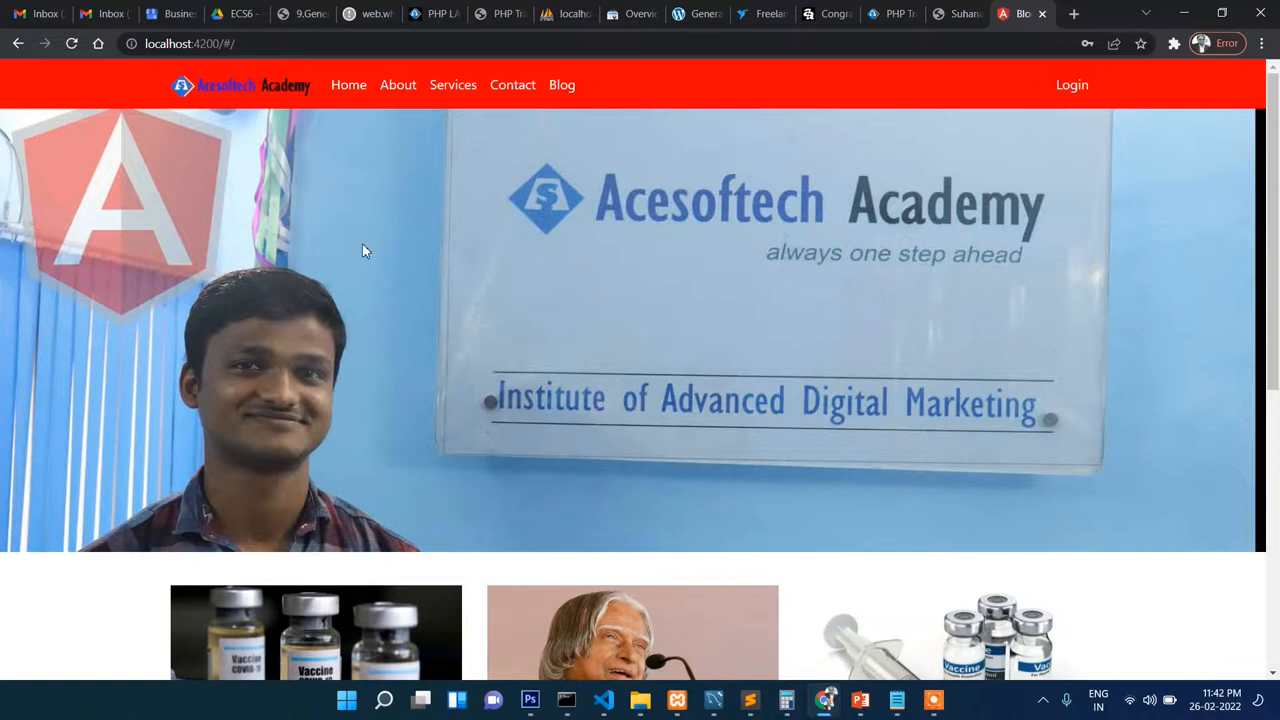
pyautogui.moveTo(330, 156)
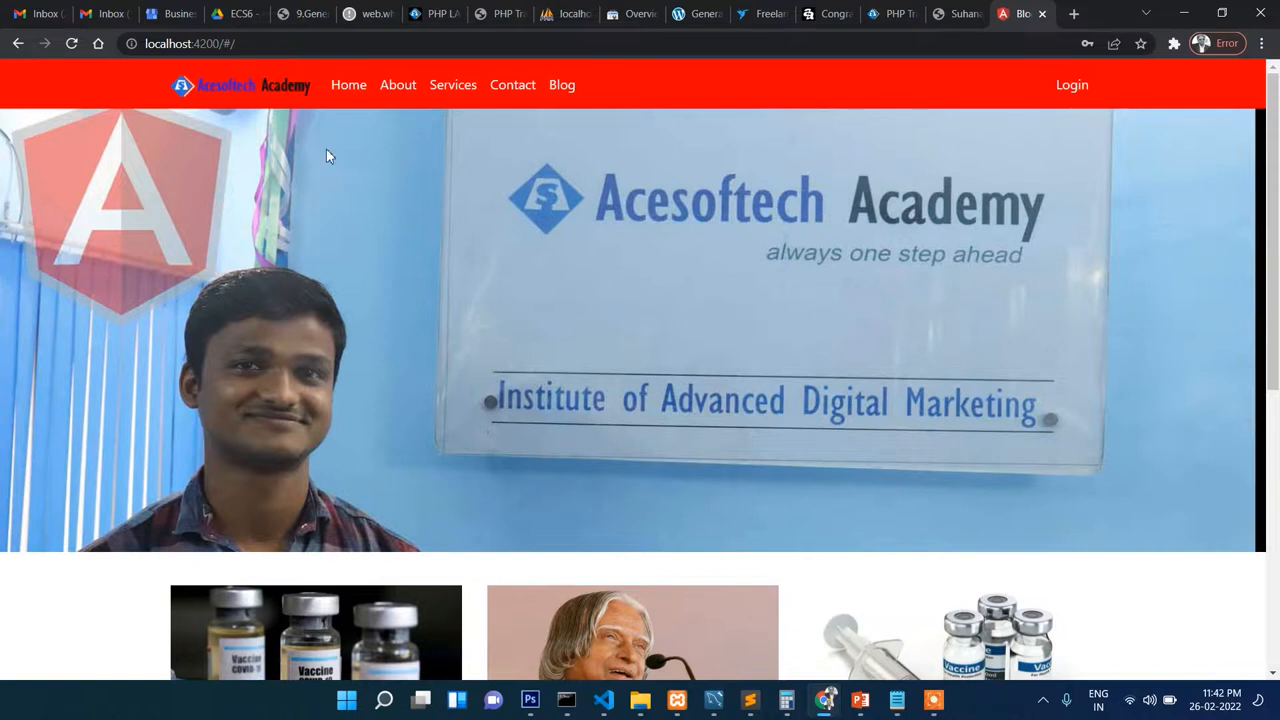
pyautogui.moveTo(548, 236)
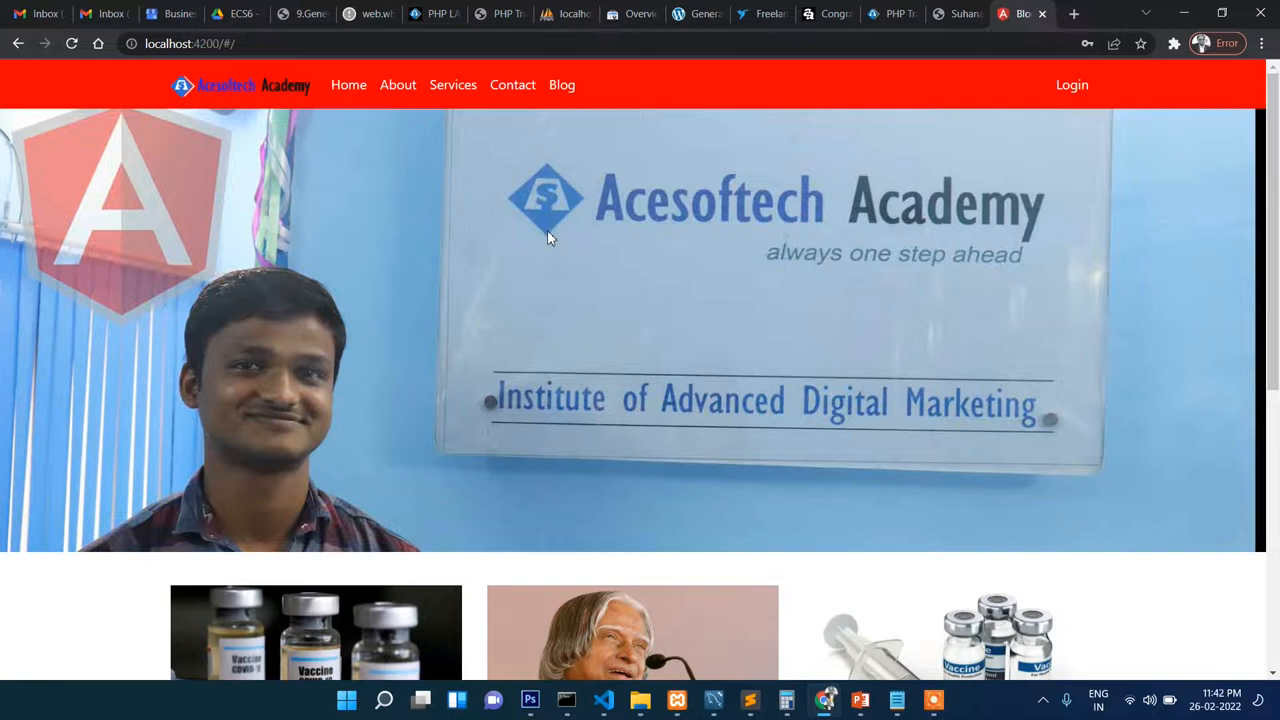
pyautogui.scroll(-3)
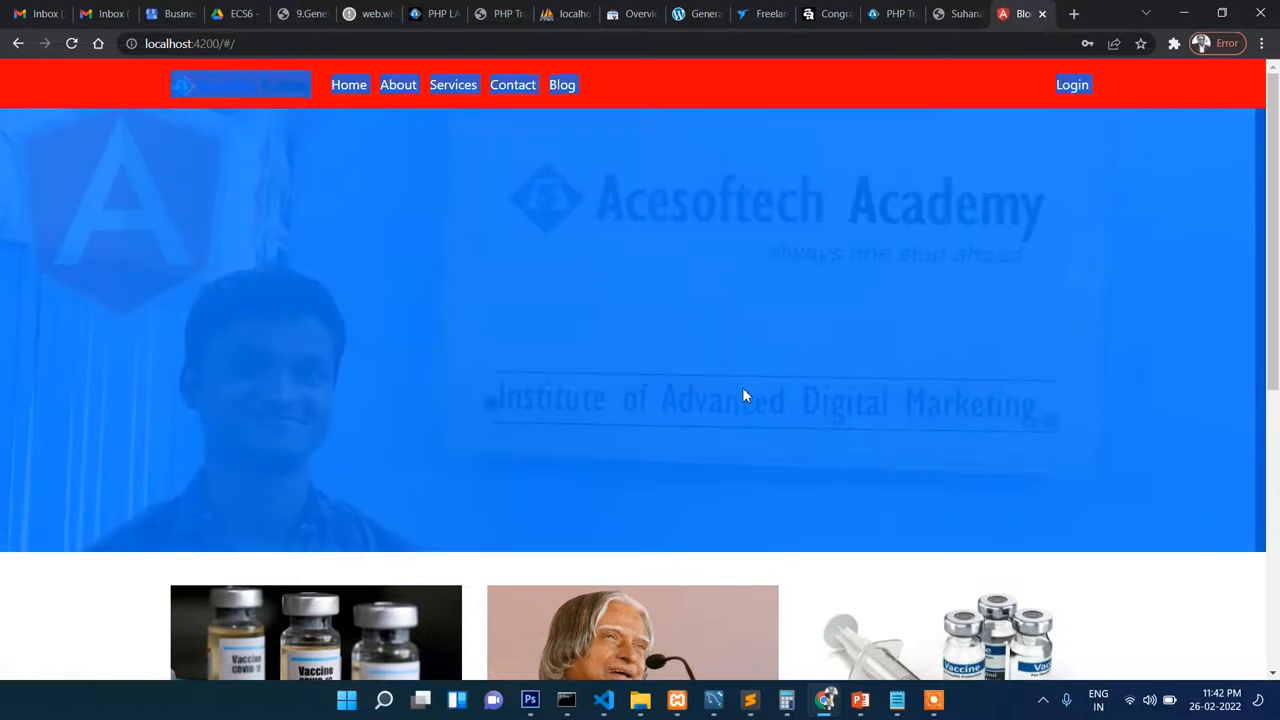
pyautogui.moveTo(880, 116)
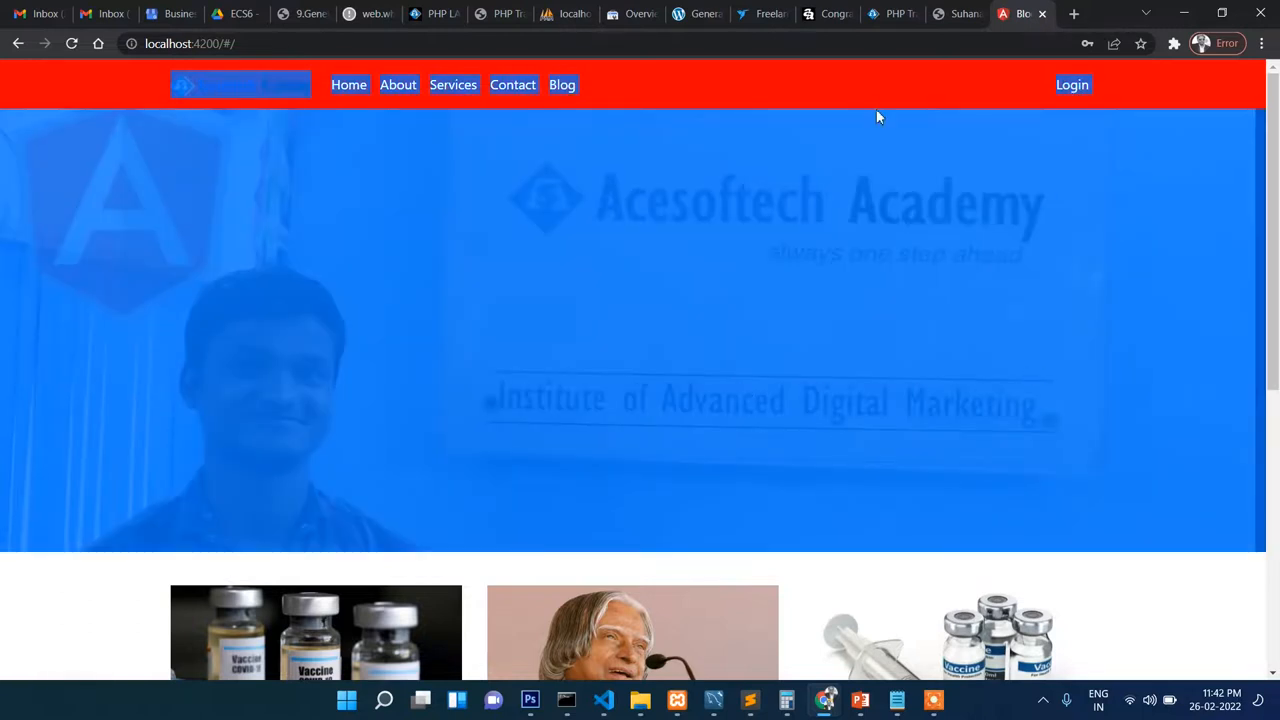
pyautogui.scroll(-3)
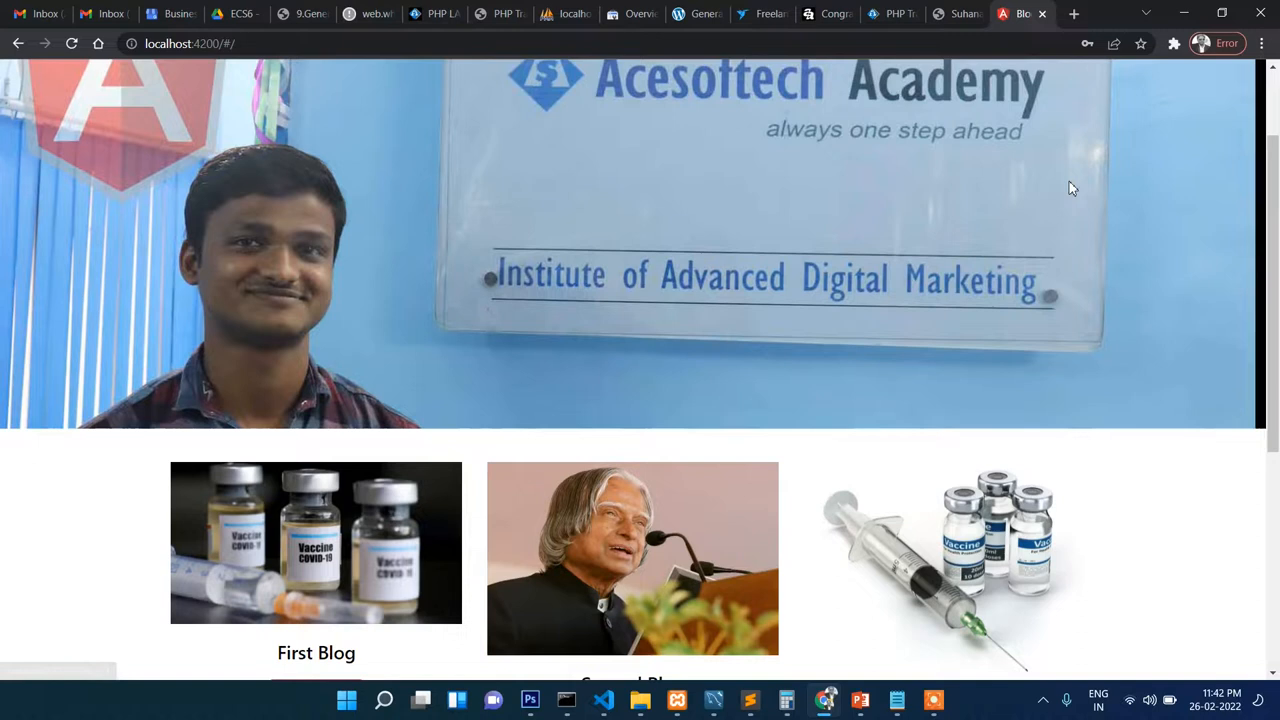
# Step: Sign in to the admin area with the admin username and password
pyautogui.click(1080, 84)
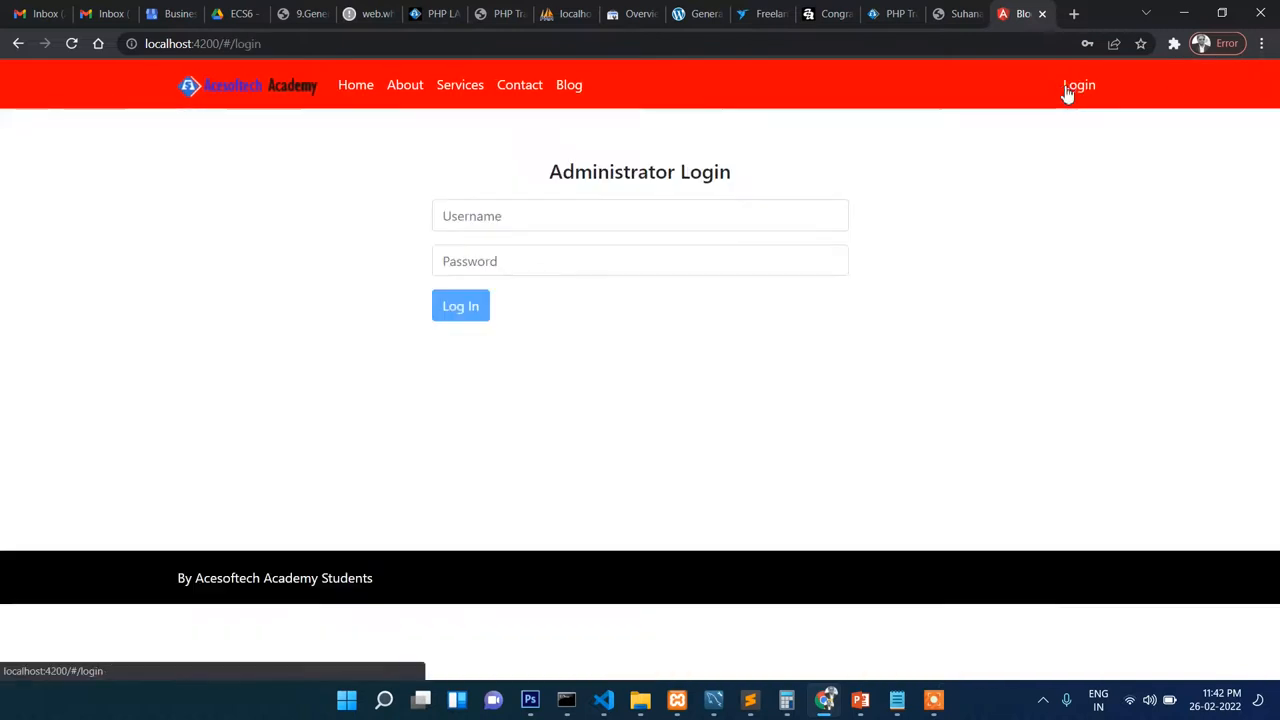
pyautogui.write('ad')
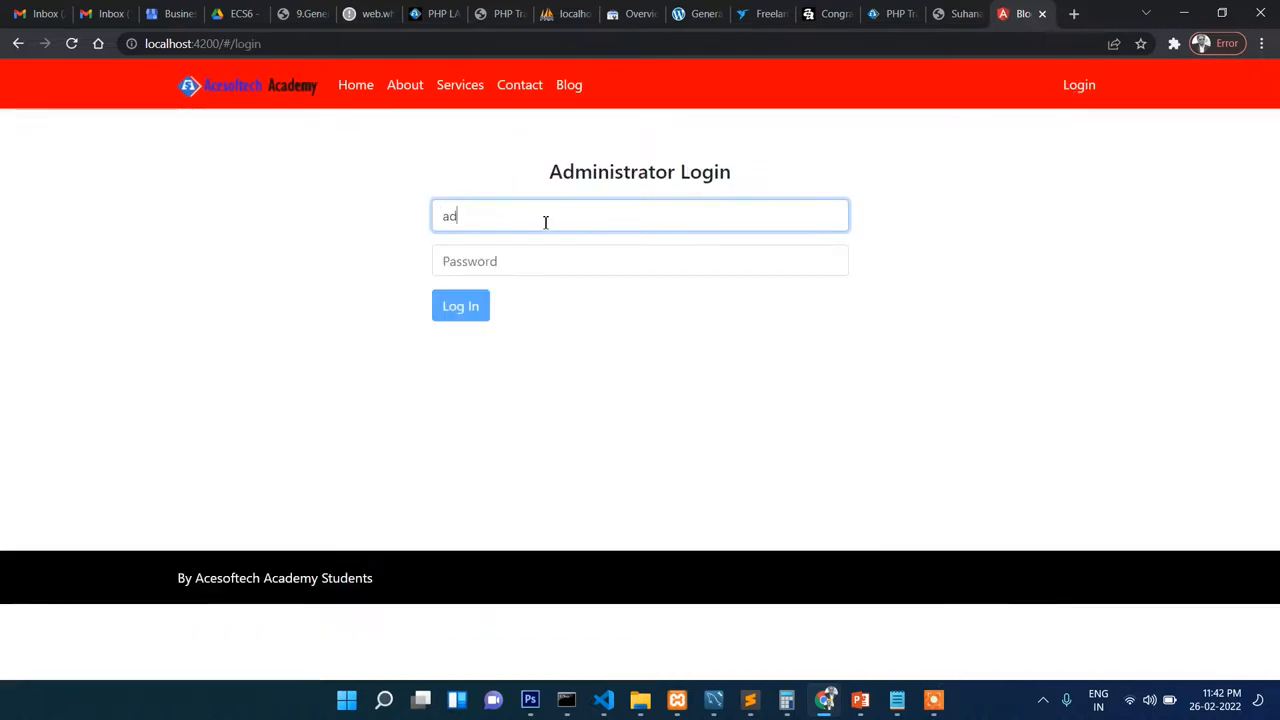
pyautogui.write('mn')
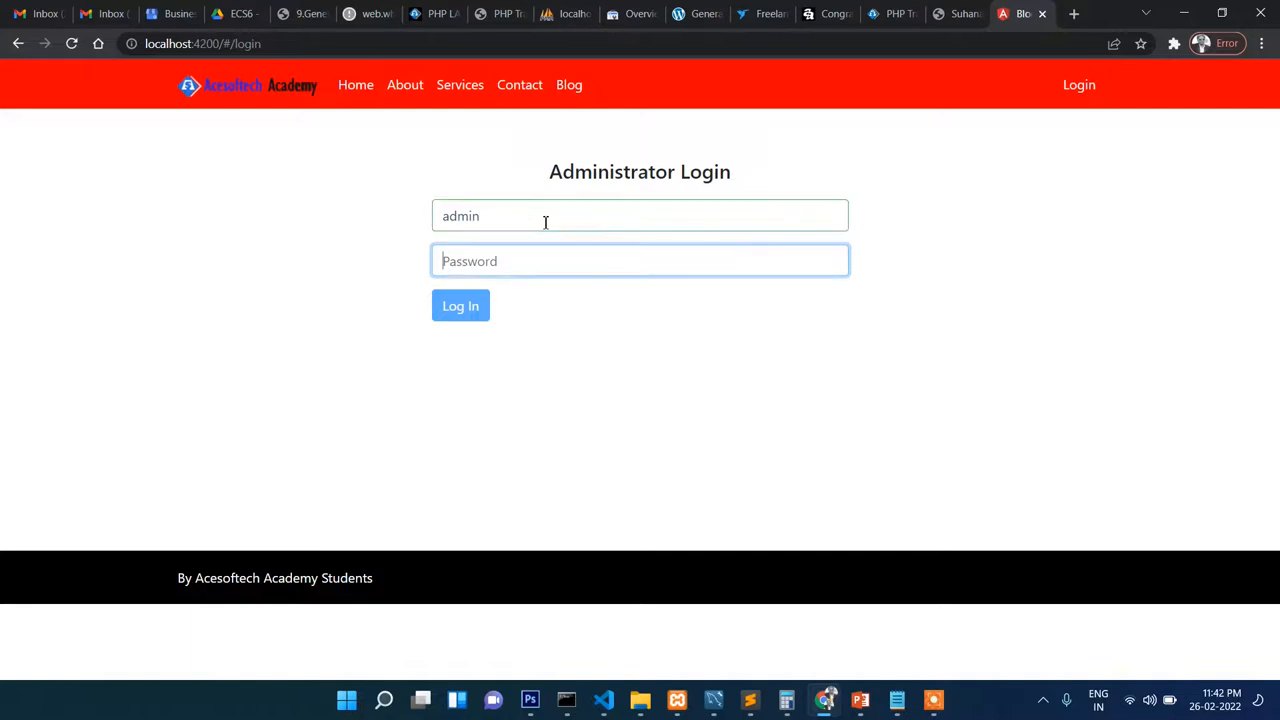
pyautogui.write('•••••')
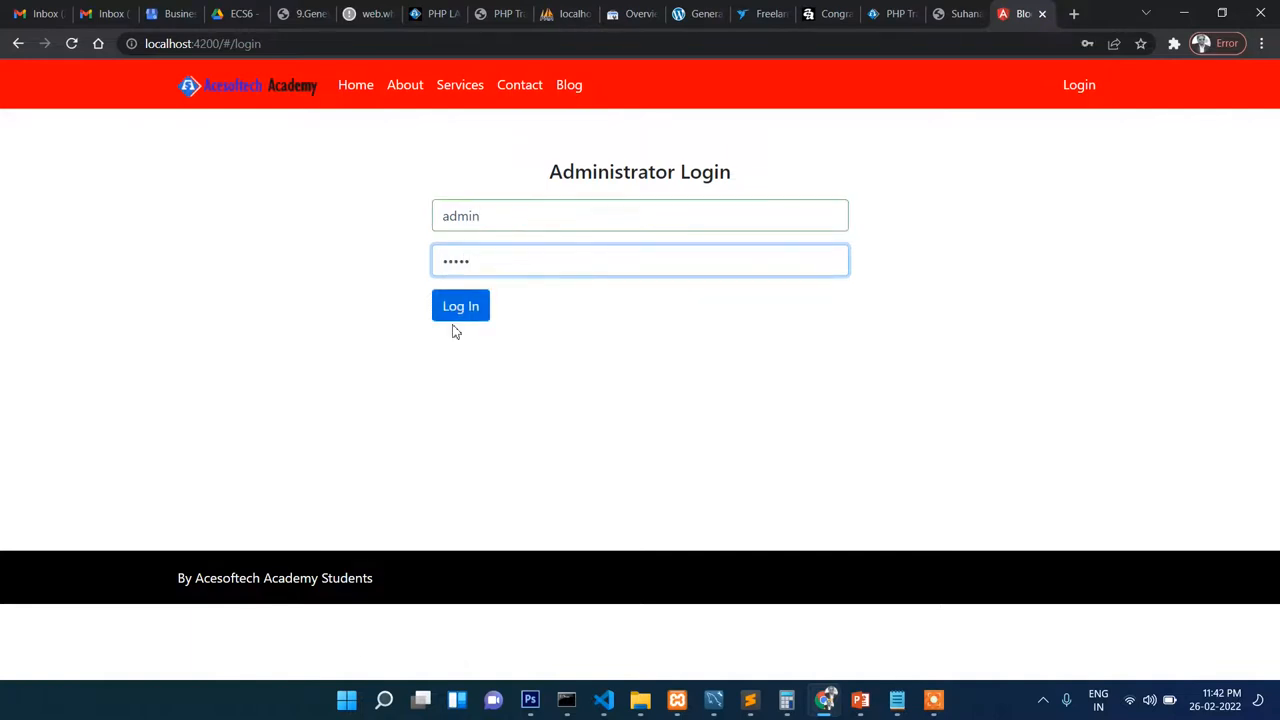
pyautogui.click(460, 306)
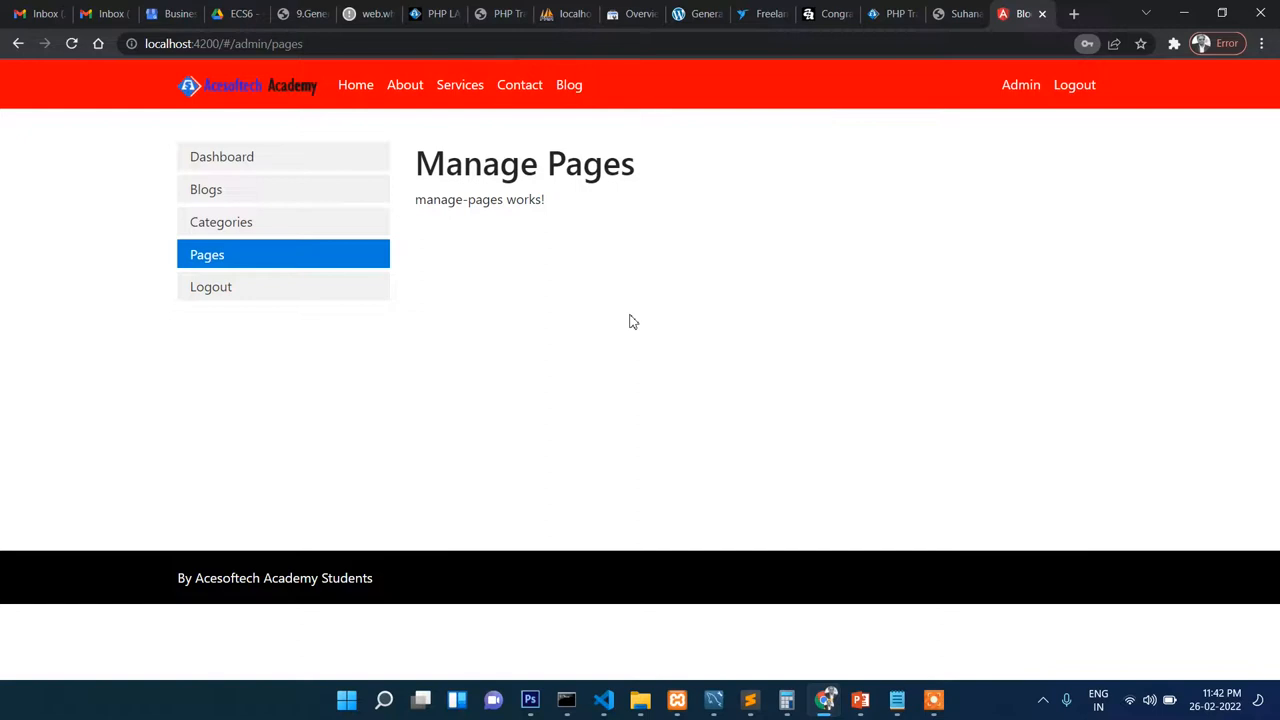
# Step: Visit the admin Dashboard, Manage Categories and Manage Pages sections from the sidebar
pyautogui.click(220, 156)
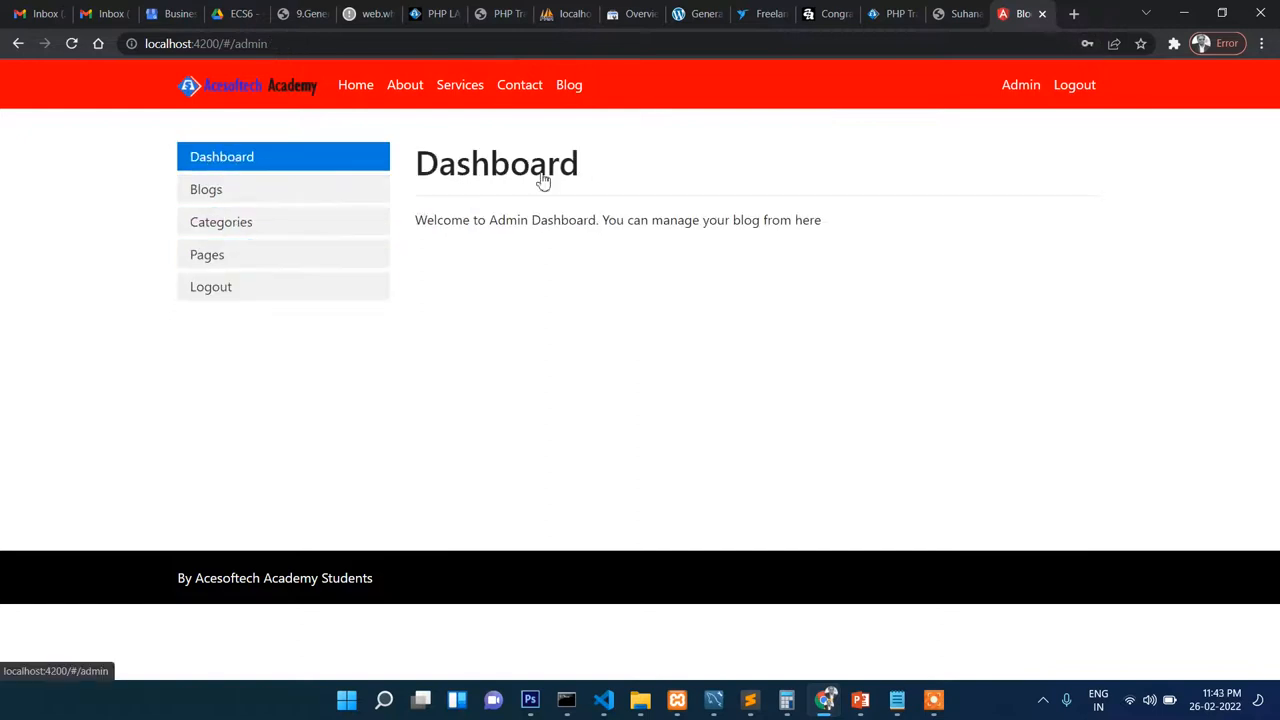
pyautogui.moveTo(416, 220); pyautogui.dragTo(752, 220)
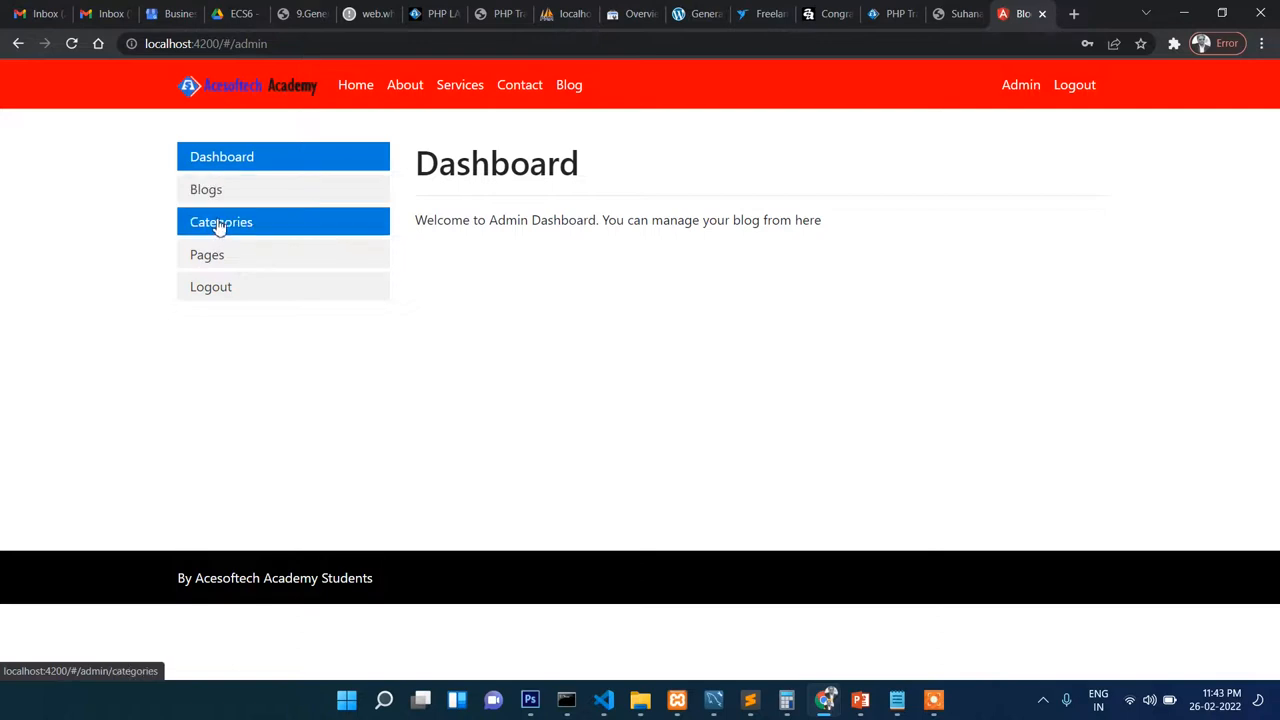
pyautogui.click(220, 220)
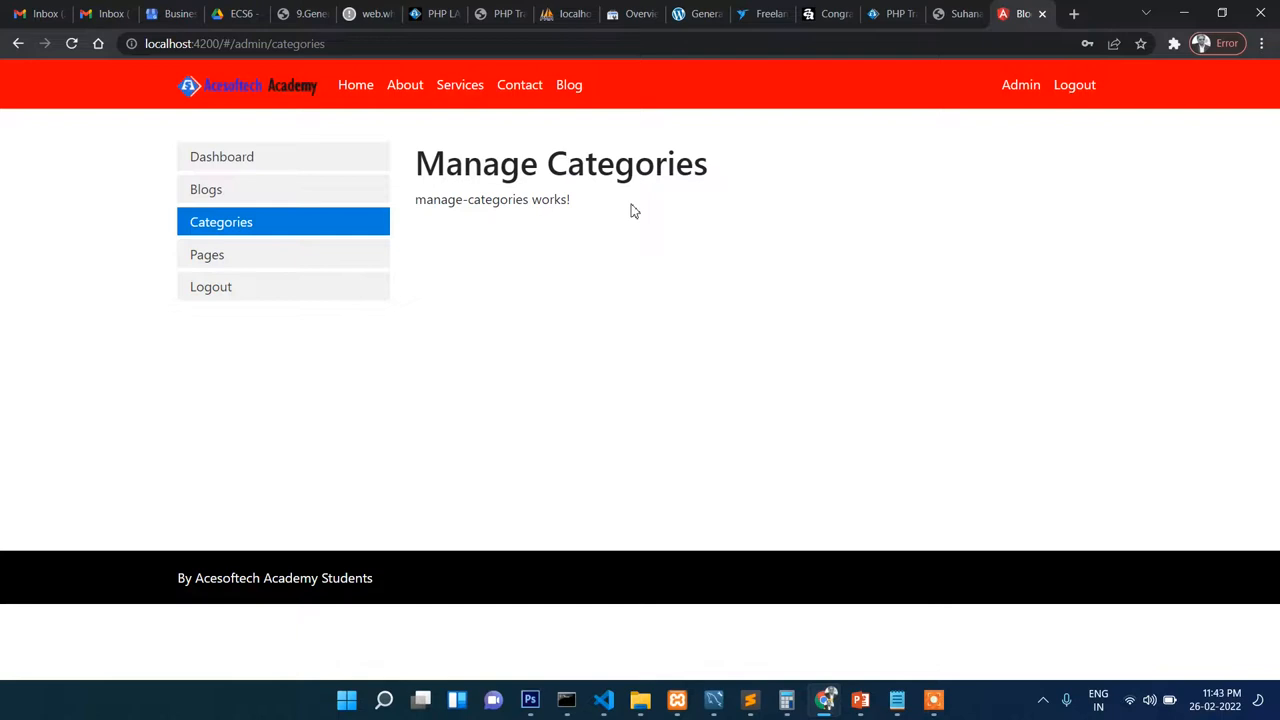
pyautogui.moveTo(590, 218)
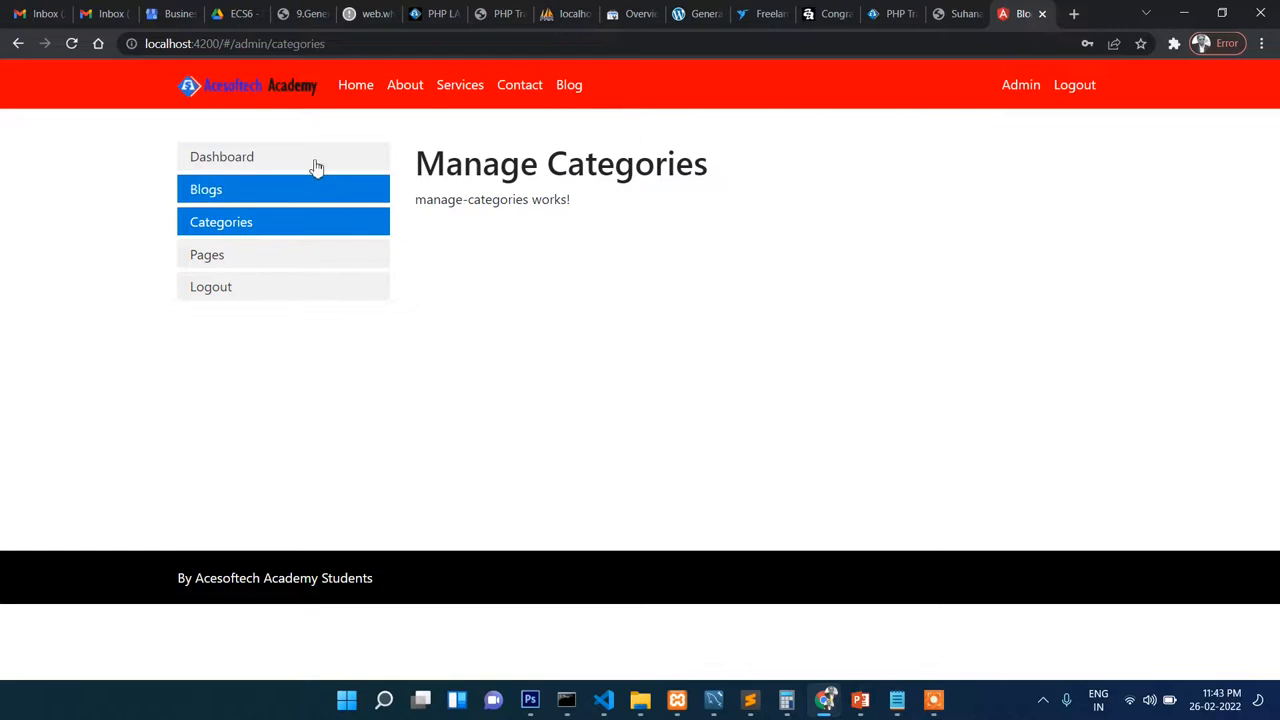
pyautogui.moveTo(750, 250)
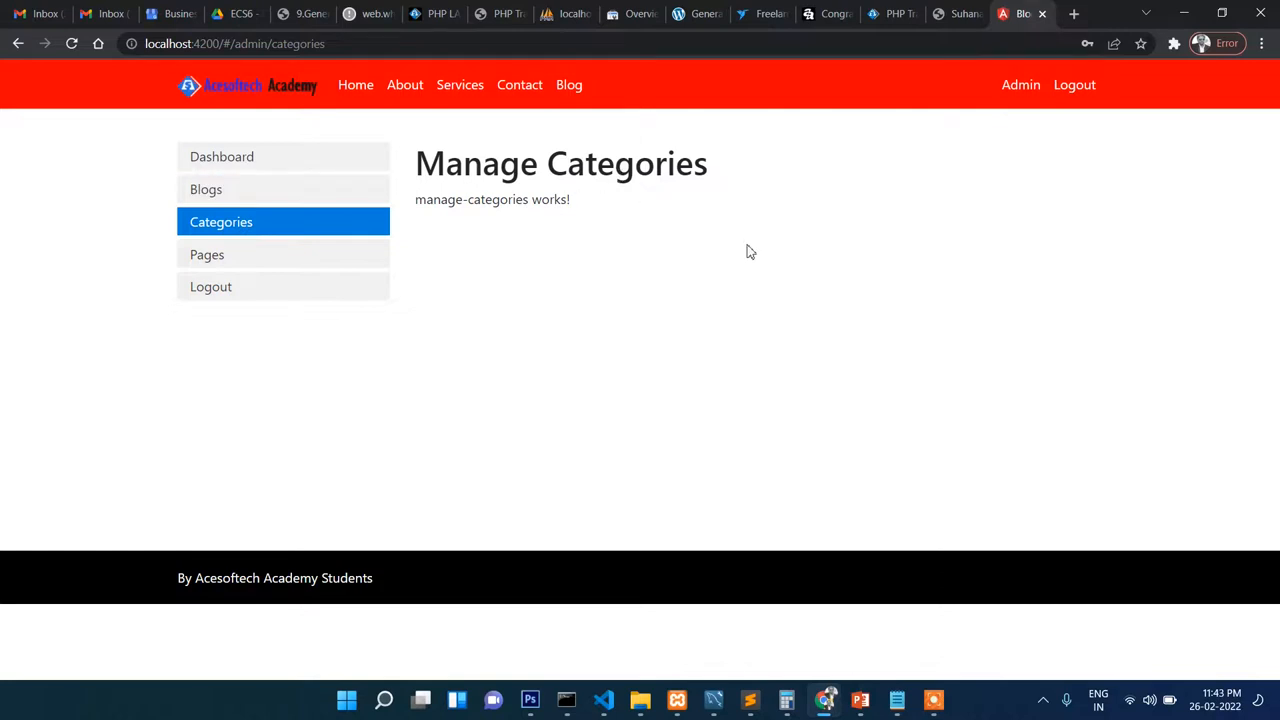
pyautogui.moveTo(660, 240)
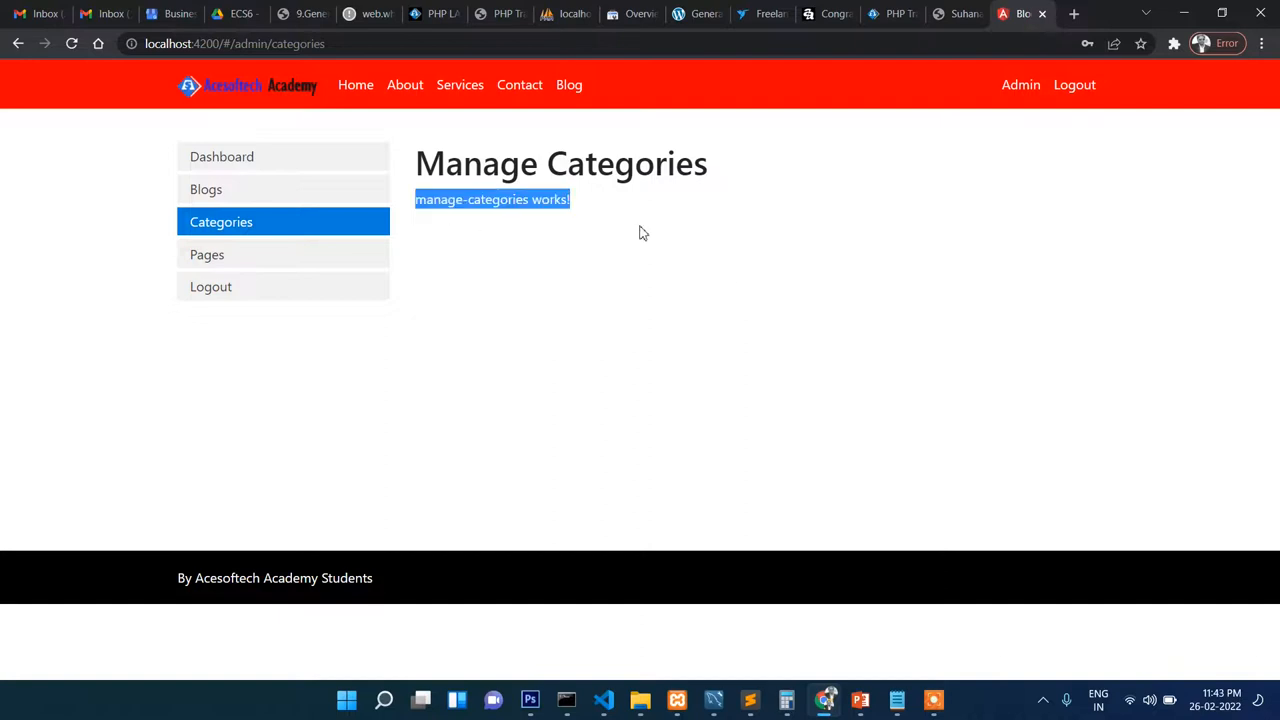
pyautogui.click(640, 232)
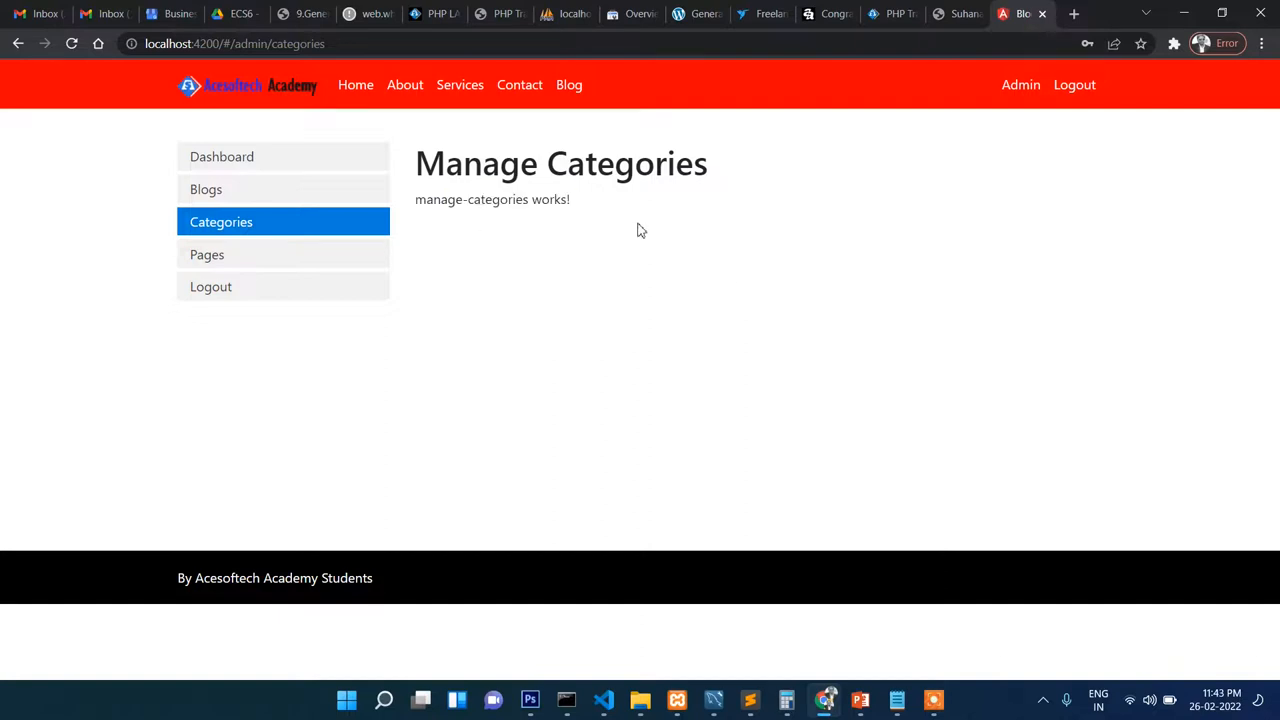
pyautogui.moveTo(646, 240)
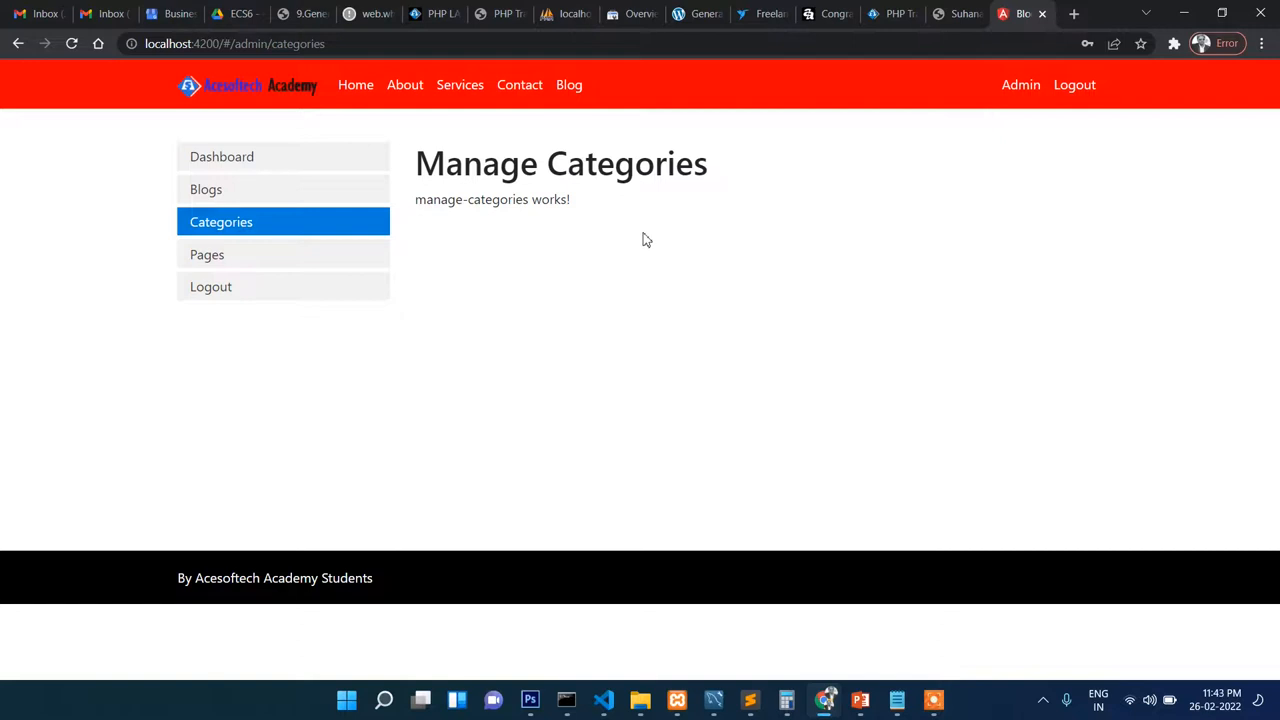
pyautogui.click(208, 254)
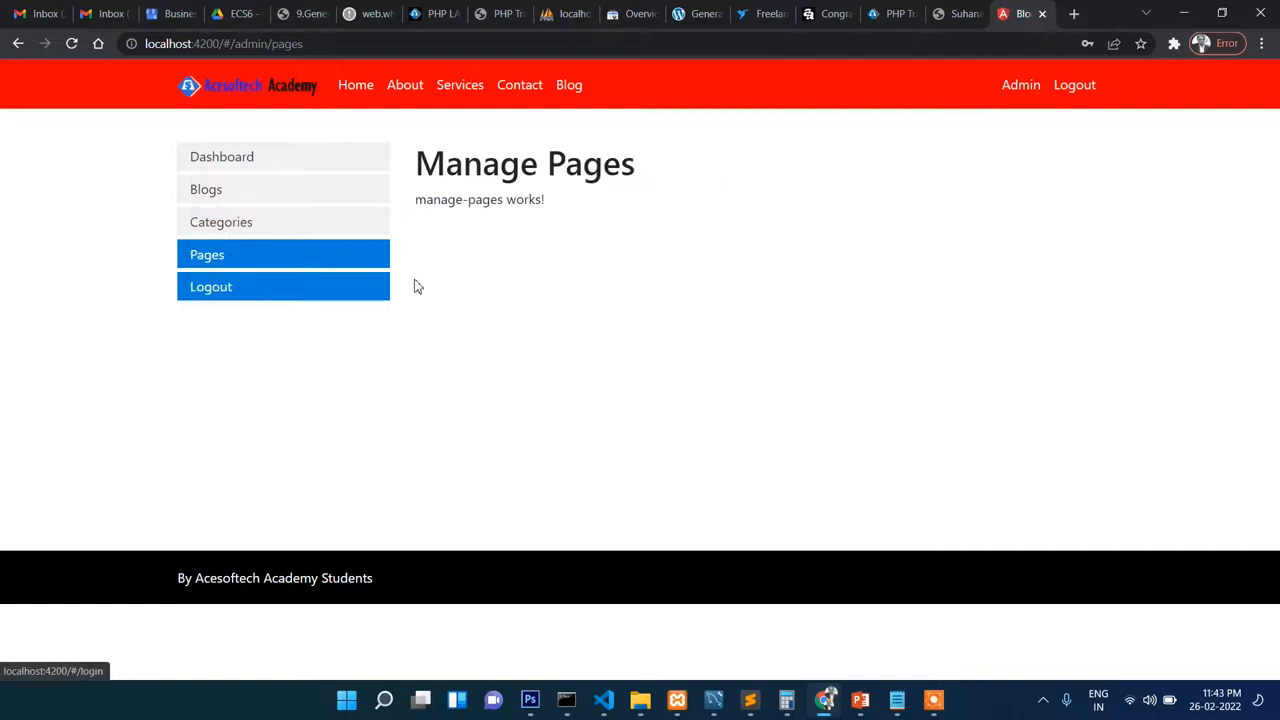
pyautogui.moveTo(950, 68)
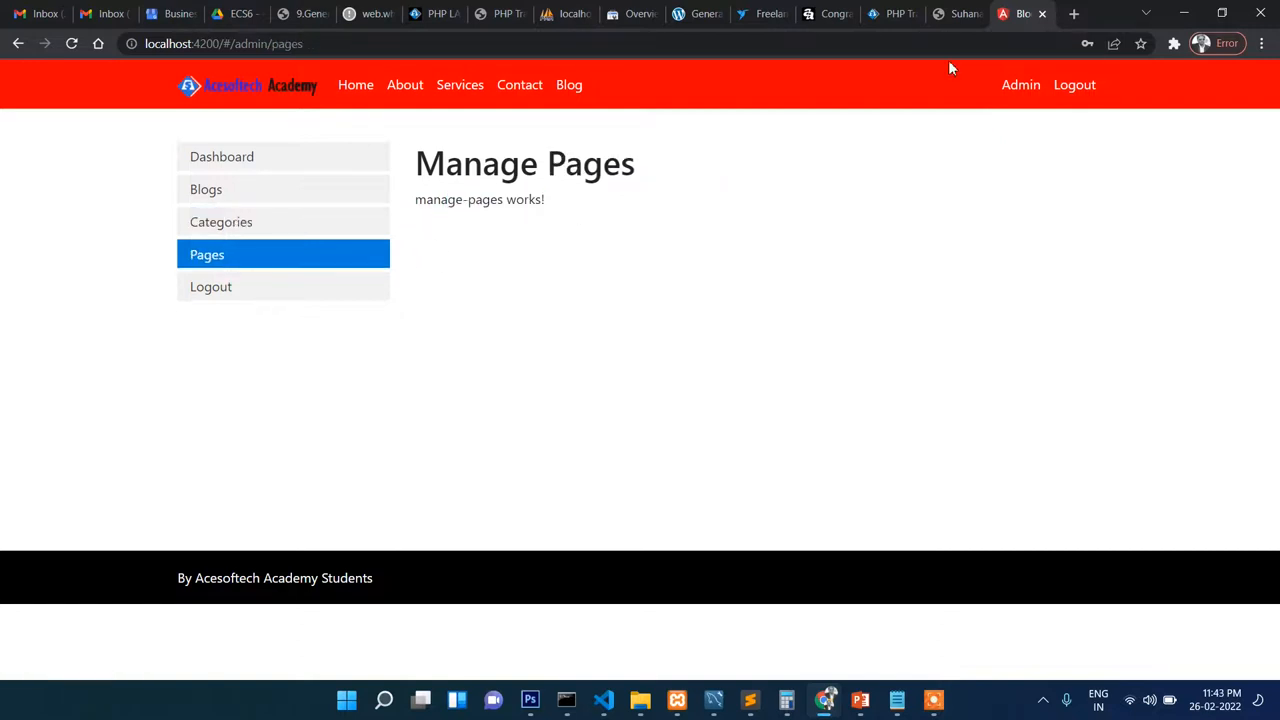
# Step: Glance at the phpMyAdmin pages table, log out, and log back in as admin to Manage Blogs
pyautogui.click(564, 12)
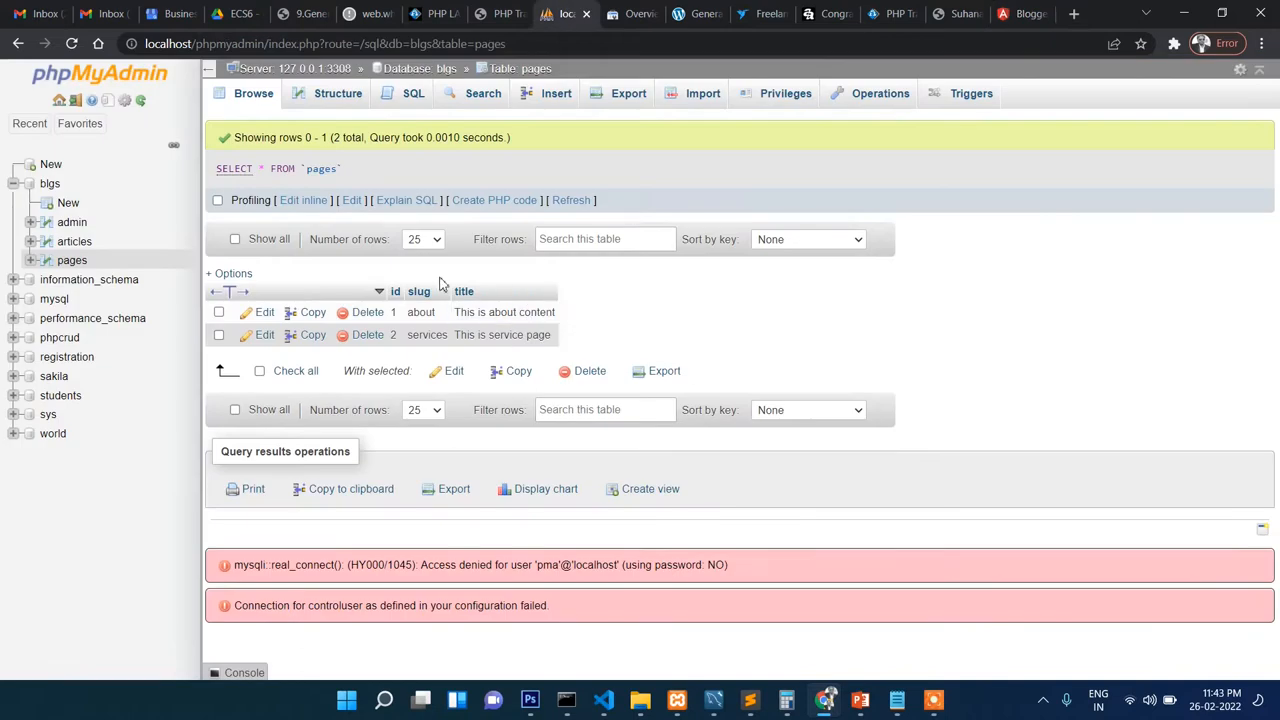
pyautogui.click(1020, 12)
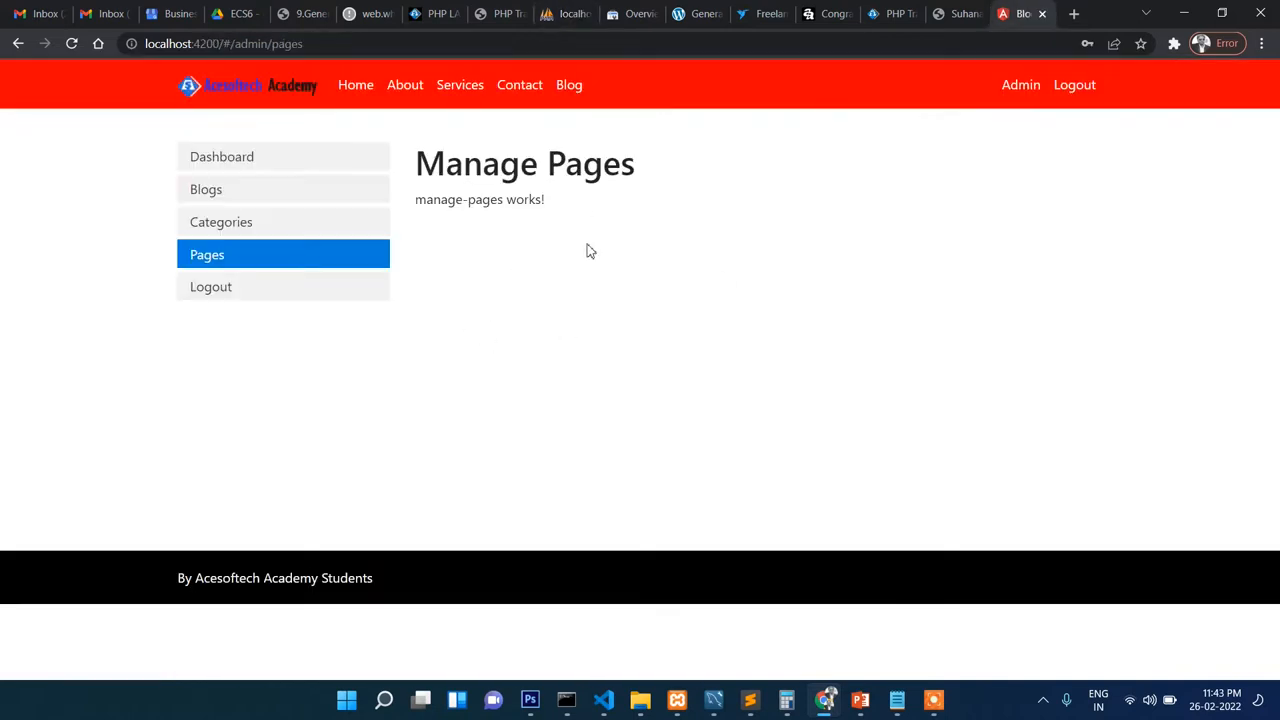
pyautogui.moveTo(212, 288)
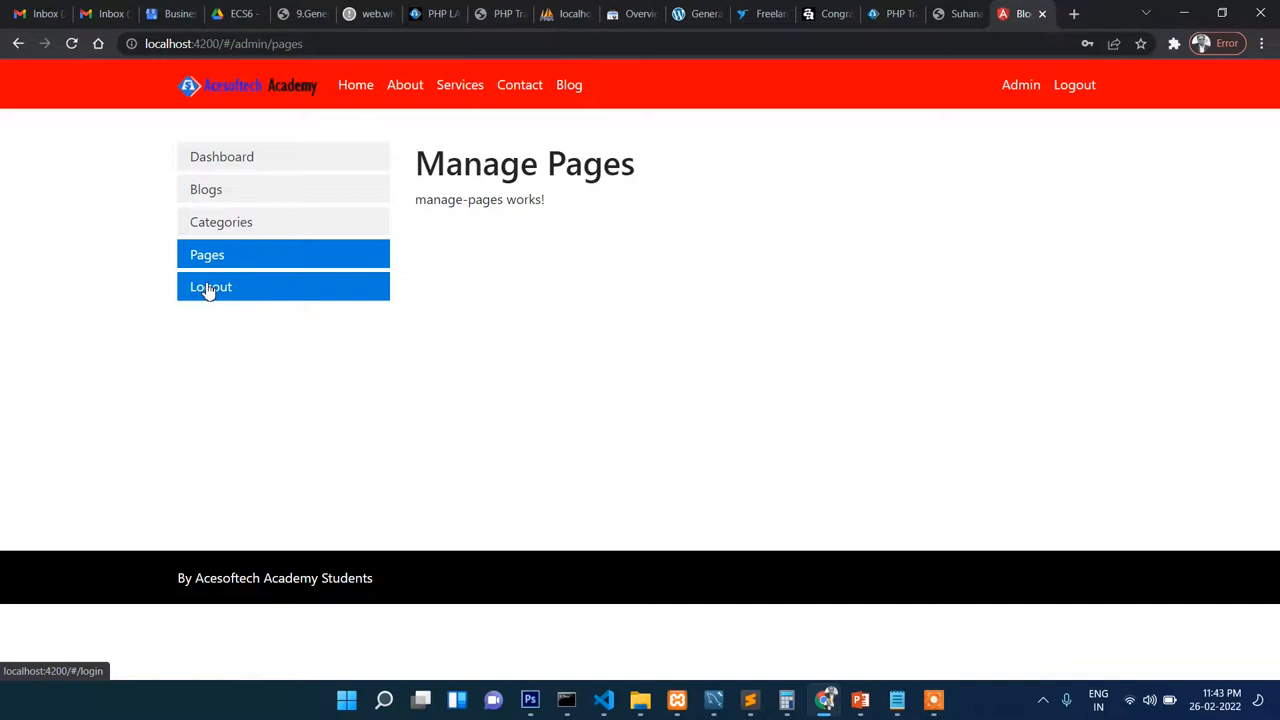
pyautogui.click(212, 288)
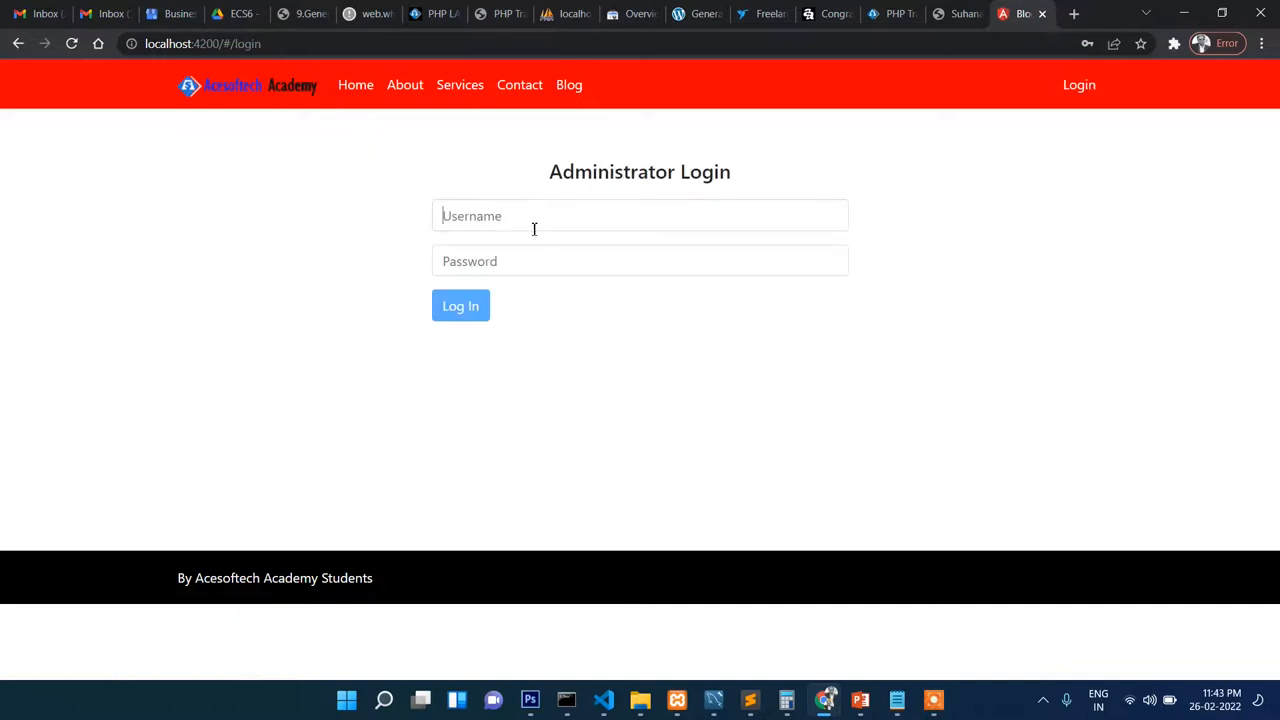
pyautogui.write('admin')
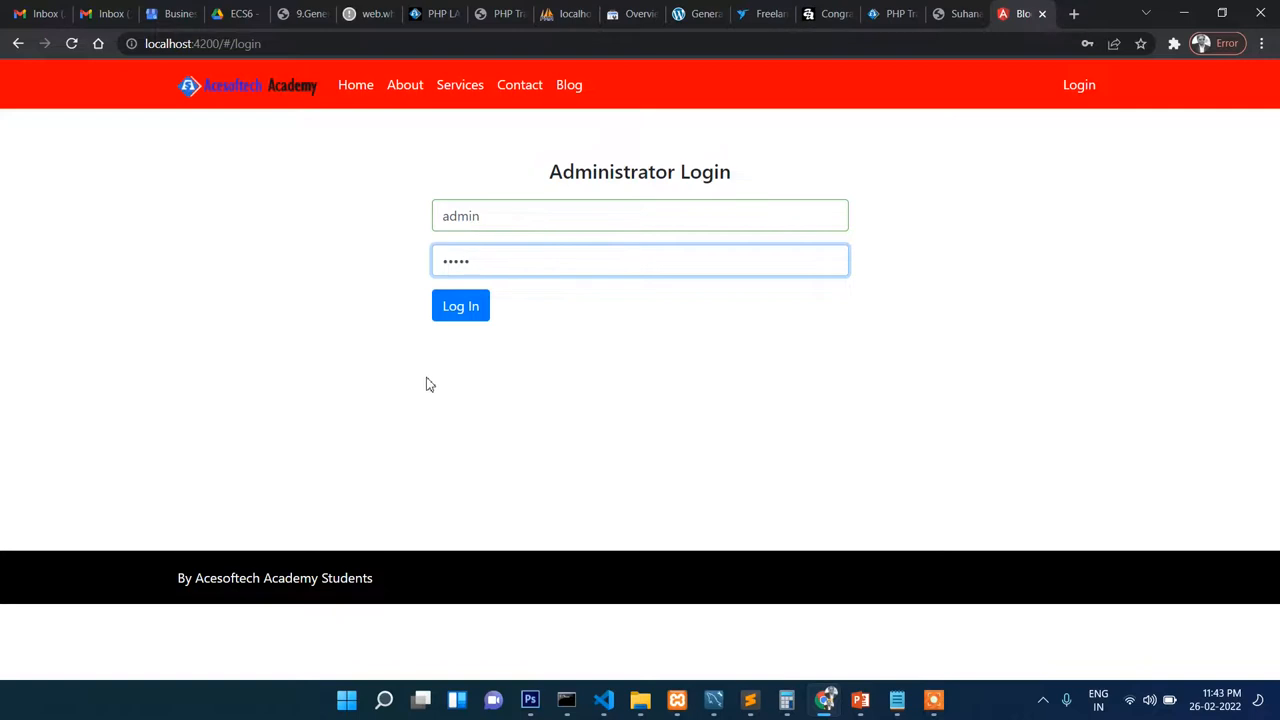
pyautogui.click(460, 306)
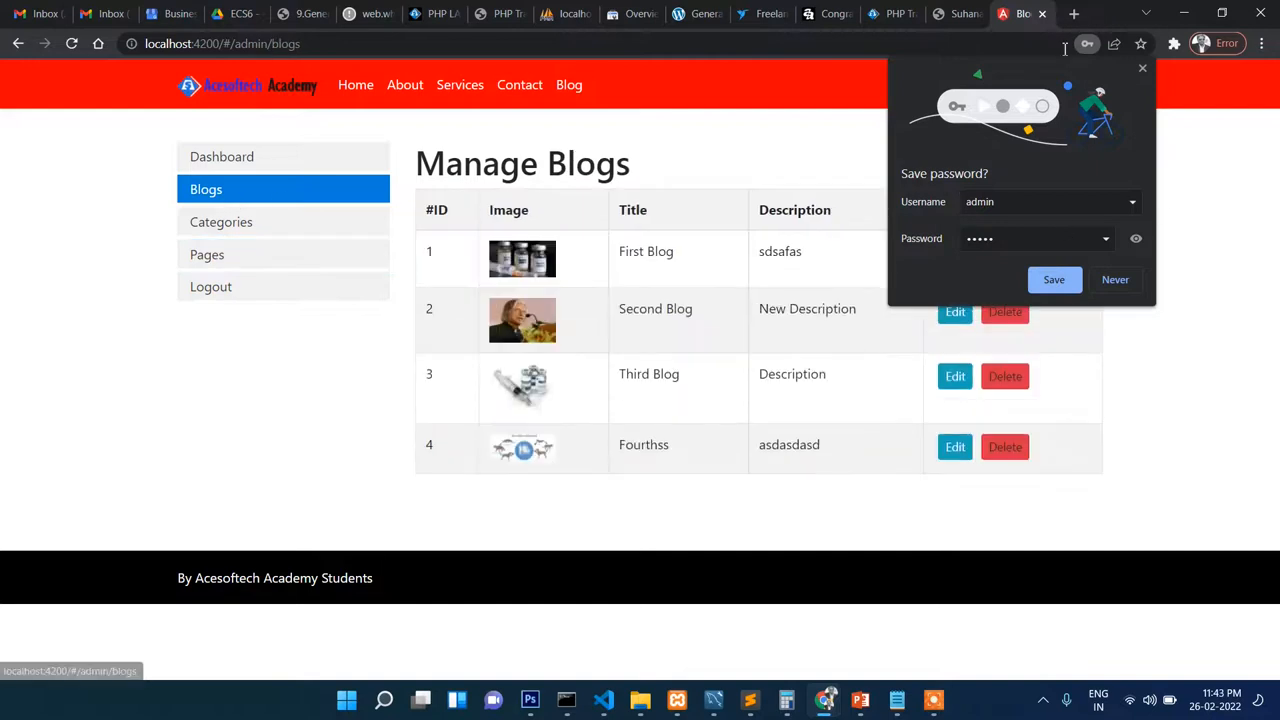
# Step: Decline Chrome's save-password prompt, view the articles table in phpMyAdmin, and return to Manage Blogs
pyautogui.click(1116, 280)
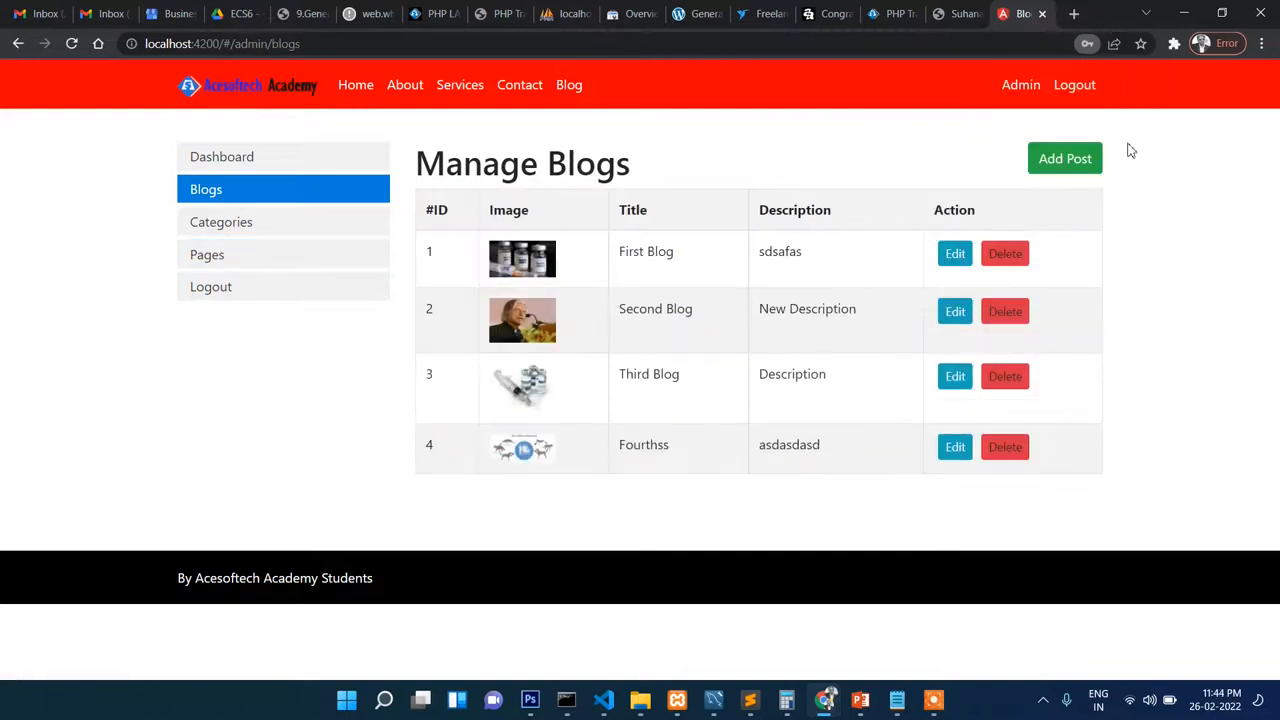
pyautogui.moveTo(560, 308)
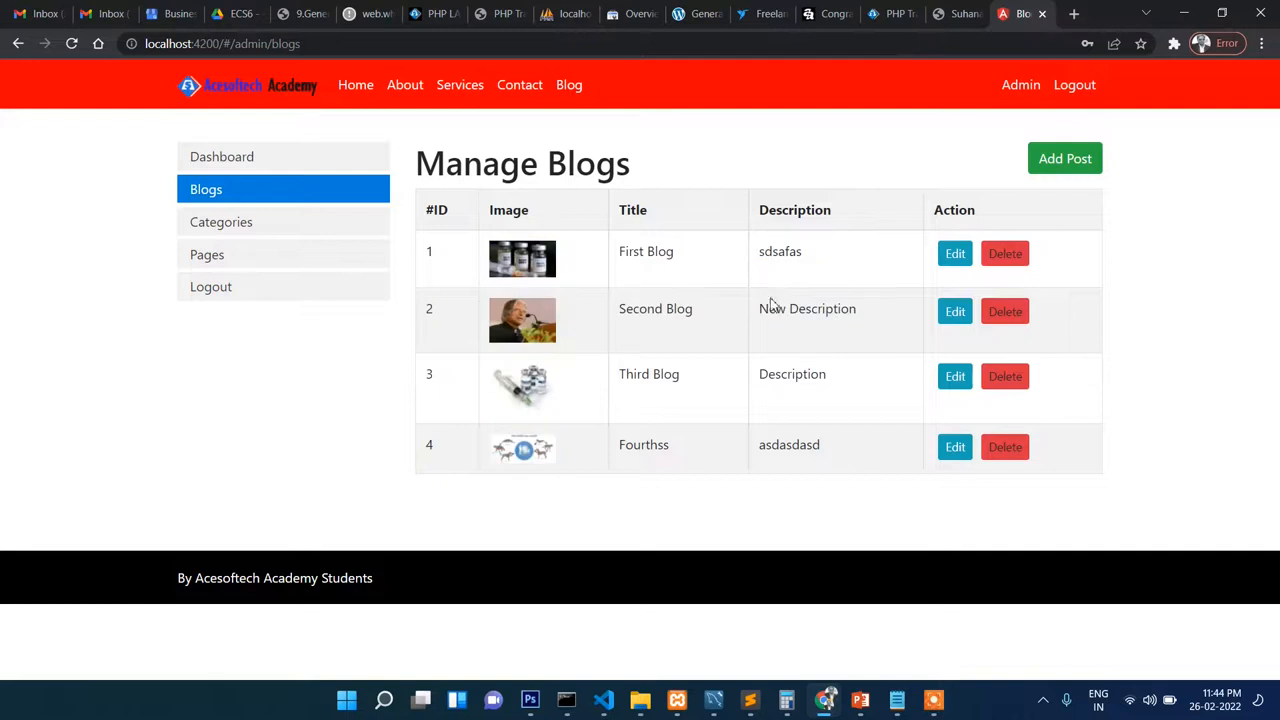
pyautogui.moveTo(432, 328)
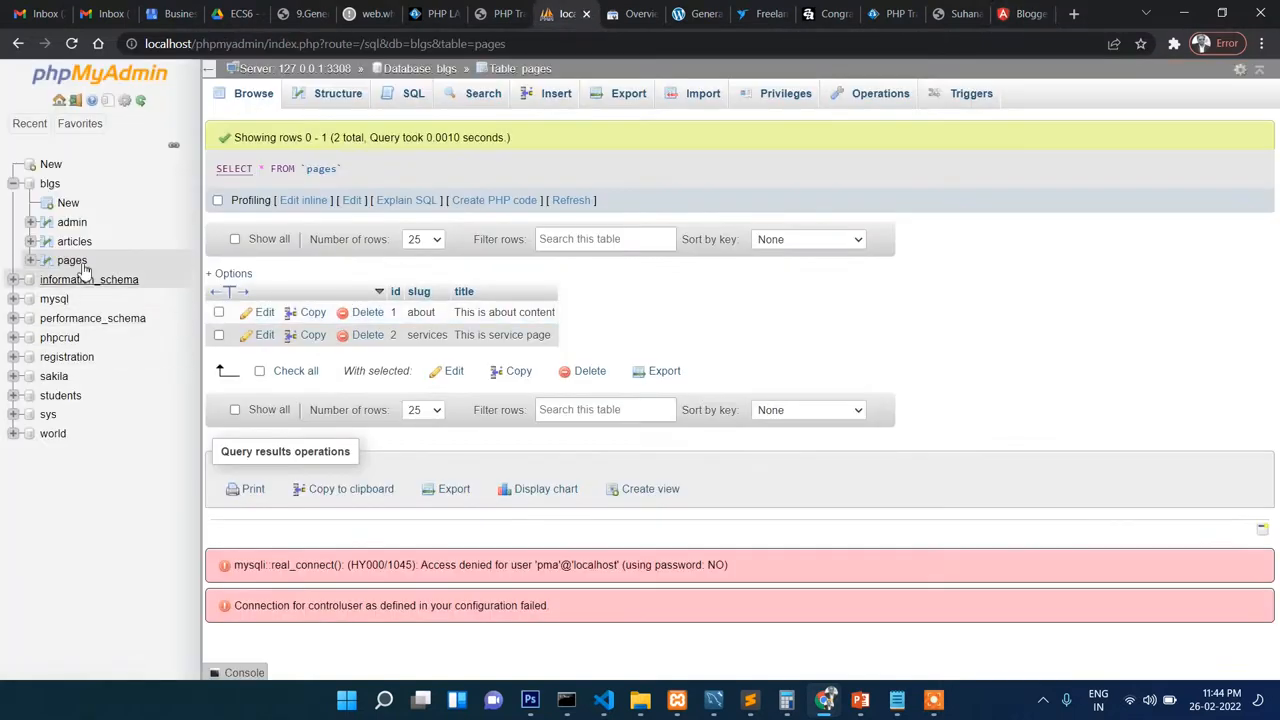
pyautogui.click(74, 240)
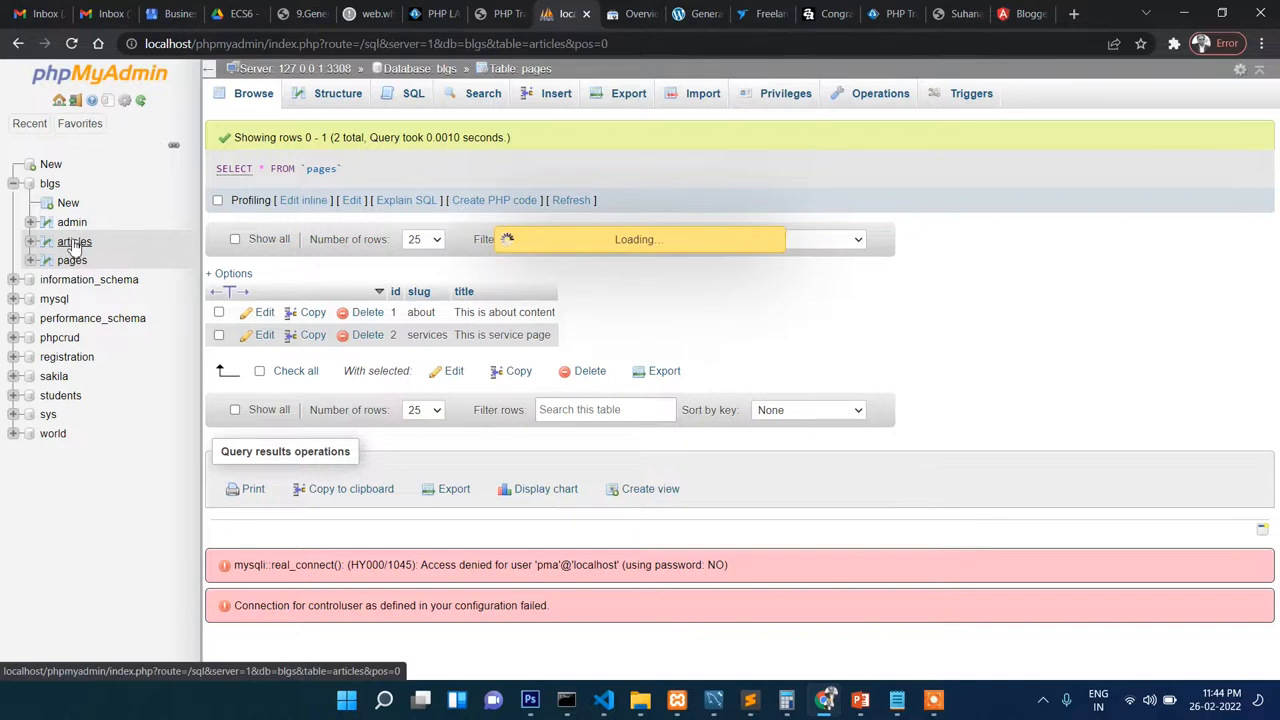
pyautogui.click(74, 240)
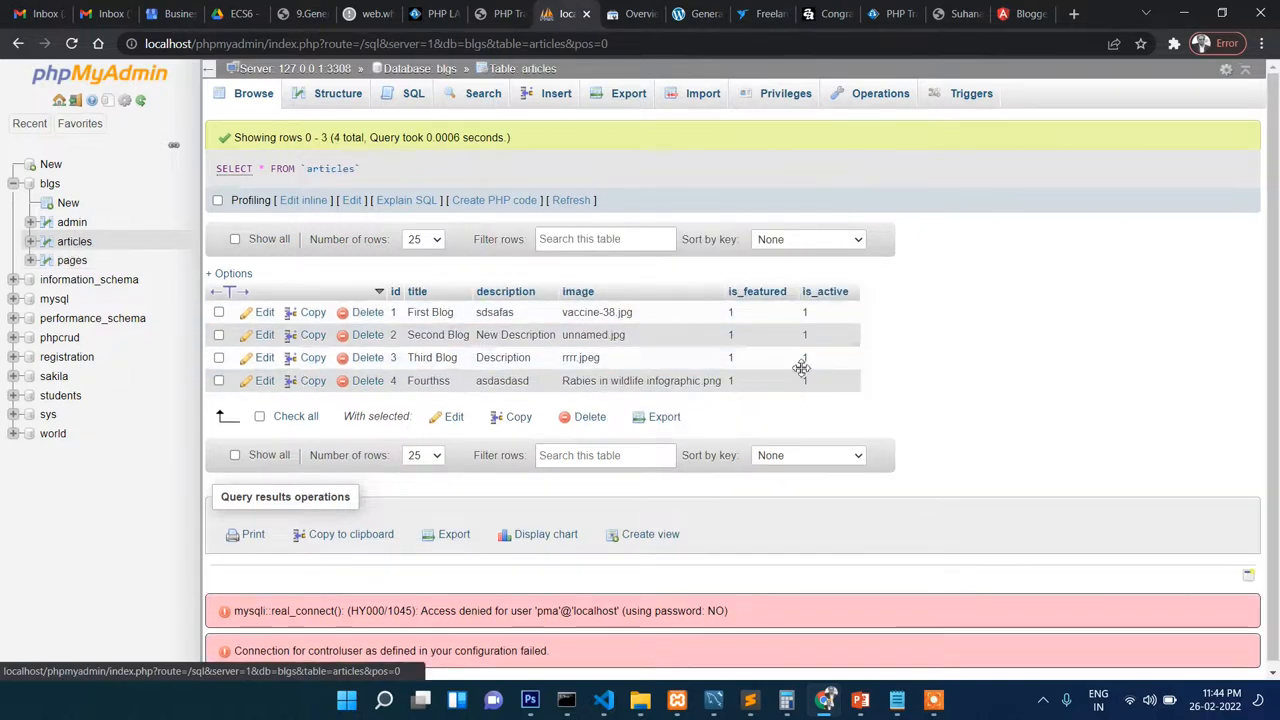
pyautogui.moveTo(768, 356)
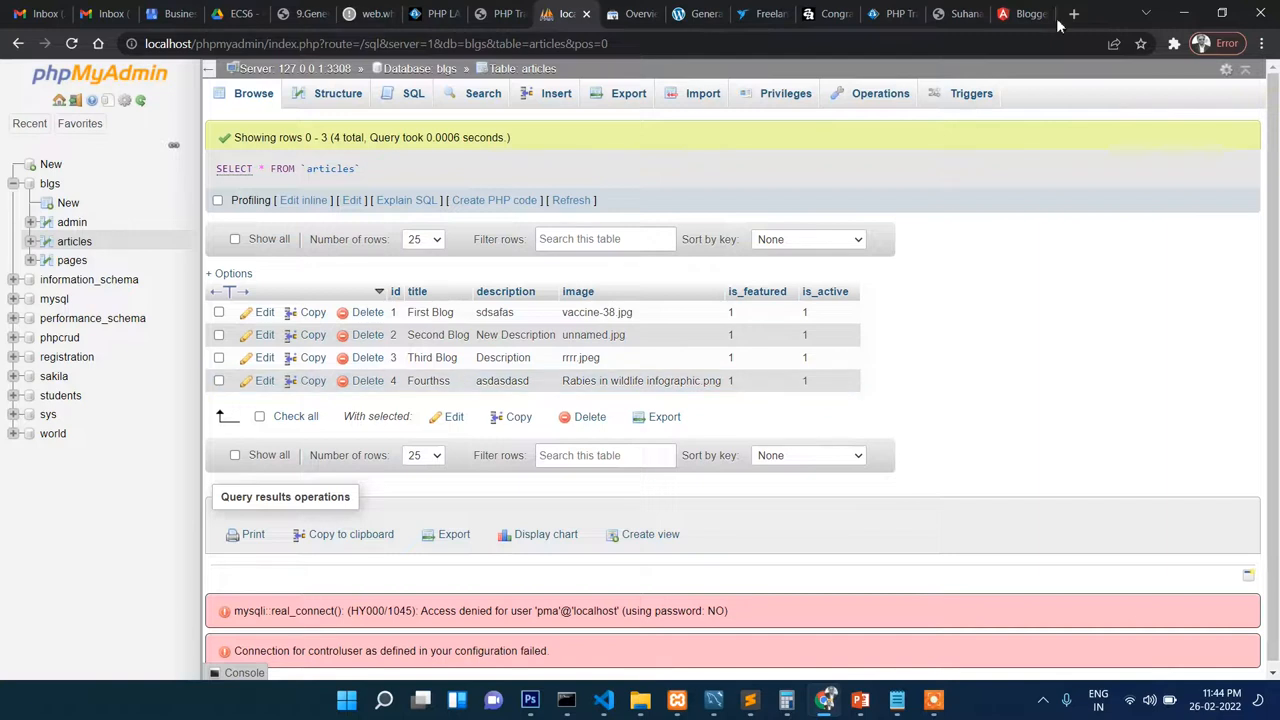
pyautogui.click(1020, 12)
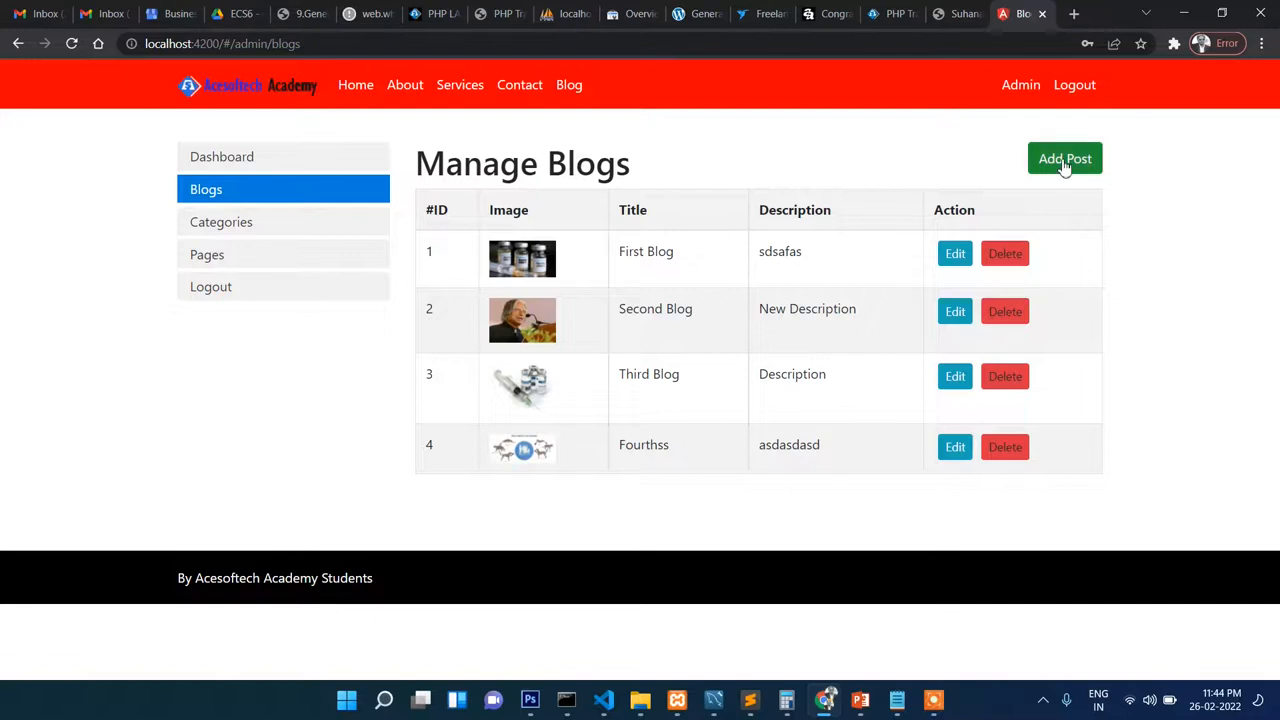
# Step: Start a new post titled 'This is Kolkata News', active and not featured
pyautogui.click(1064, 158)
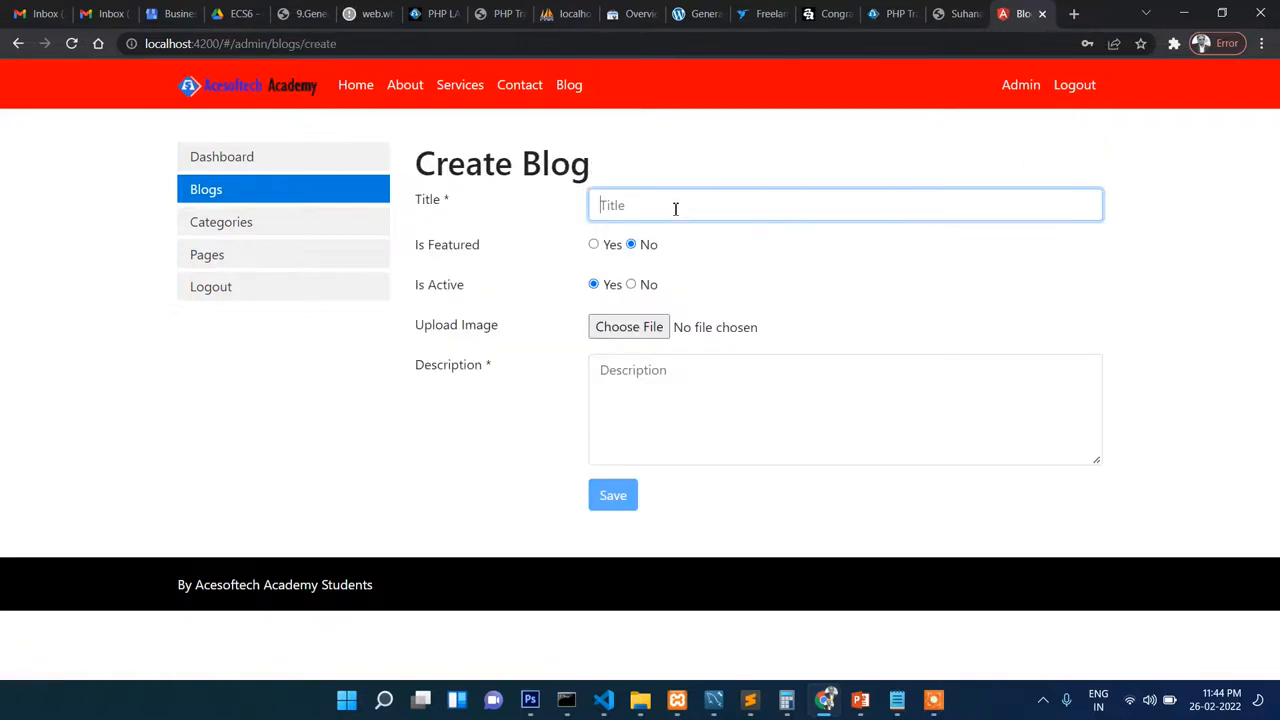
pyautogui.write('This is')
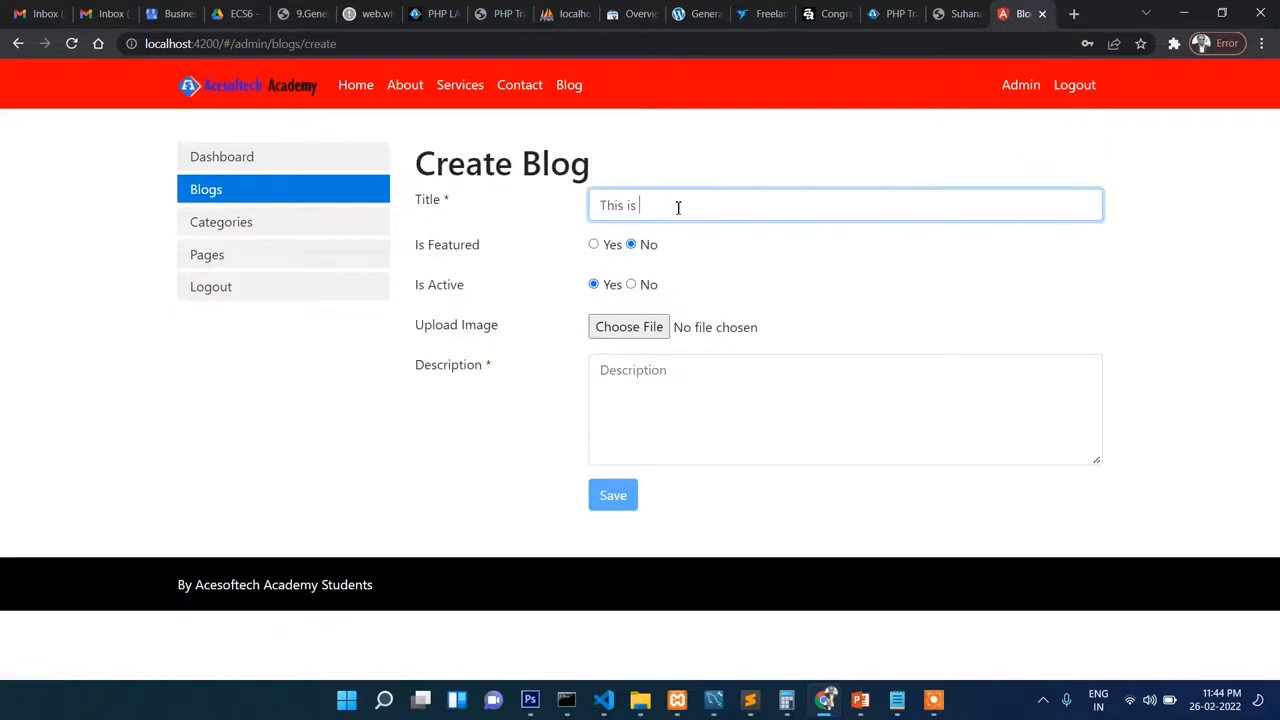
pyautogui.write('Kolkata News')
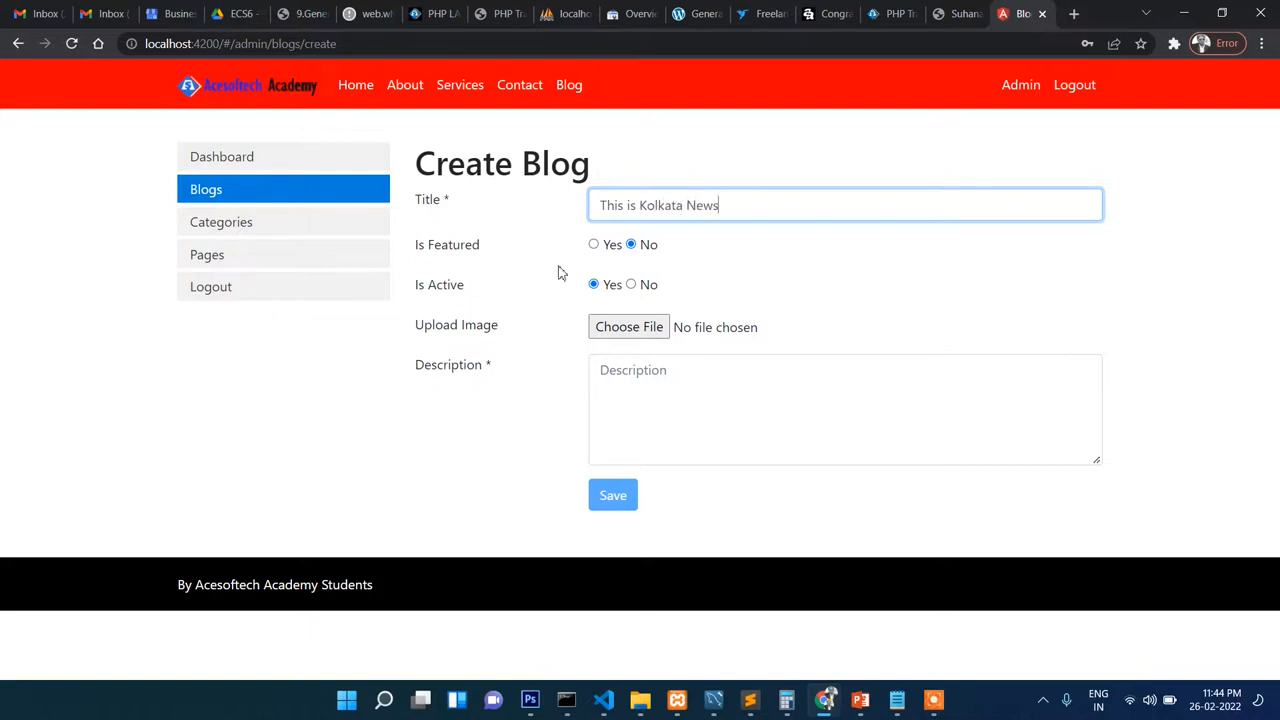
pyautogui.click(594, 244)
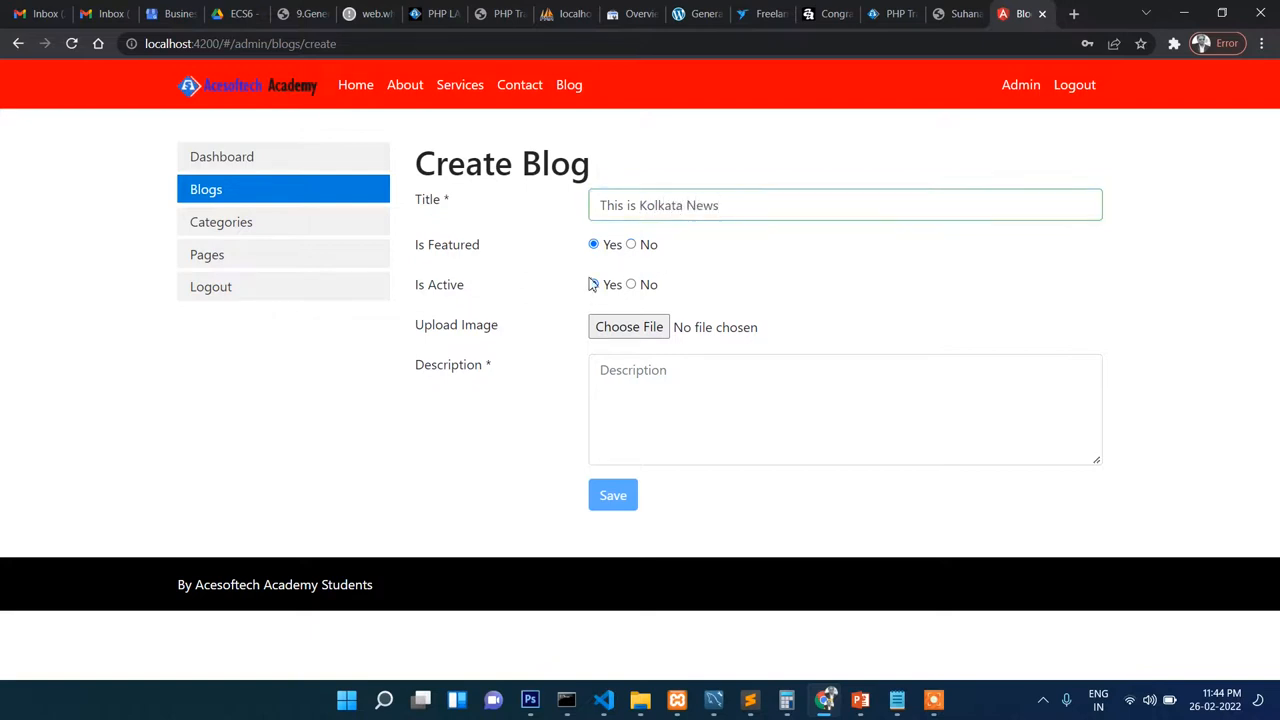
pyautogui.click(592, 284)
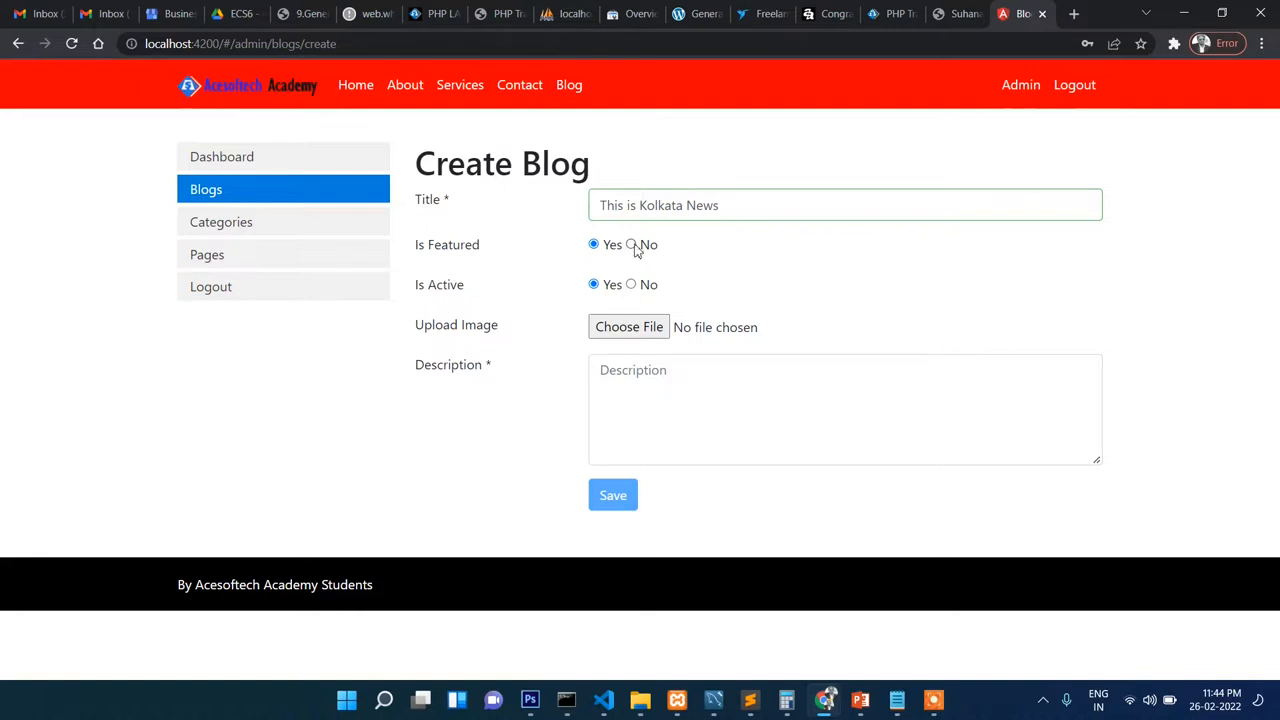
pyautogui.click(632, 244)
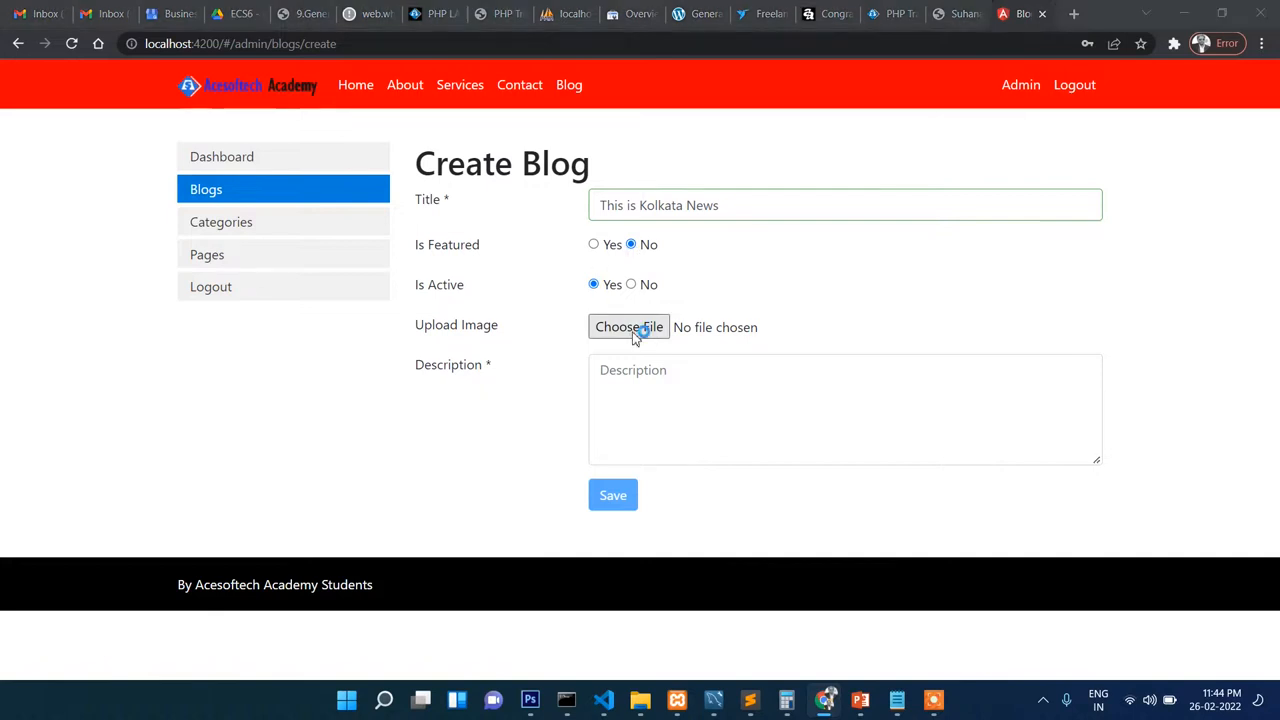
pyautogui.moveTo(640, 360)
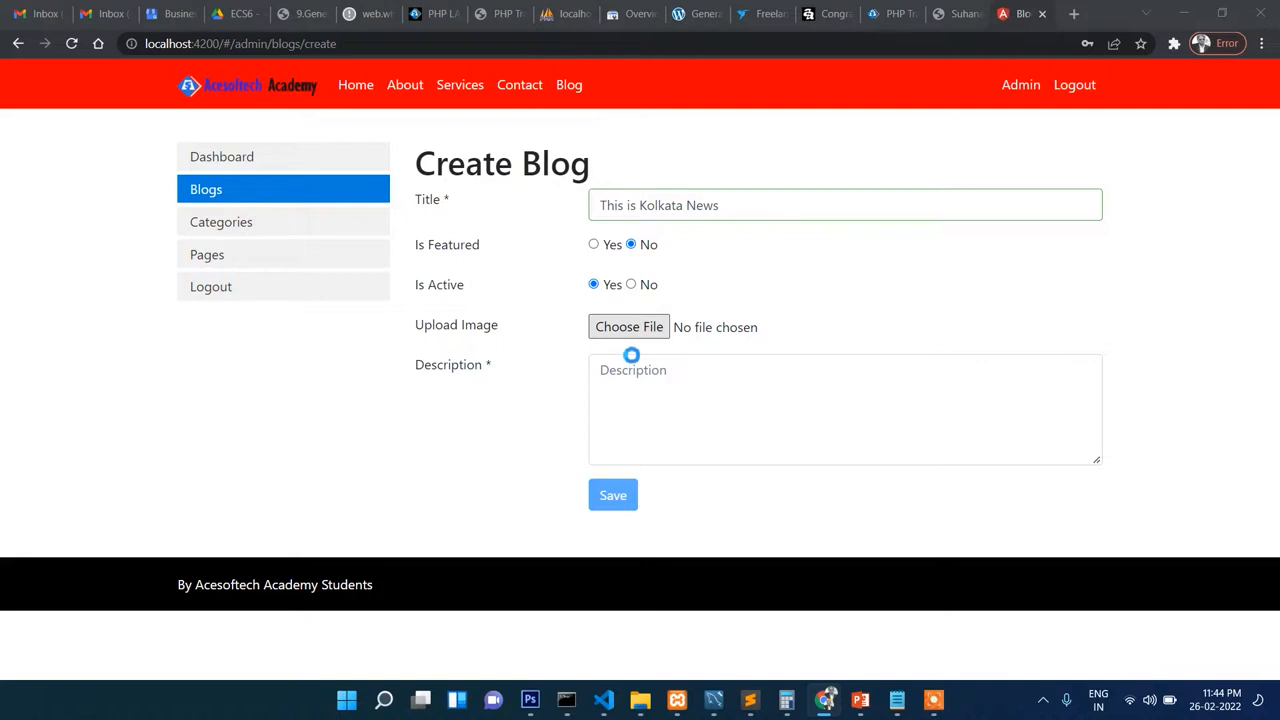
# Step: Attach a PNG image, write the description and submit the post to the Manage Blogs list
pyautogui.click(628, 328)
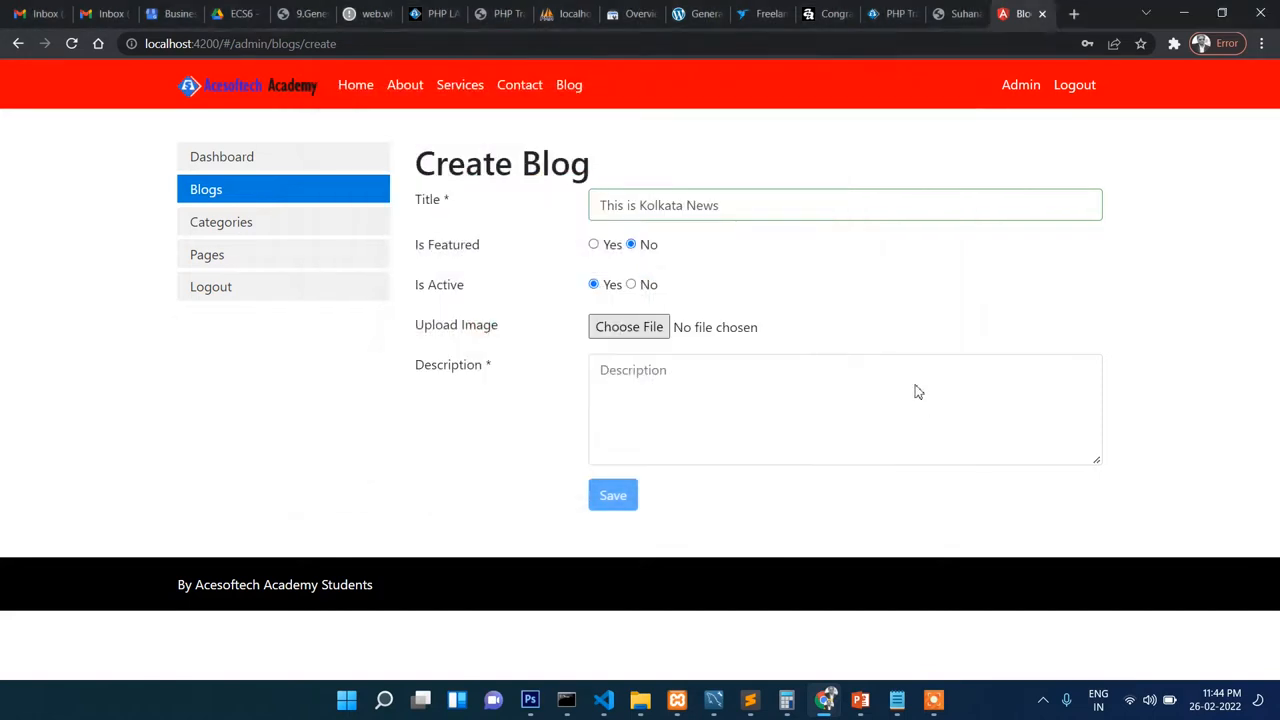
pyautogui.click(628, 328)
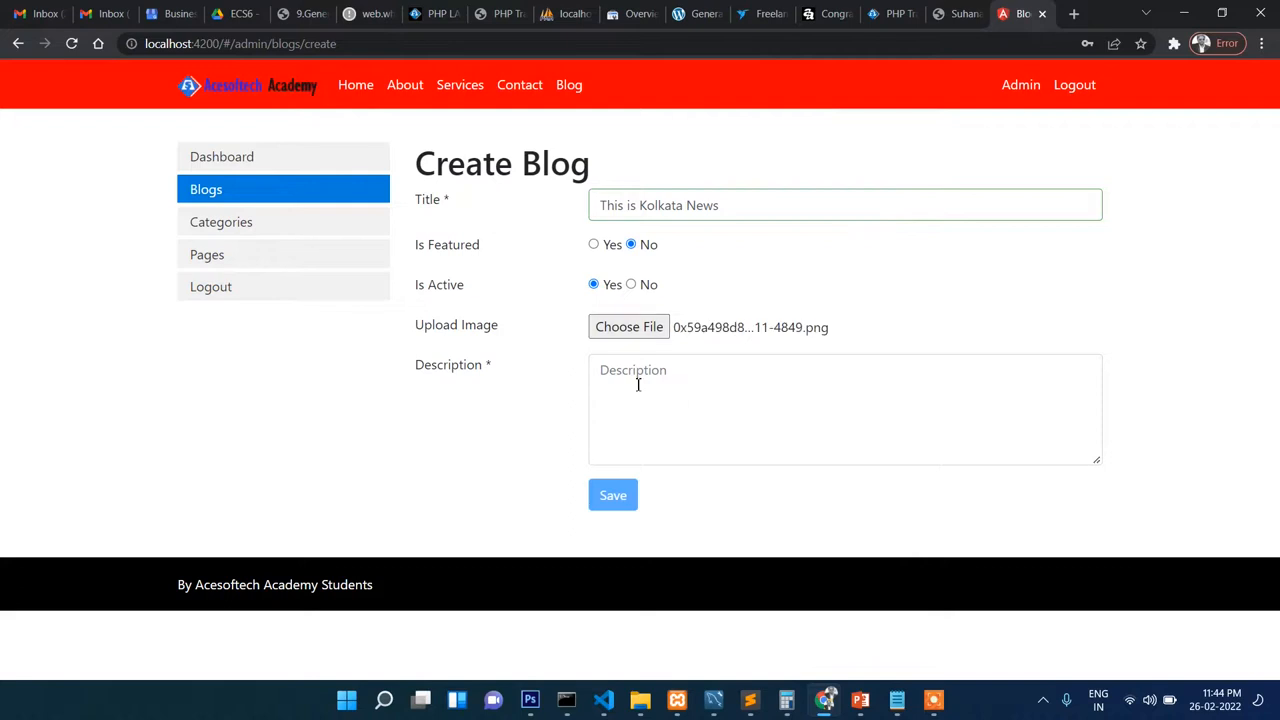
pyautogui.write('Here is moe')
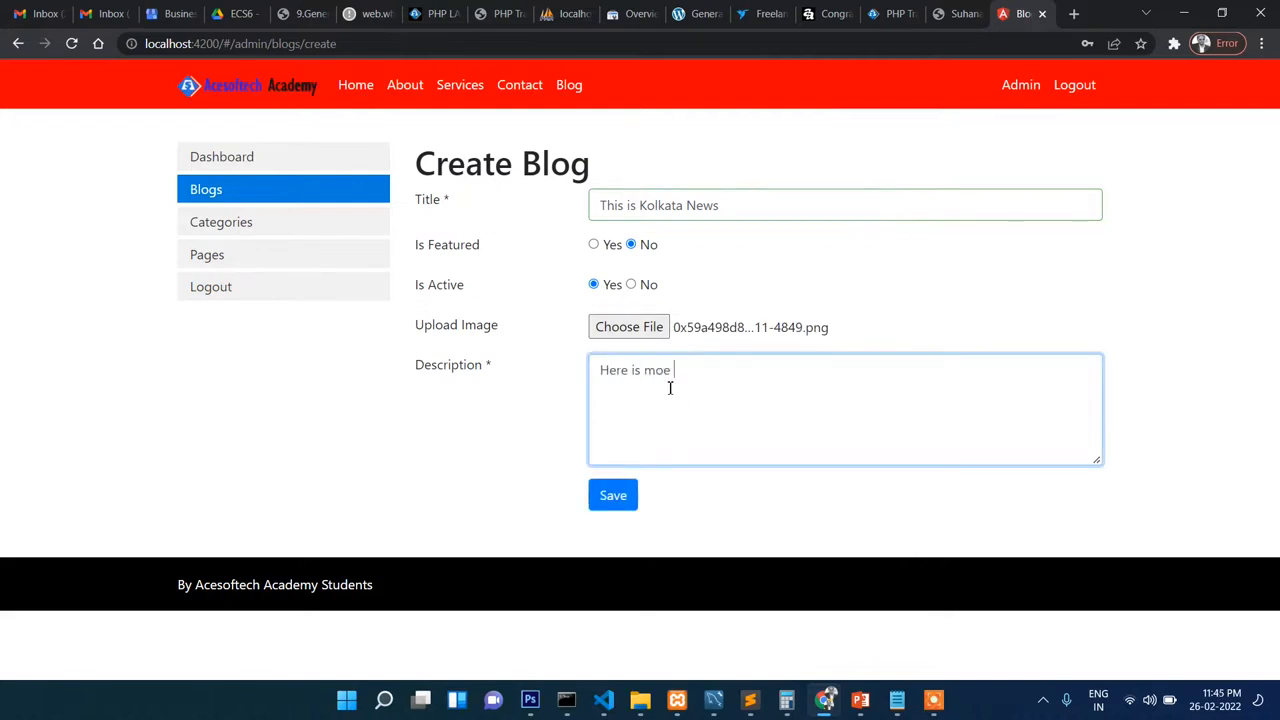
pyautogui.write('re descrip')
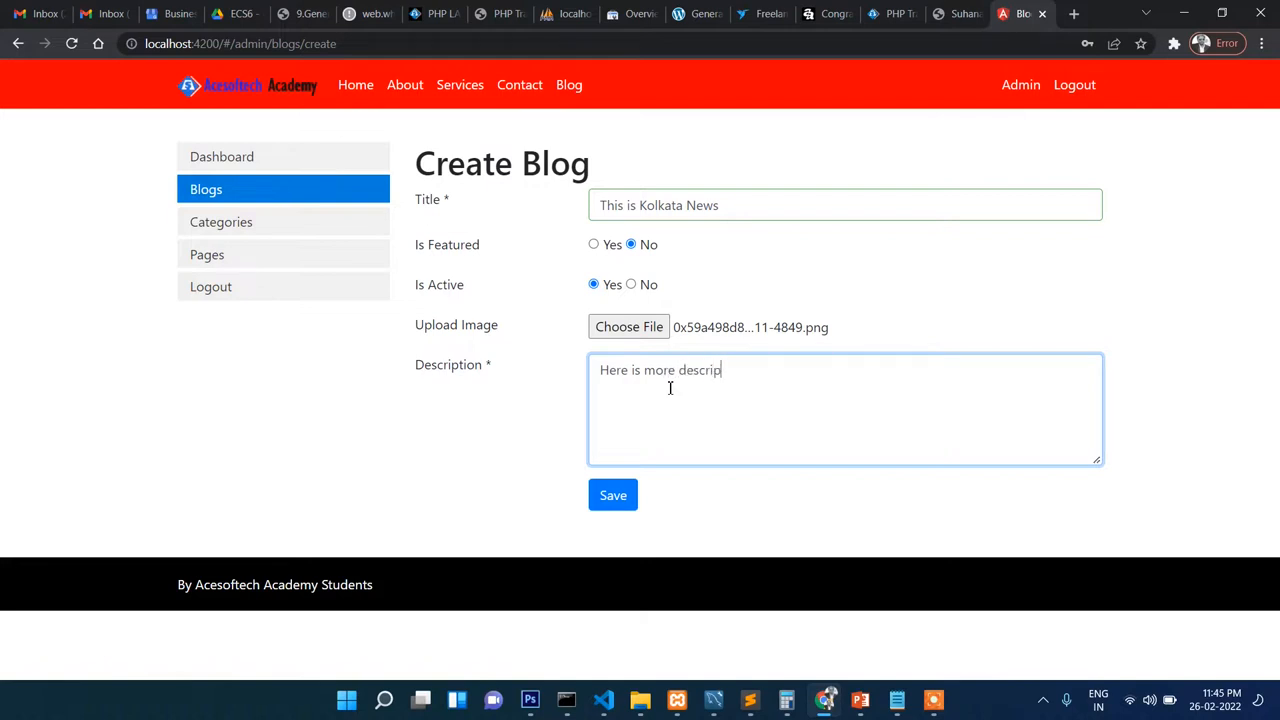
pyautogui.write('tion here')
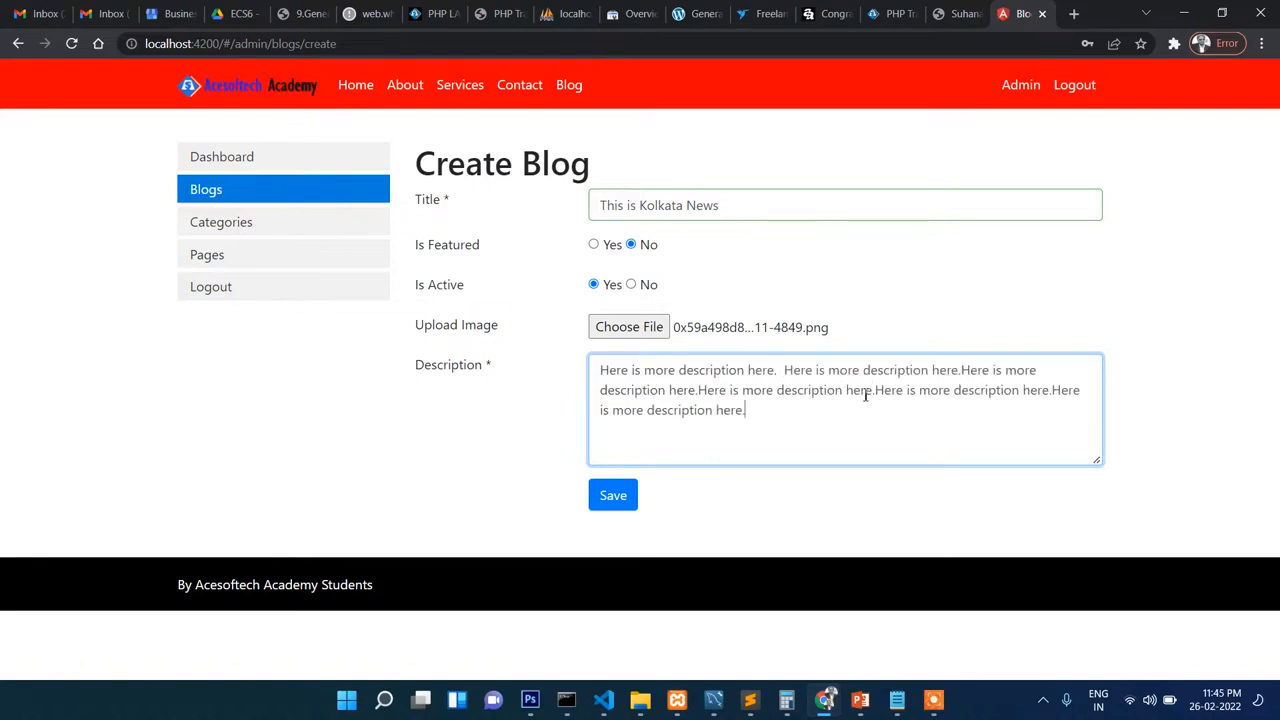
pyautogui.click(612, 496)
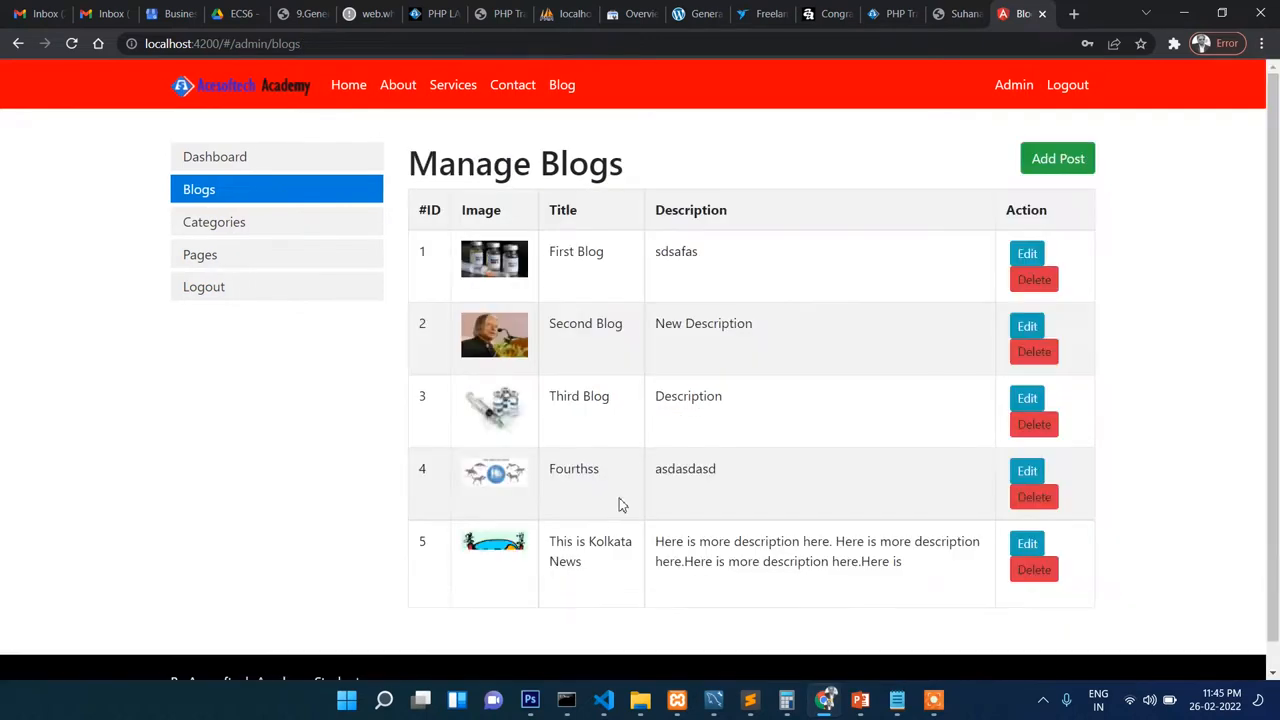
# Step: Open the Edit form for row 5, 'This is Kolkata News'
pyautogui.scroll(-3)
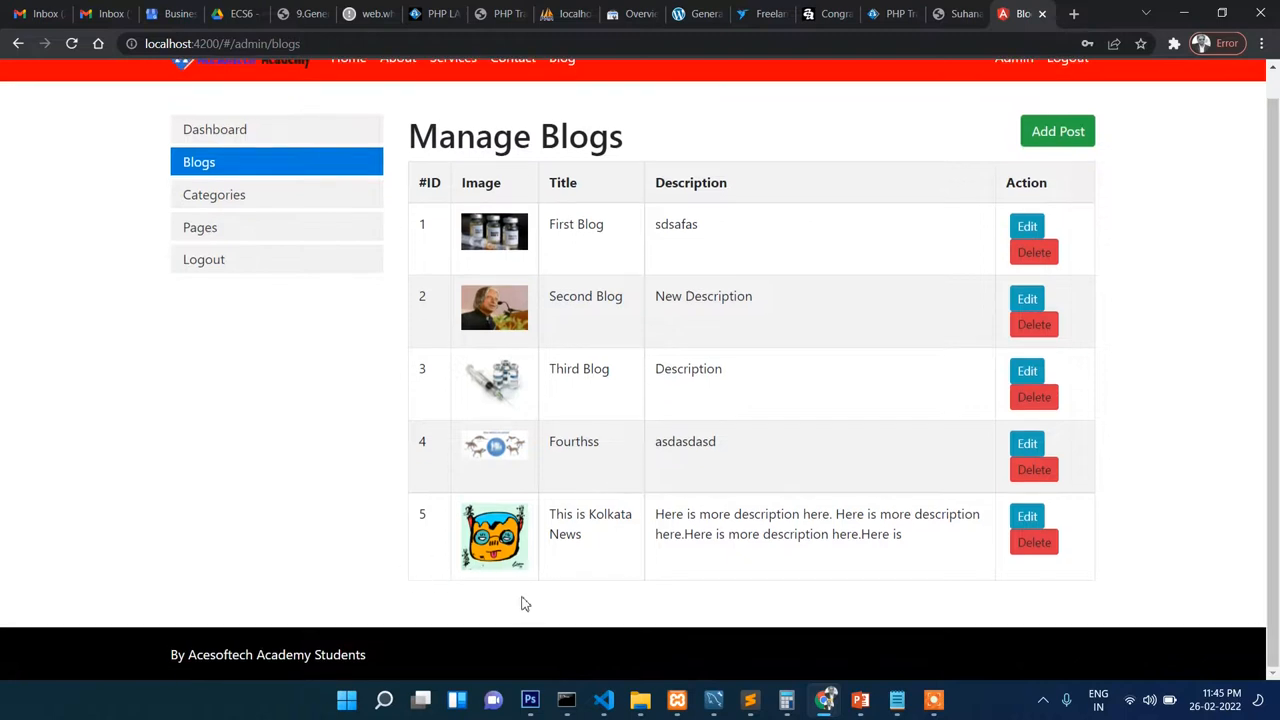
pyautogui.moveTo(700, 572)
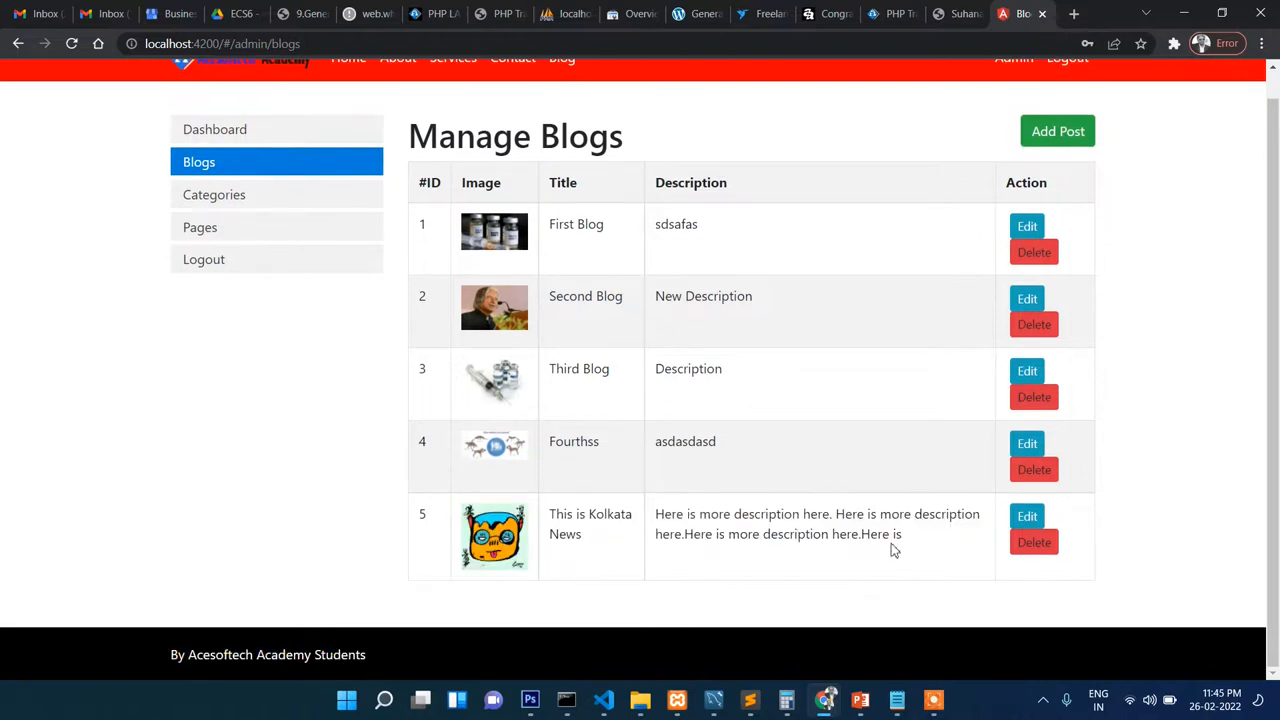
pyautogui.click(1028, 516)
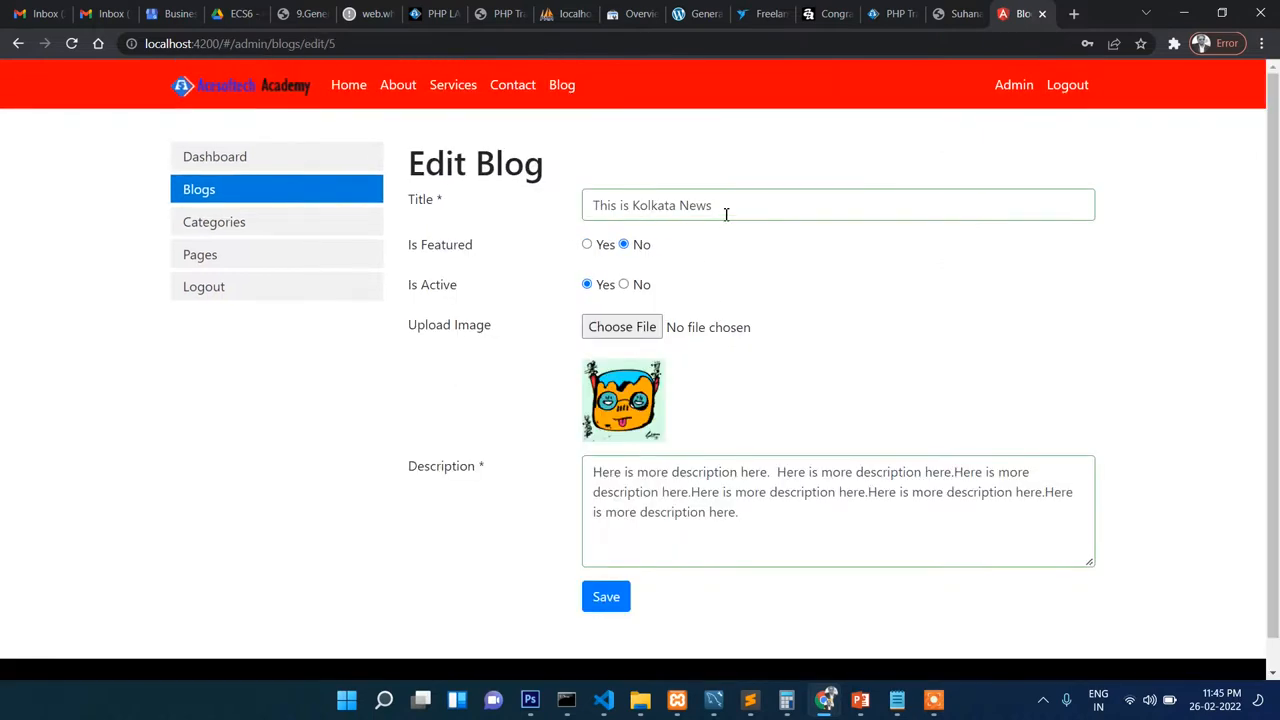
# Step: Extend the title to 'This is Kolkata News for demo purpose' and choose the jpg photo from Downloads
pyautogui.write('for de')
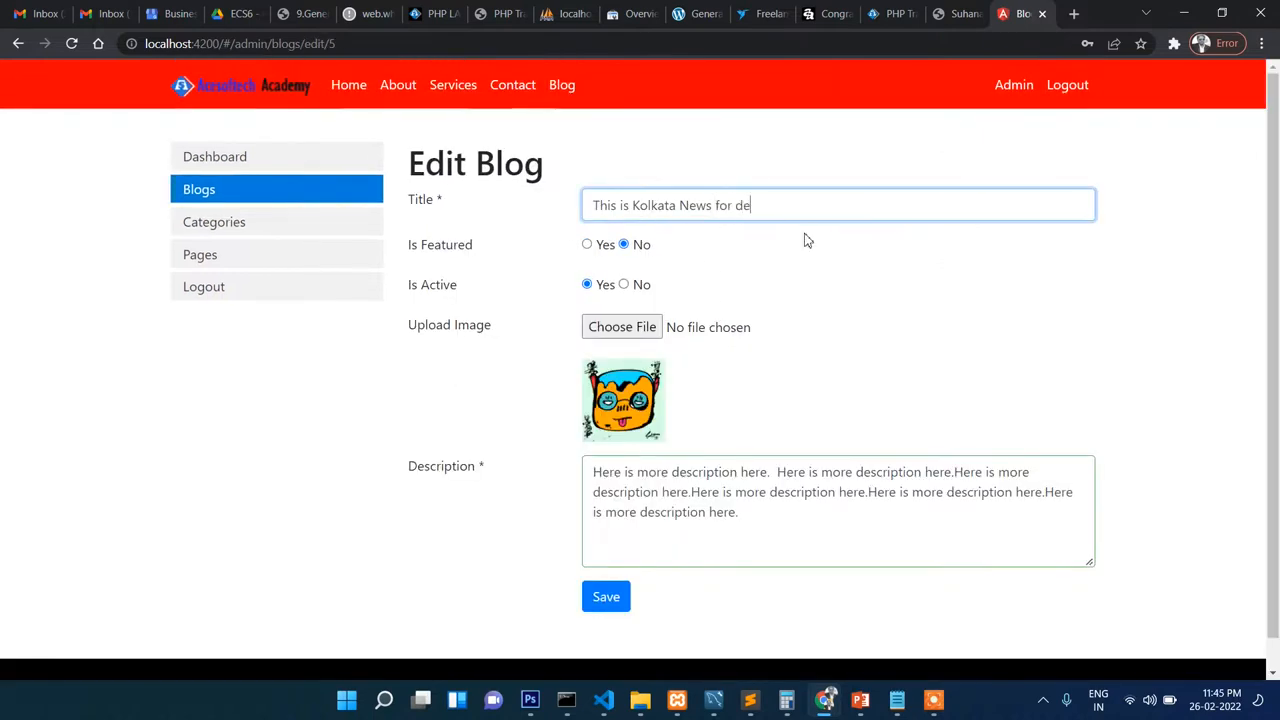
pyautogui.write('mo purpose')
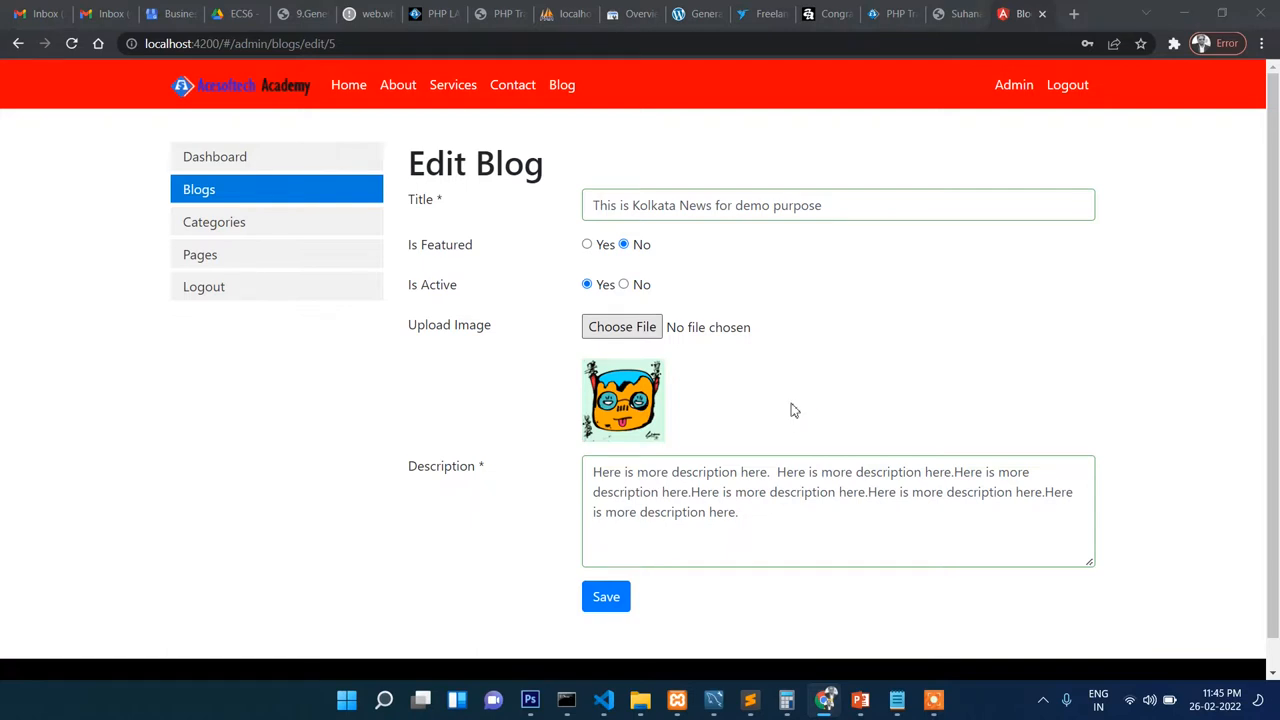
pyautogui.click(620, 328)
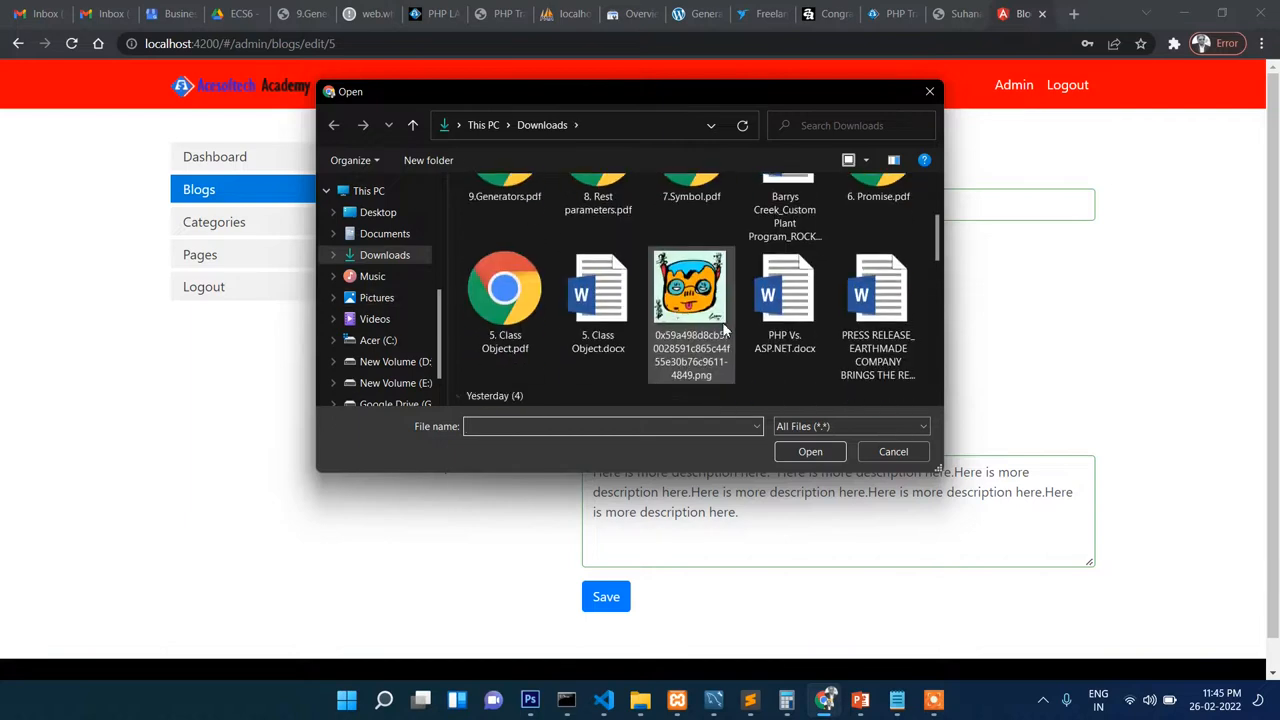
pyautogui.scroll(-3)
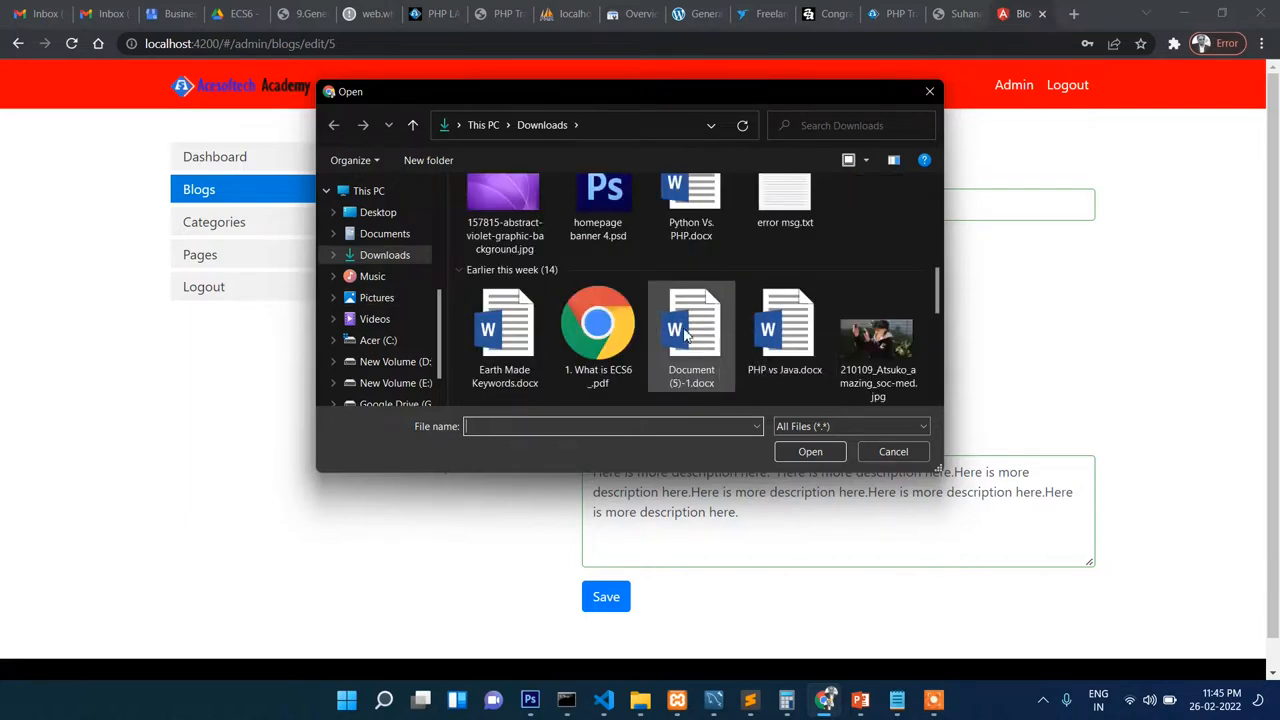
pyautogui.click(876, 336)
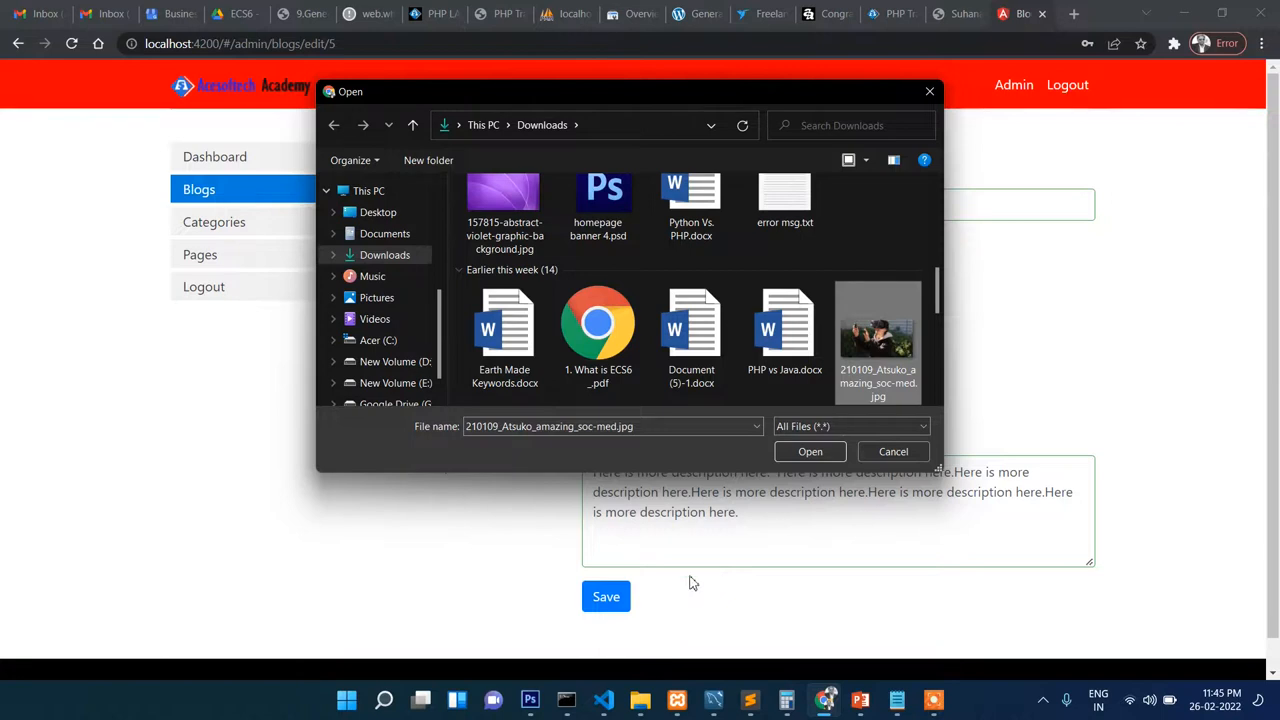
pyautogui.click(810, 452)
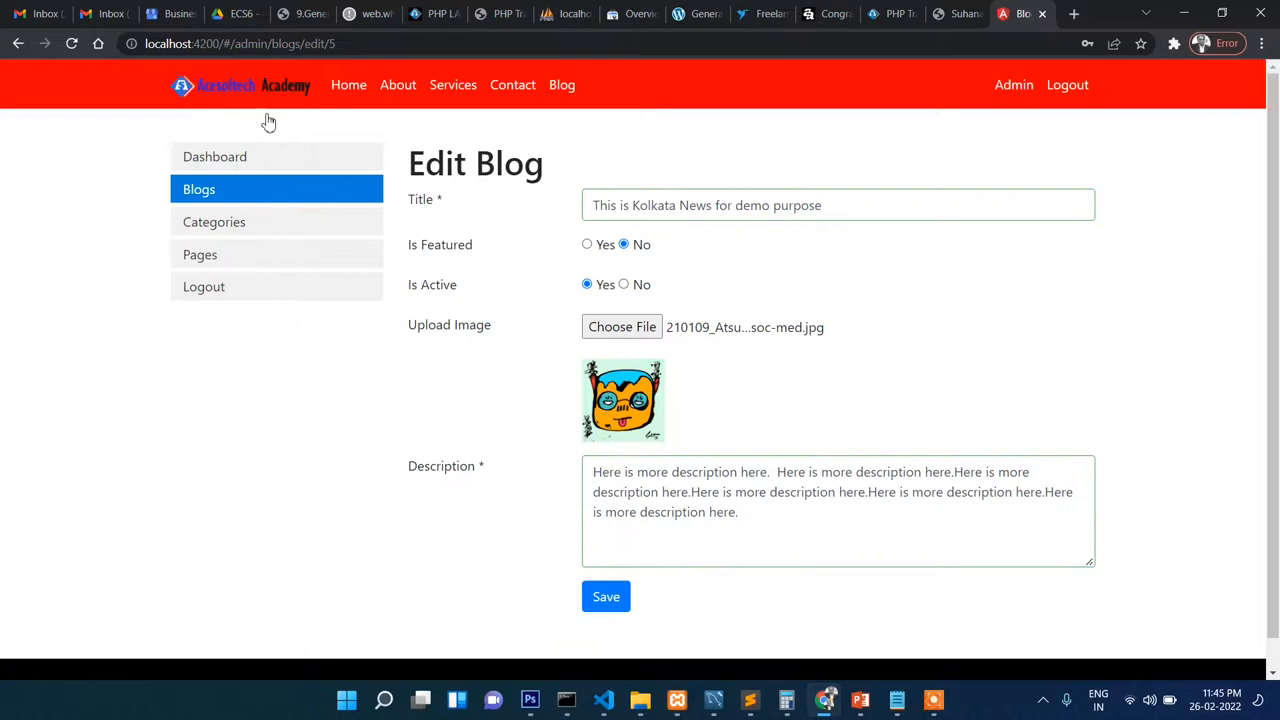
pyautogui.moveTo(250, 68)
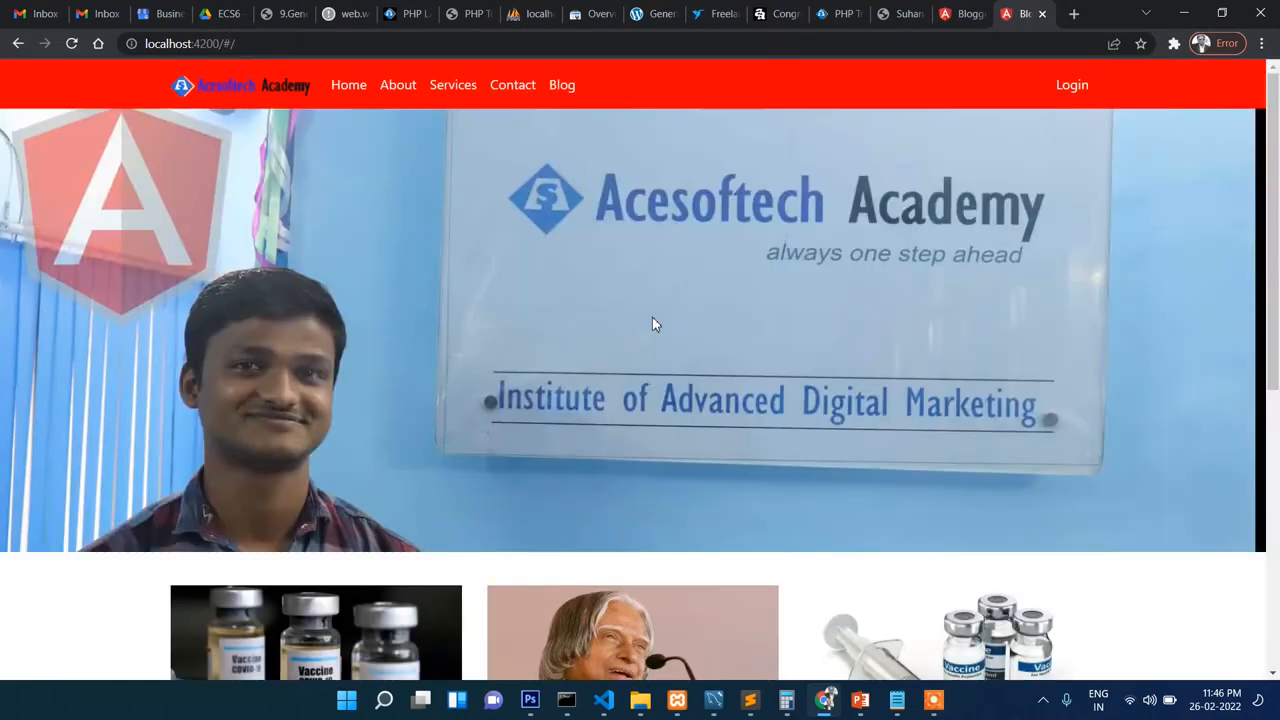
# Step: Mark the Kolkata News post Is Featured: Yes and save the edited post
pyautogui.scroll(-3)
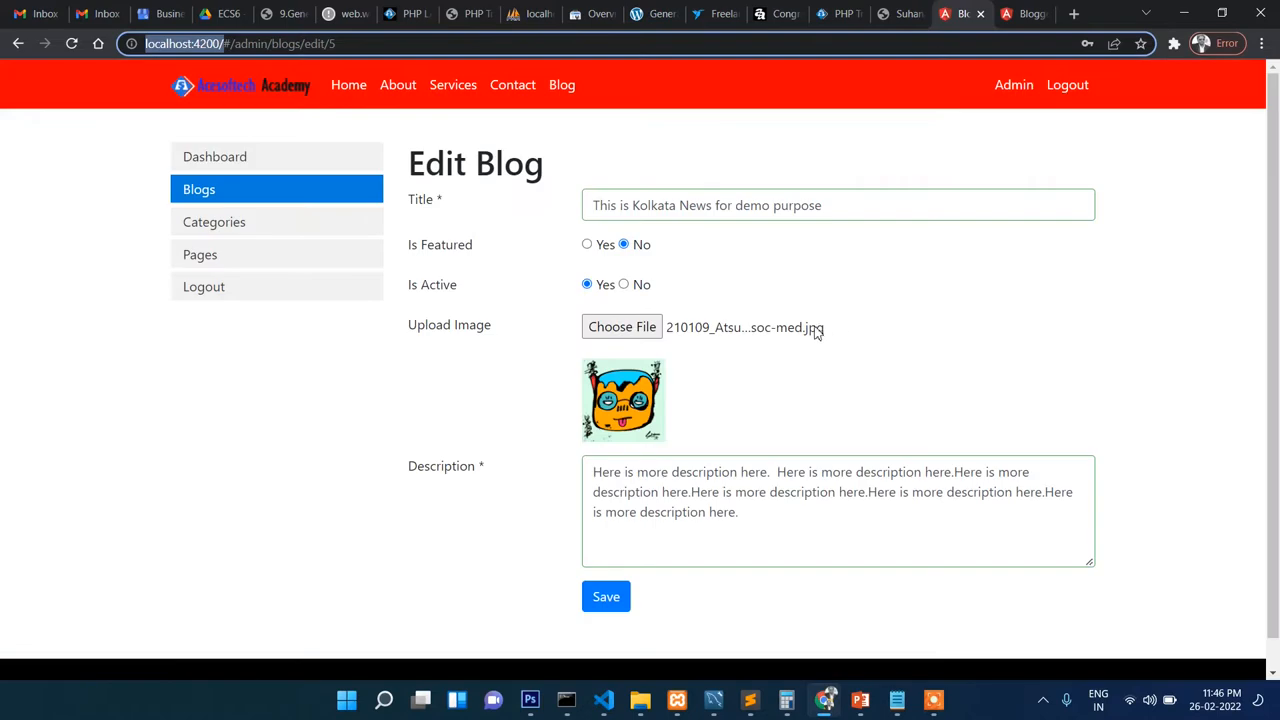
pyautogui.click(588, 244)
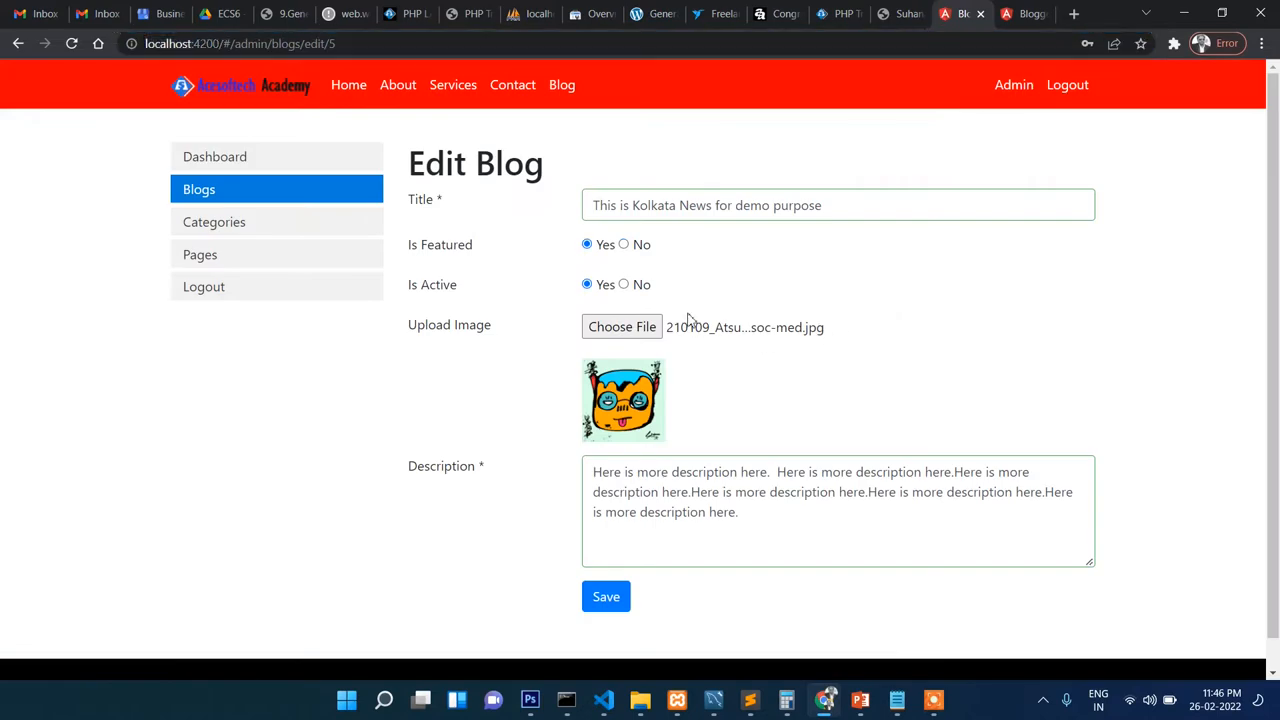
pyautogui.click(606, 596)
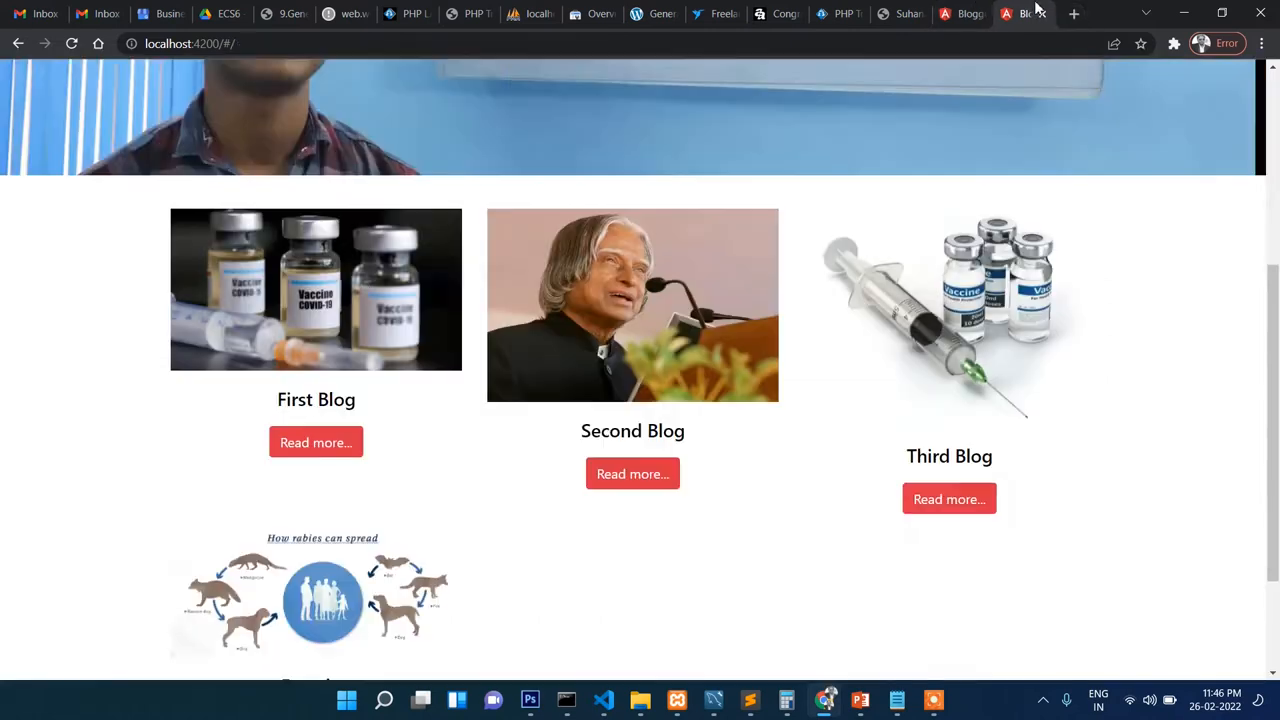
# Step: Refresh the public Blogs page to see 'This is Kolkata News for demo purpose' with its new image
pyautogui.scroll(3)
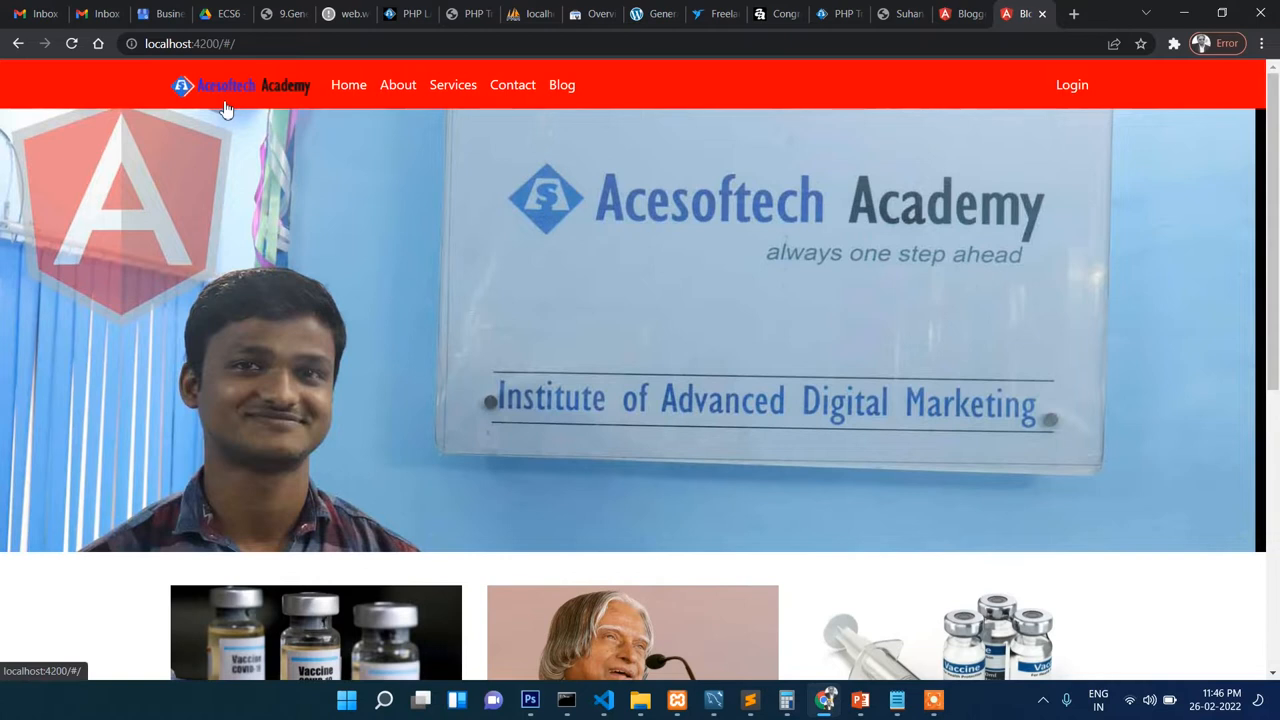
pyautogui.moveTo(316, 190)
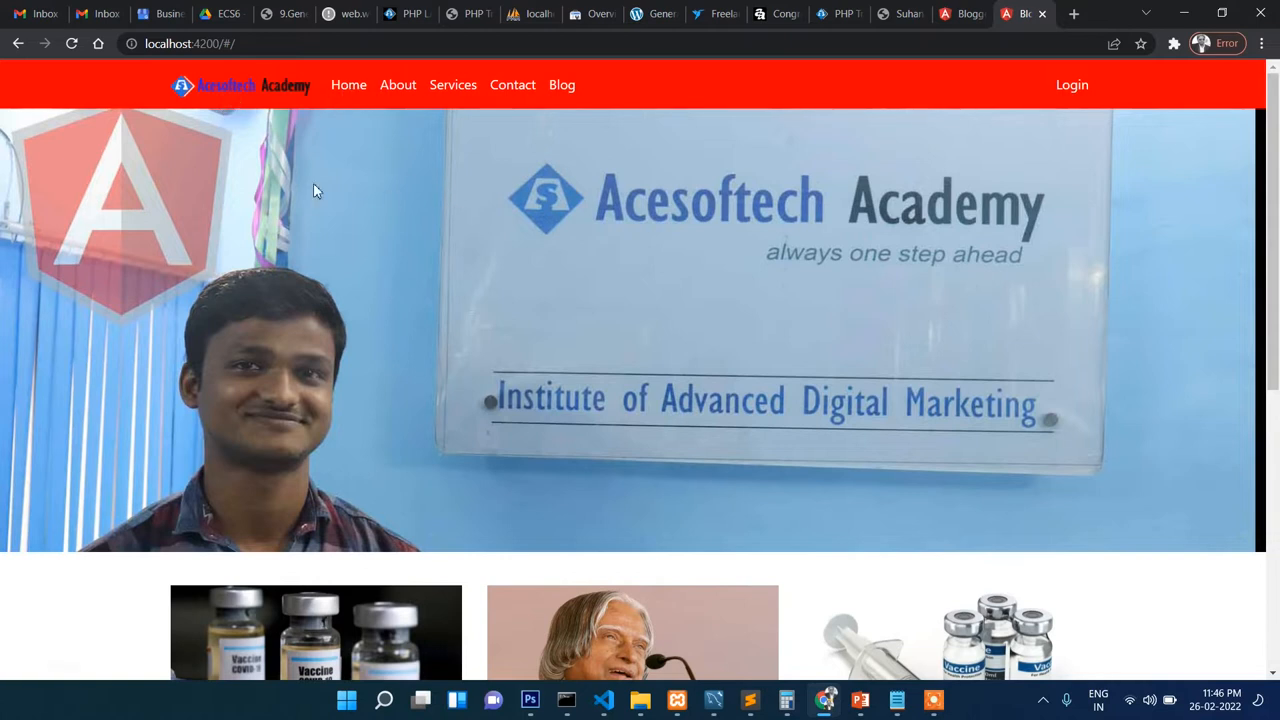
pyautogui.scroll(-3)
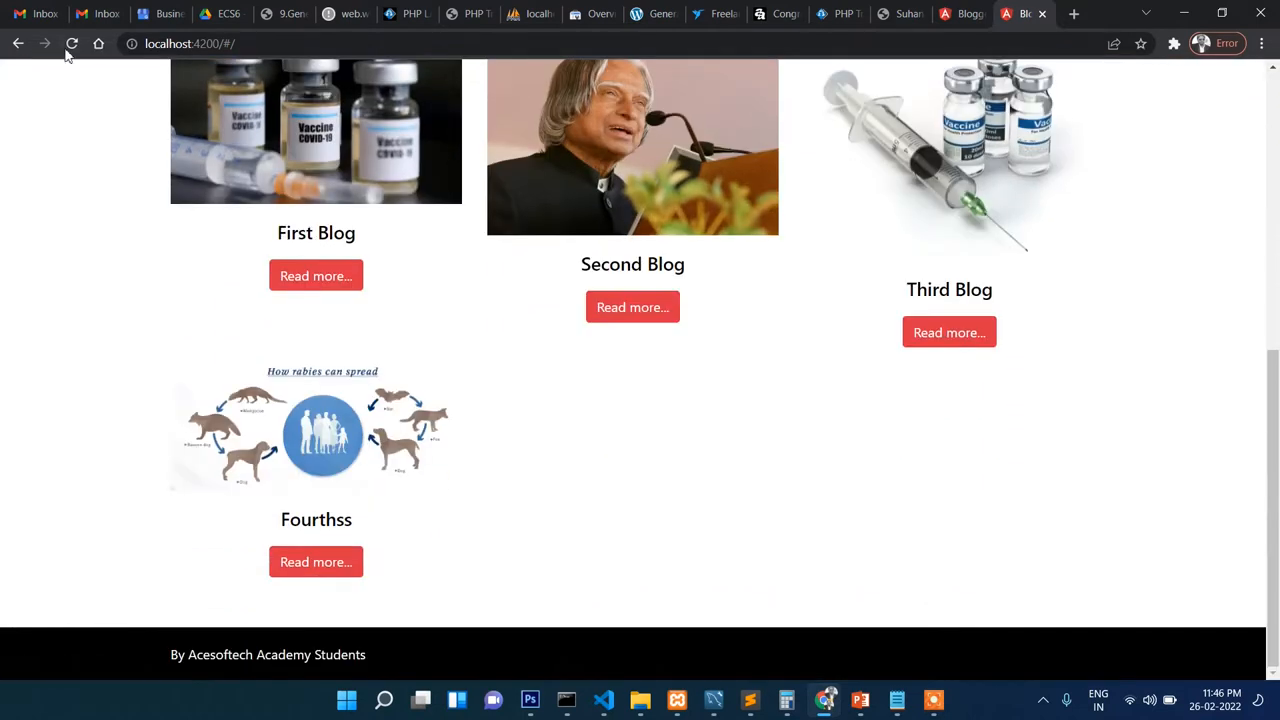
pyautogui.click(72, 44)
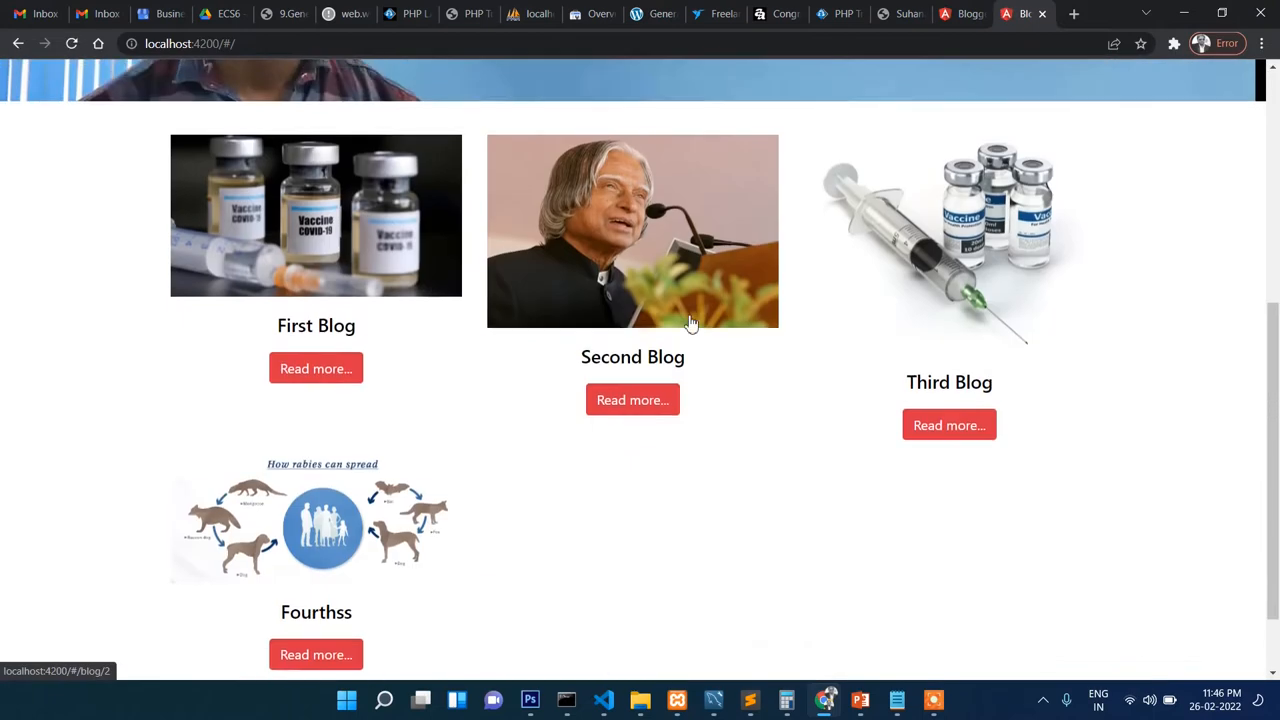
pyautogui.scroll(-3)
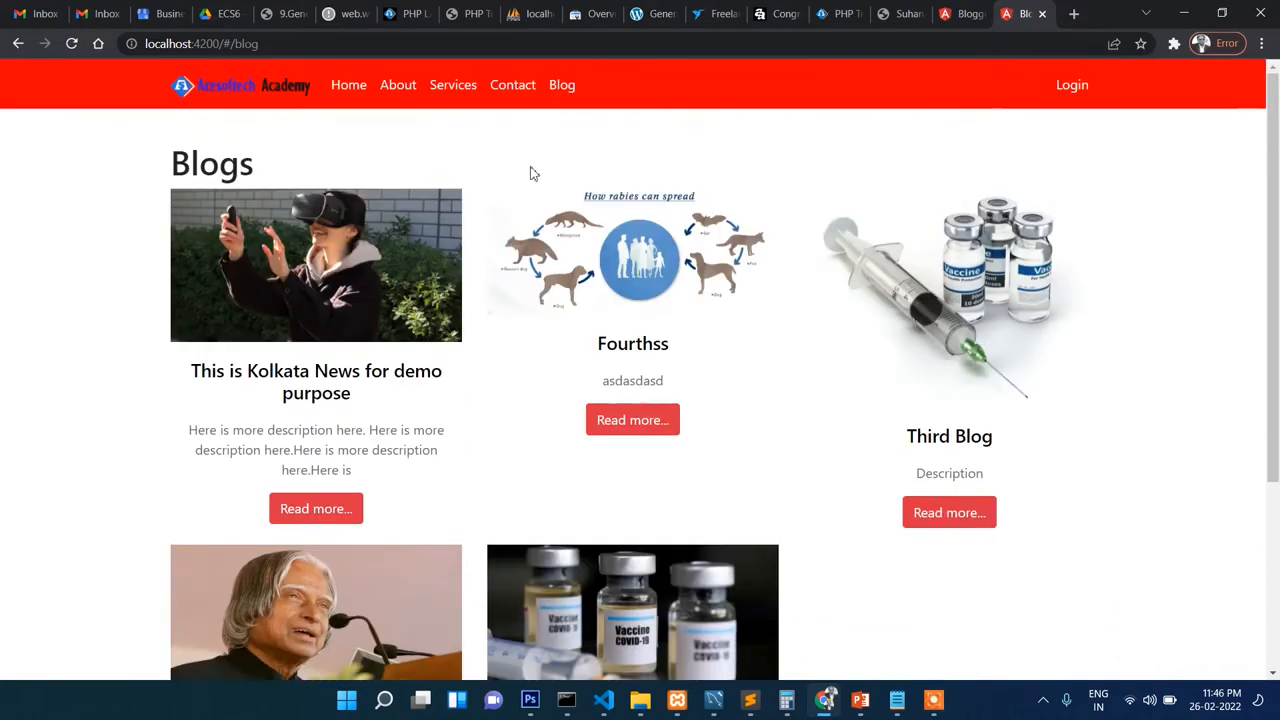
pyautogui.moveTo(396, 84)
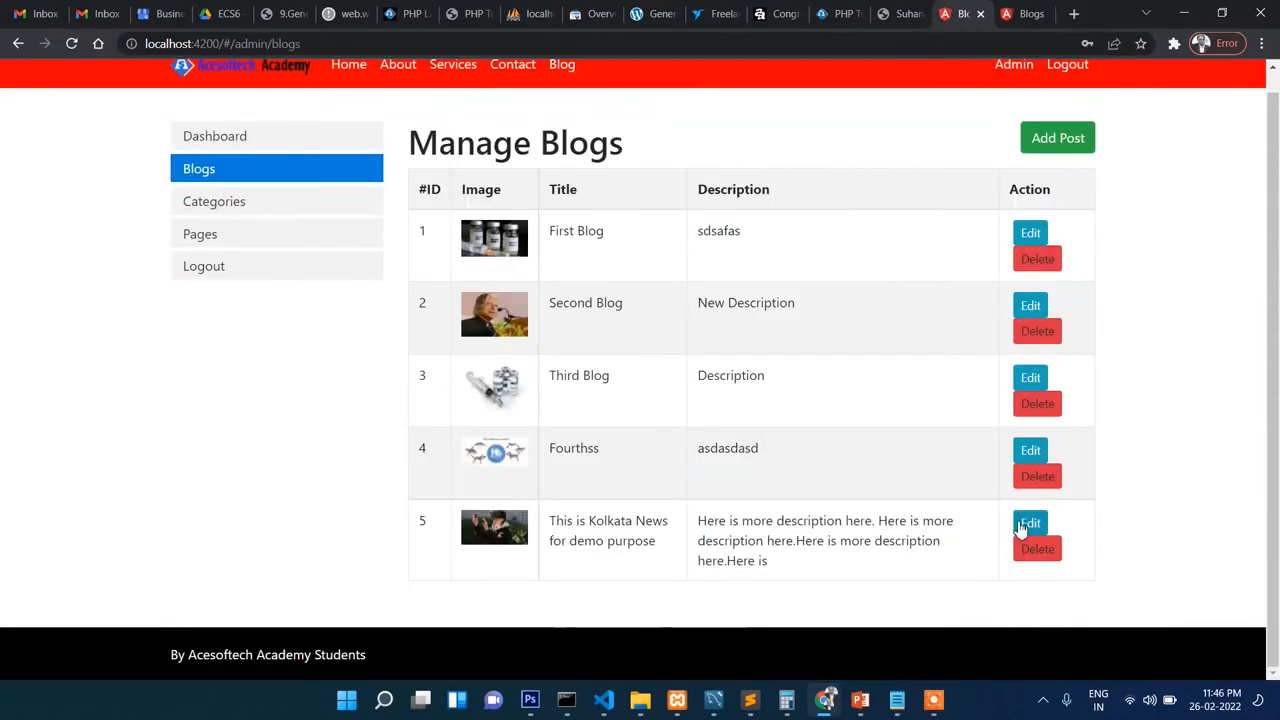
# Step: Reopen post 5, set Is Featured to Yes, save, and return to the public Blogs list
pyautogui.click(1030, 524)
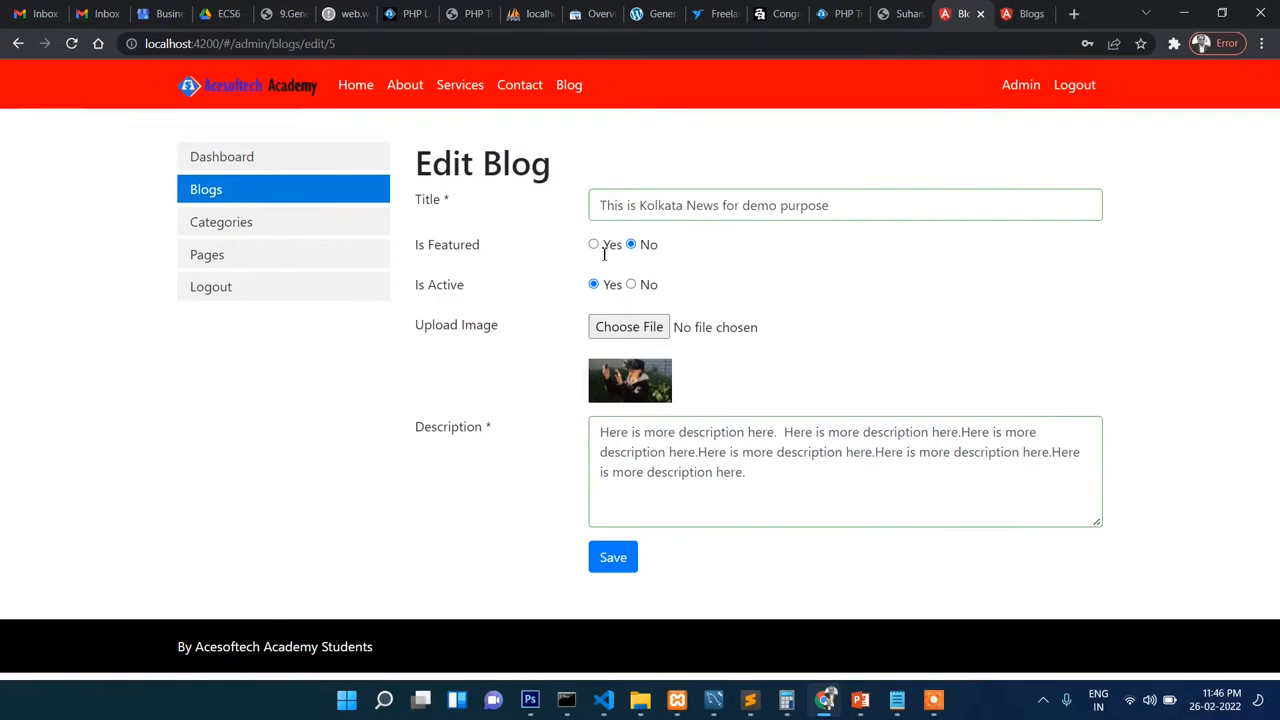
pyautogui.click(592, 244)
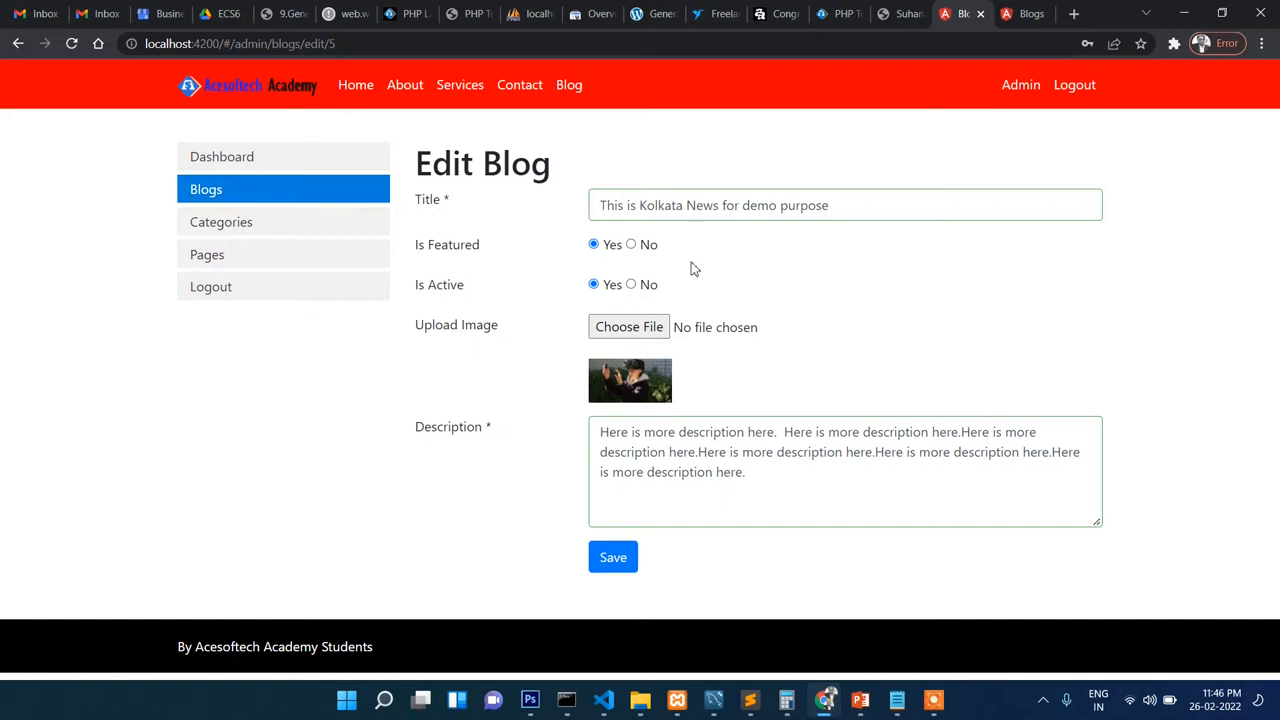
pyautogui.click(612, 556)
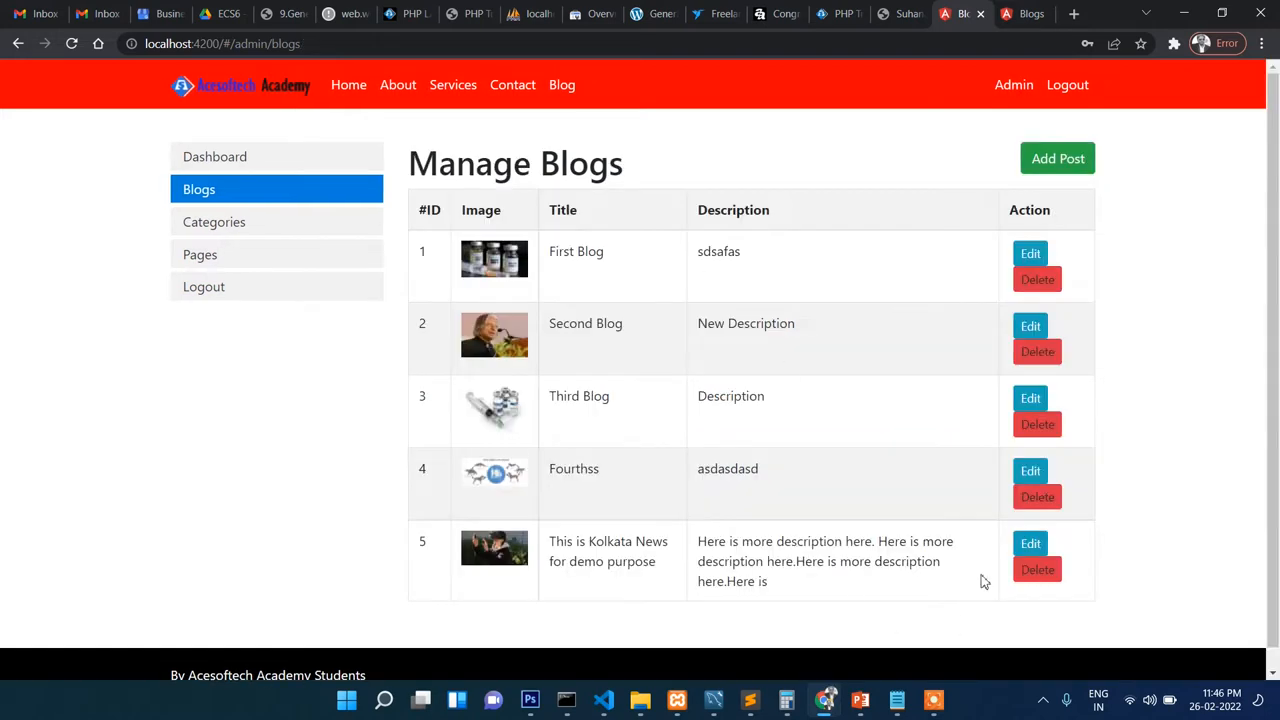
pyautogui.click(1030, 544)
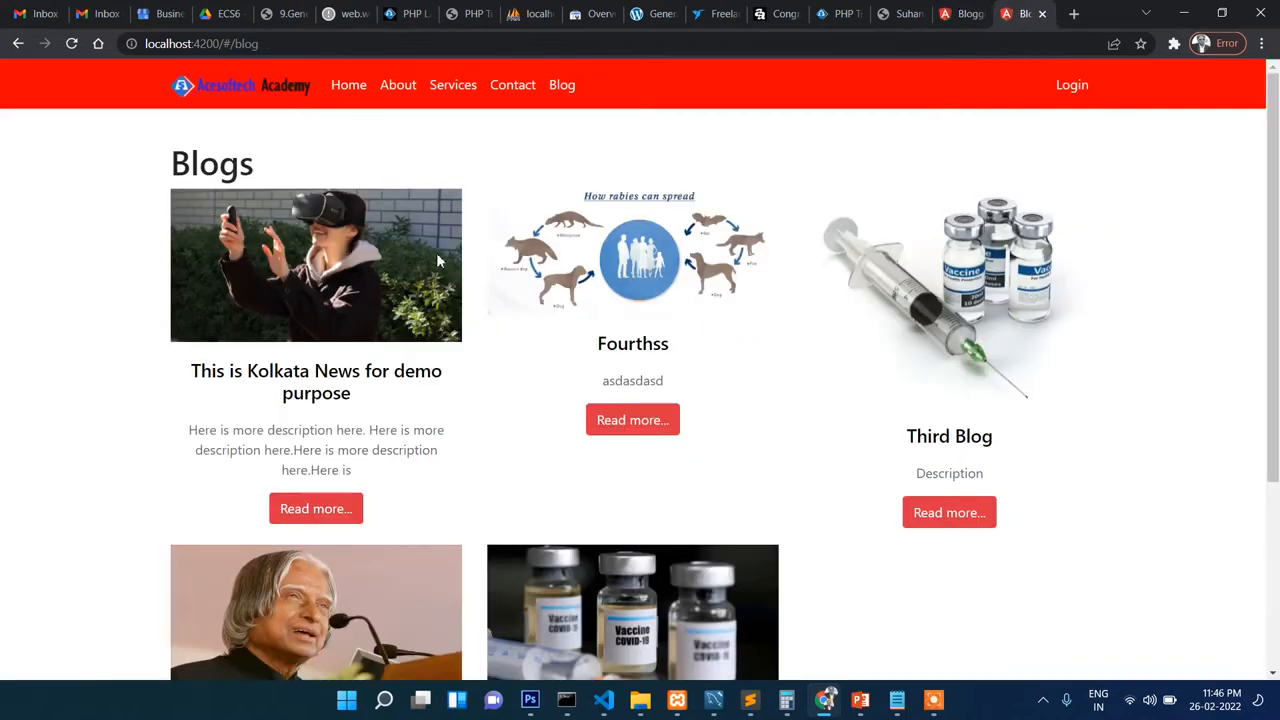
pyautogui.moveTo(518, 284)
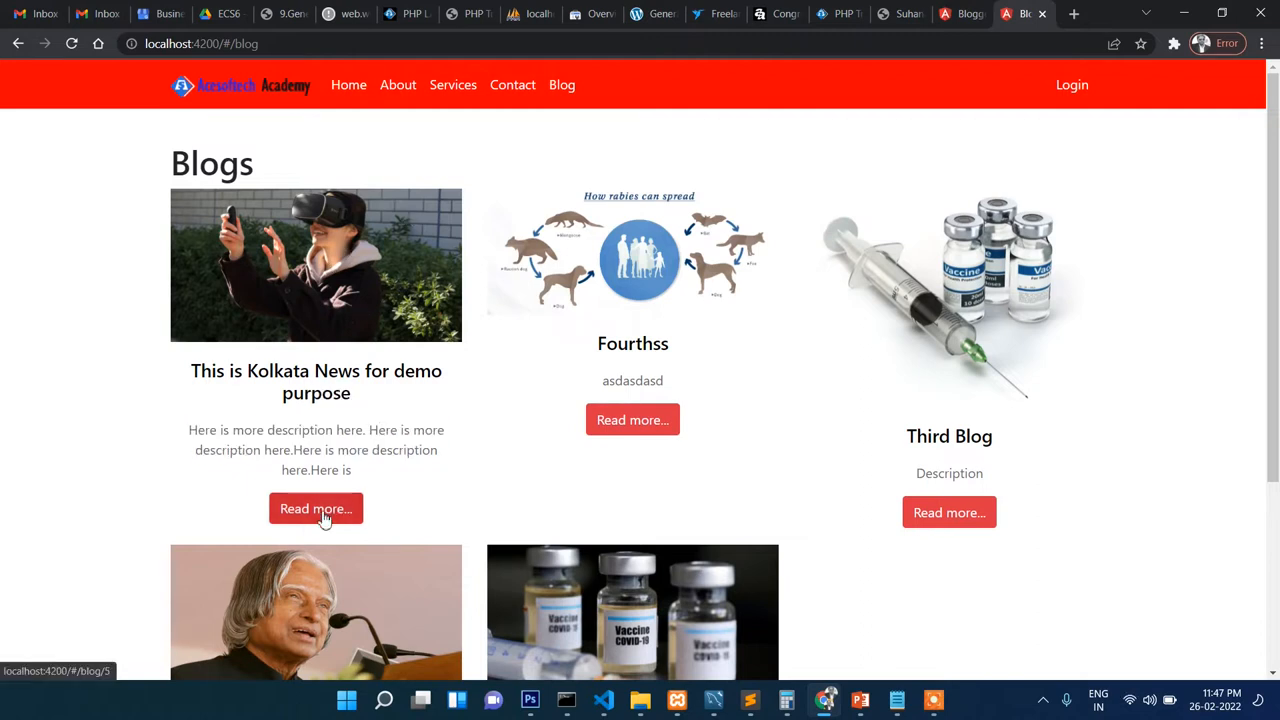
# Step: View the full Kolkata News post, then the Fourthss post from Recent Blogs and back to Kolkata News
pyautogui.click(316, 508)
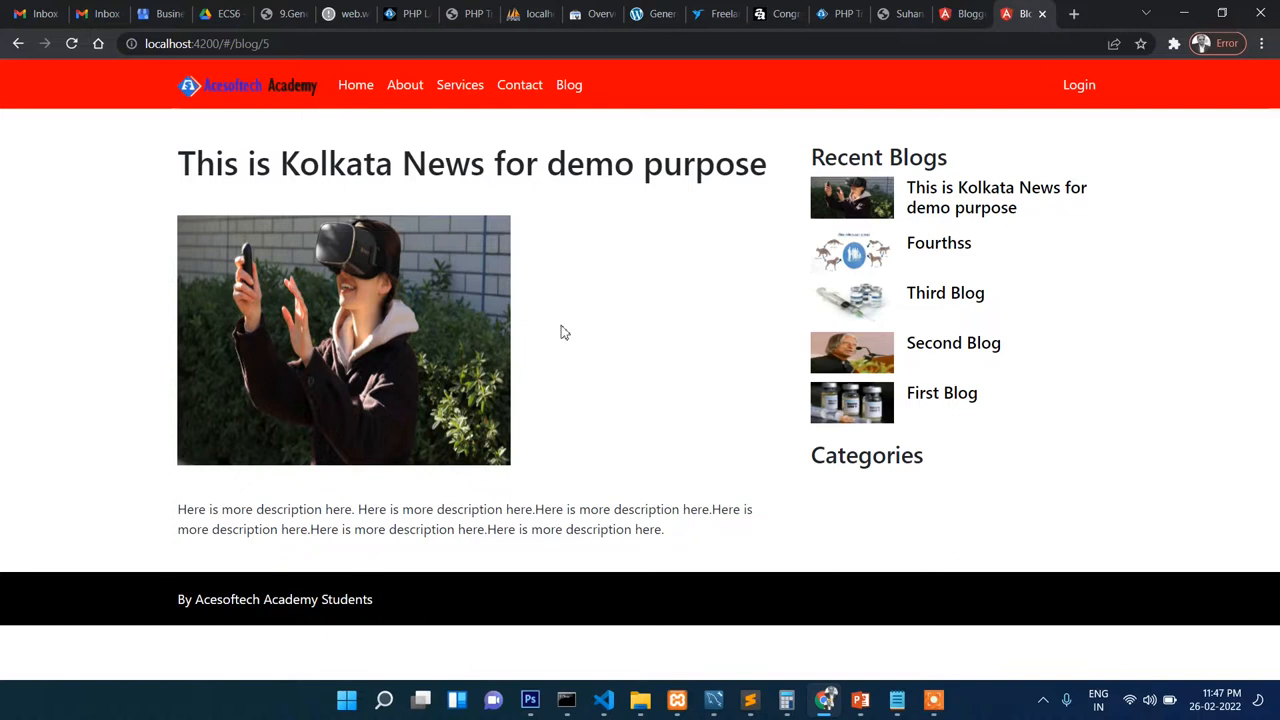
pyautogui.moveTo(592, 452)
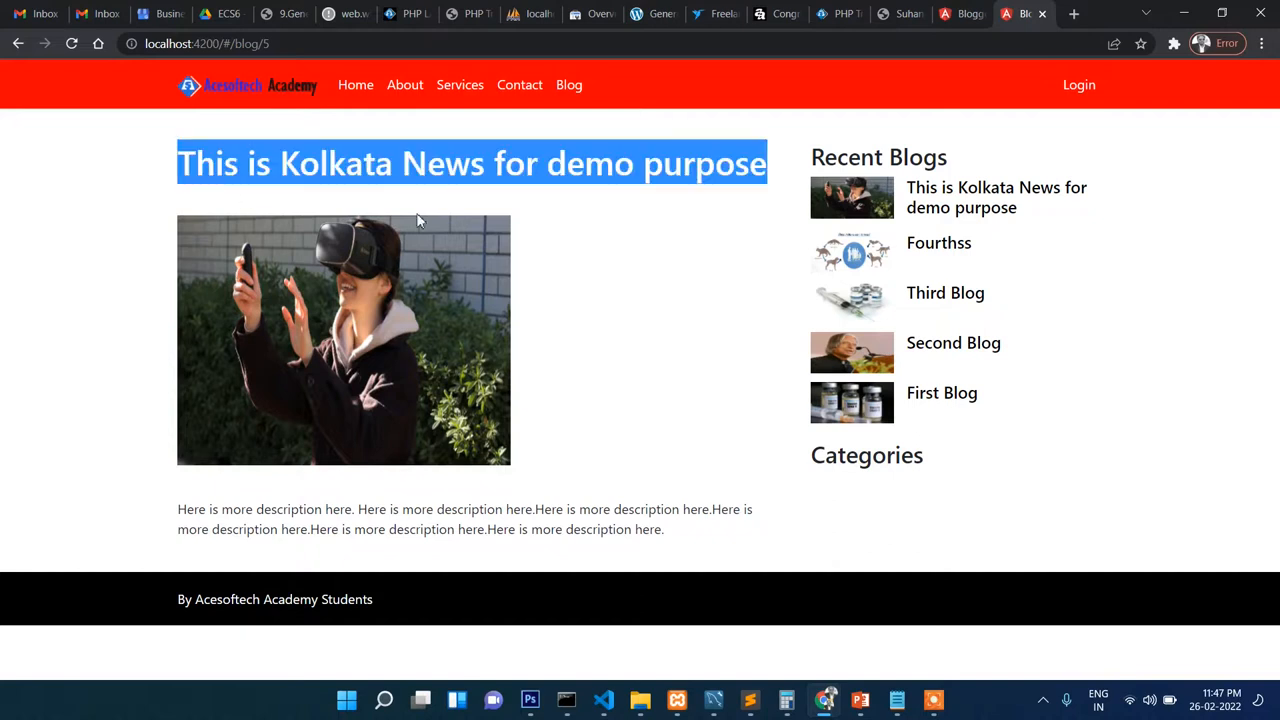
pyautogui.press('ctrl+a')
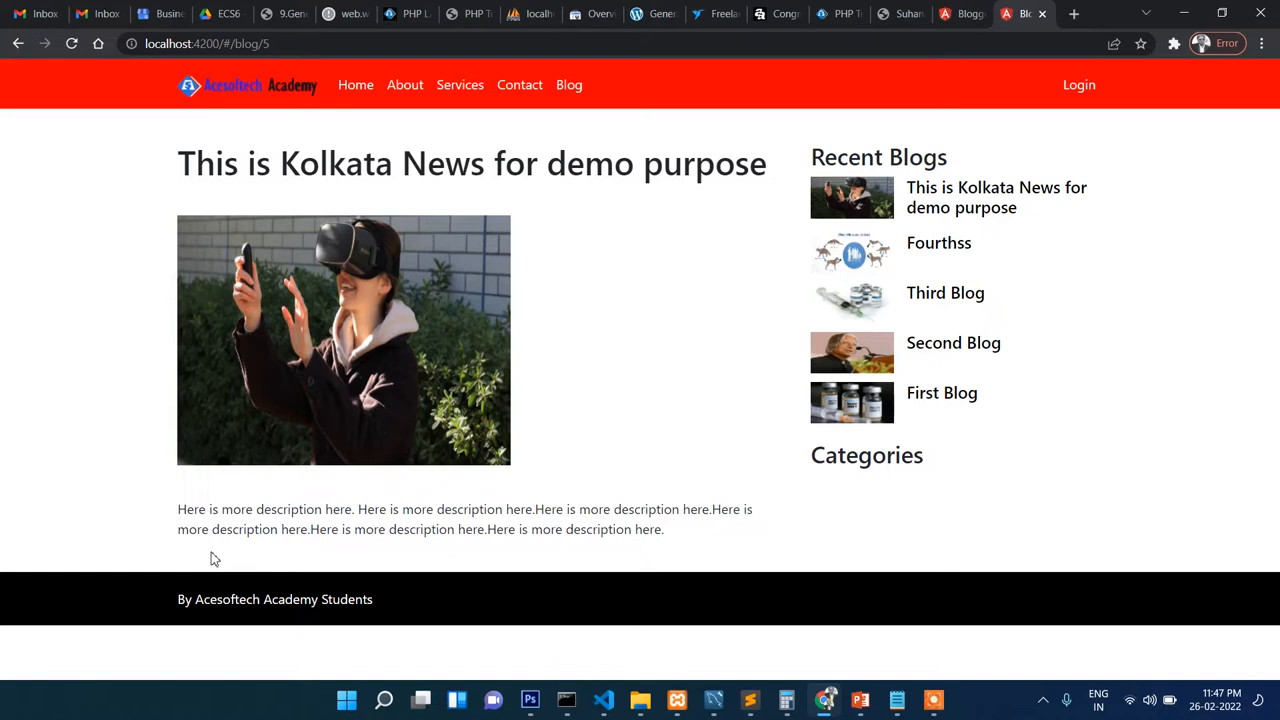
pyautogui.moveTo(224, 560)
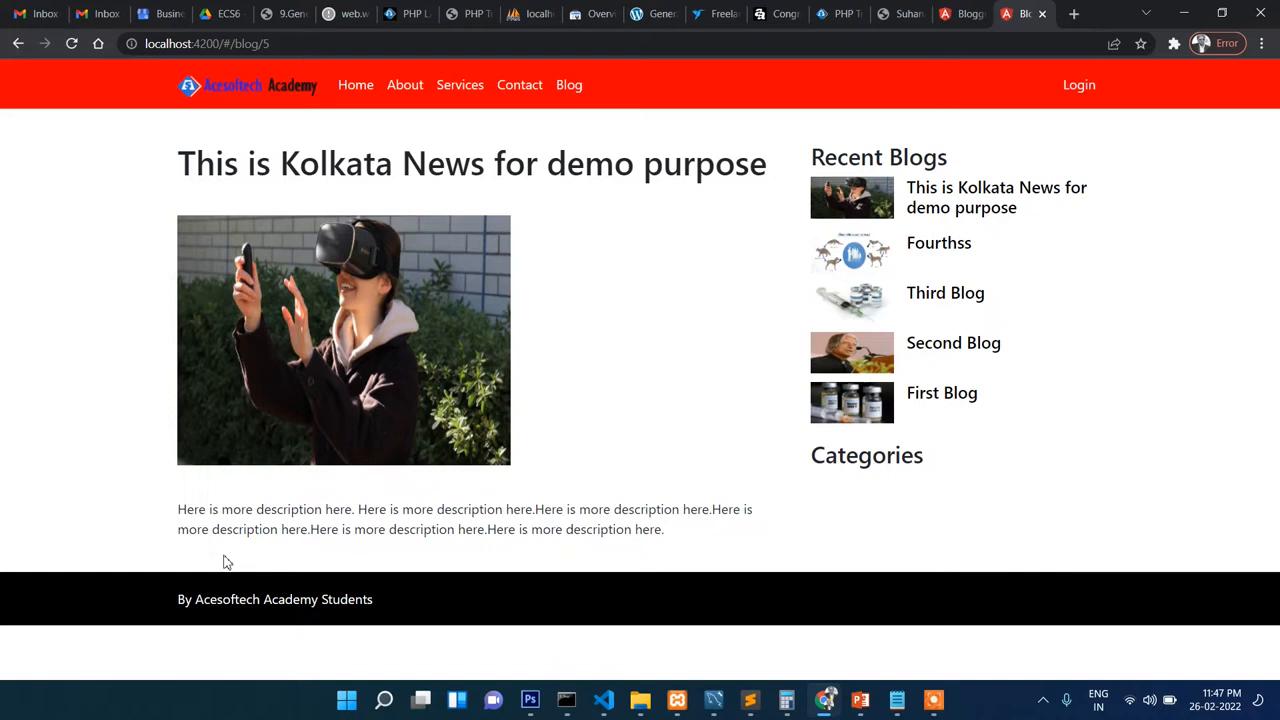
pyautogui.moveTo(700, 488)
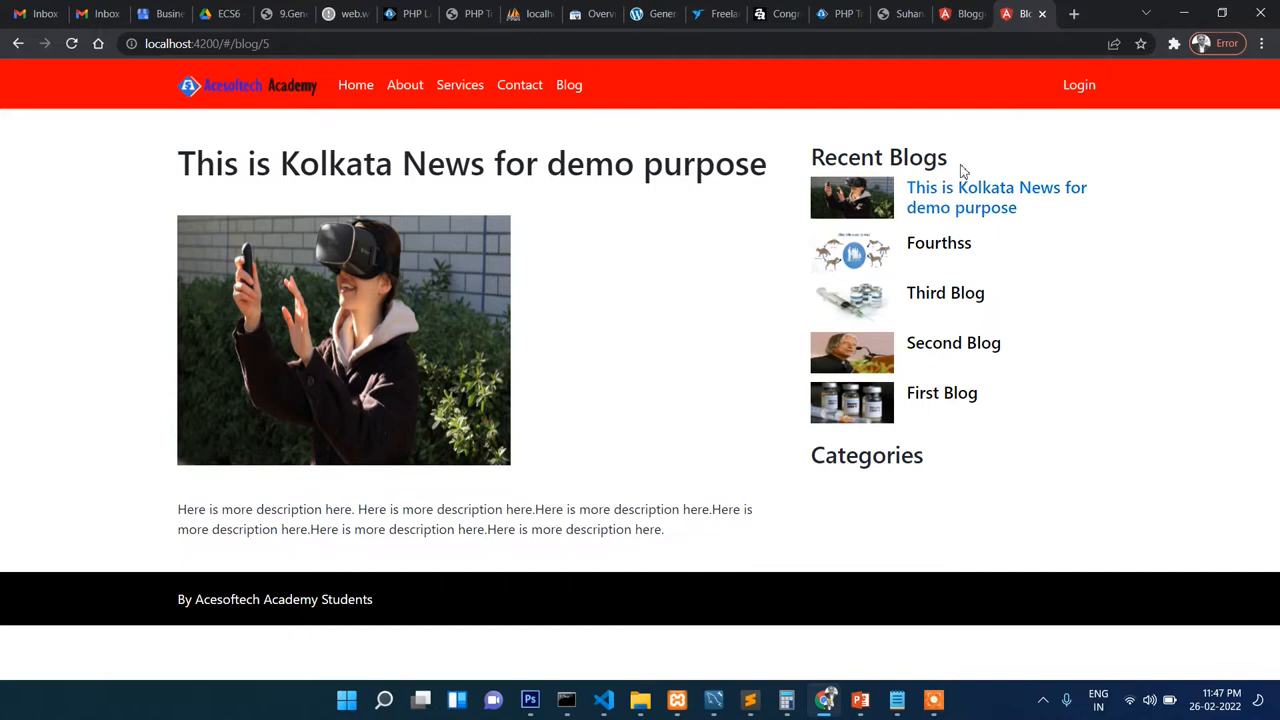
pyautogui.moveTo(944, 292)
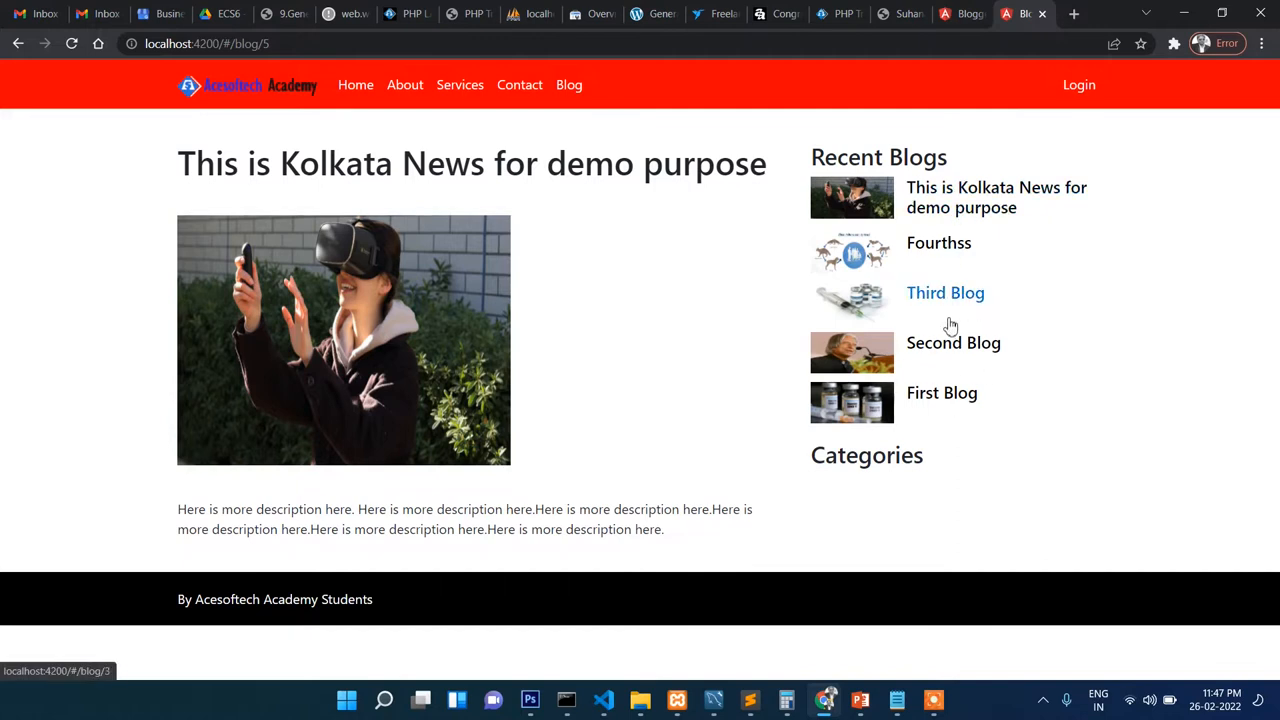
pyautogui.click(940, 242)
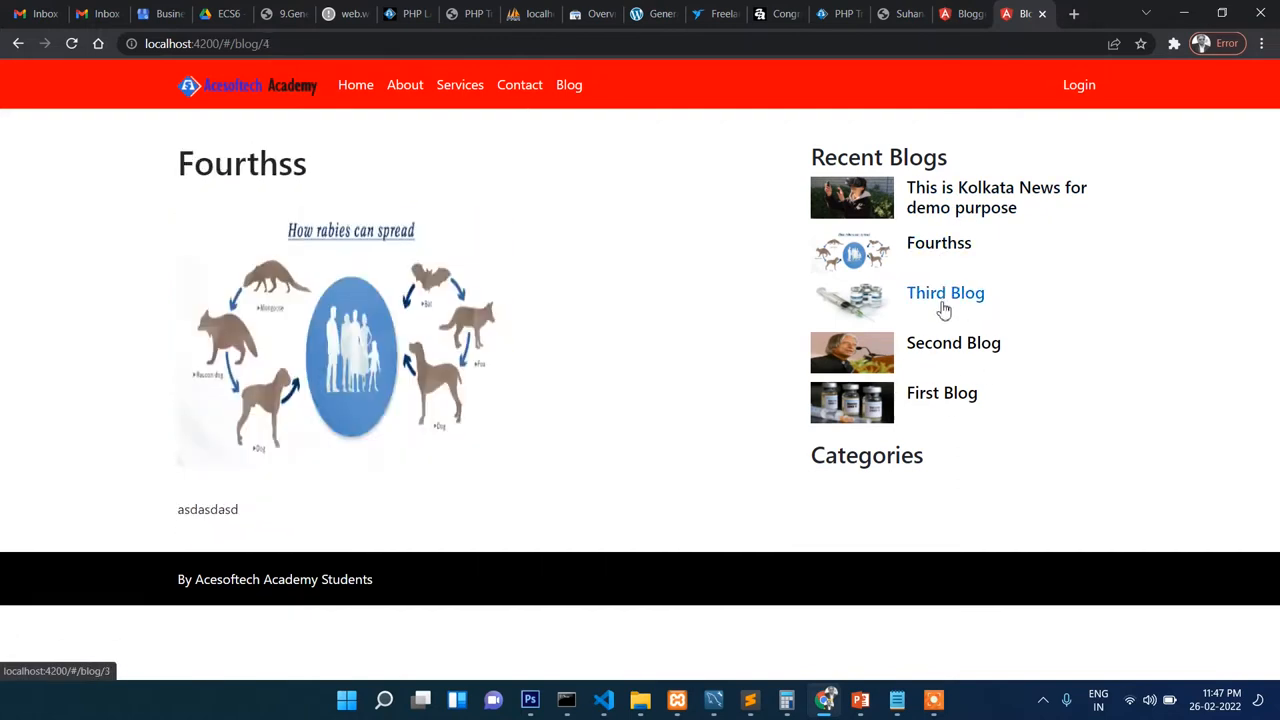
pyautogui.moveTo(938, 242)
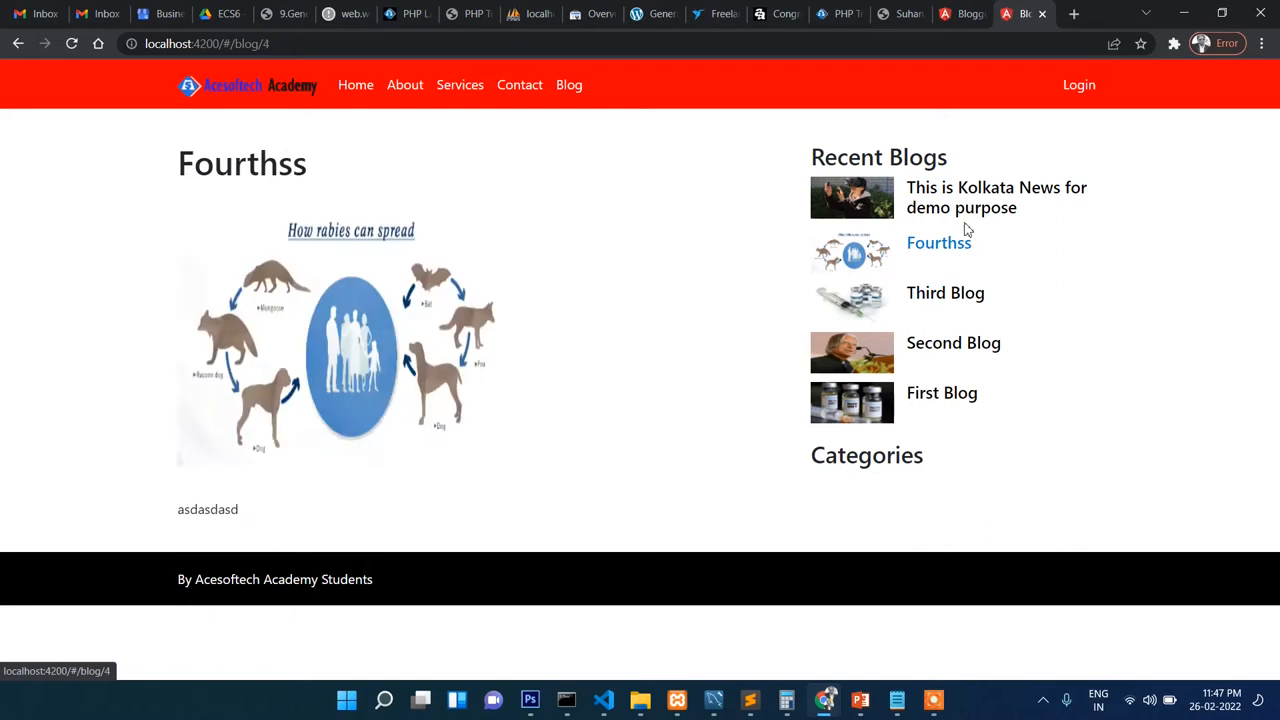
pyautogui.click(996, 198)
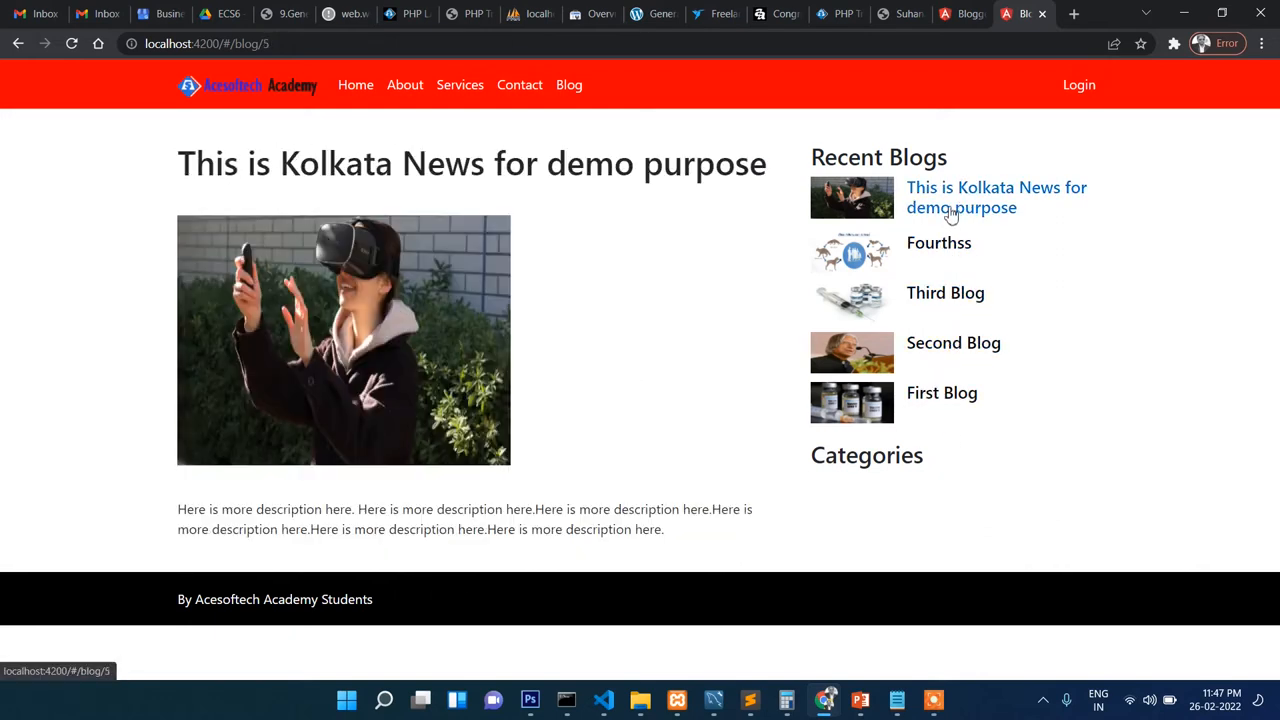
# Step: Browse First Blog, Kolkata News and Fourthss from the Recent Blogs sidebar, finishing on Second Blog
pyautogui.click(942, 392)
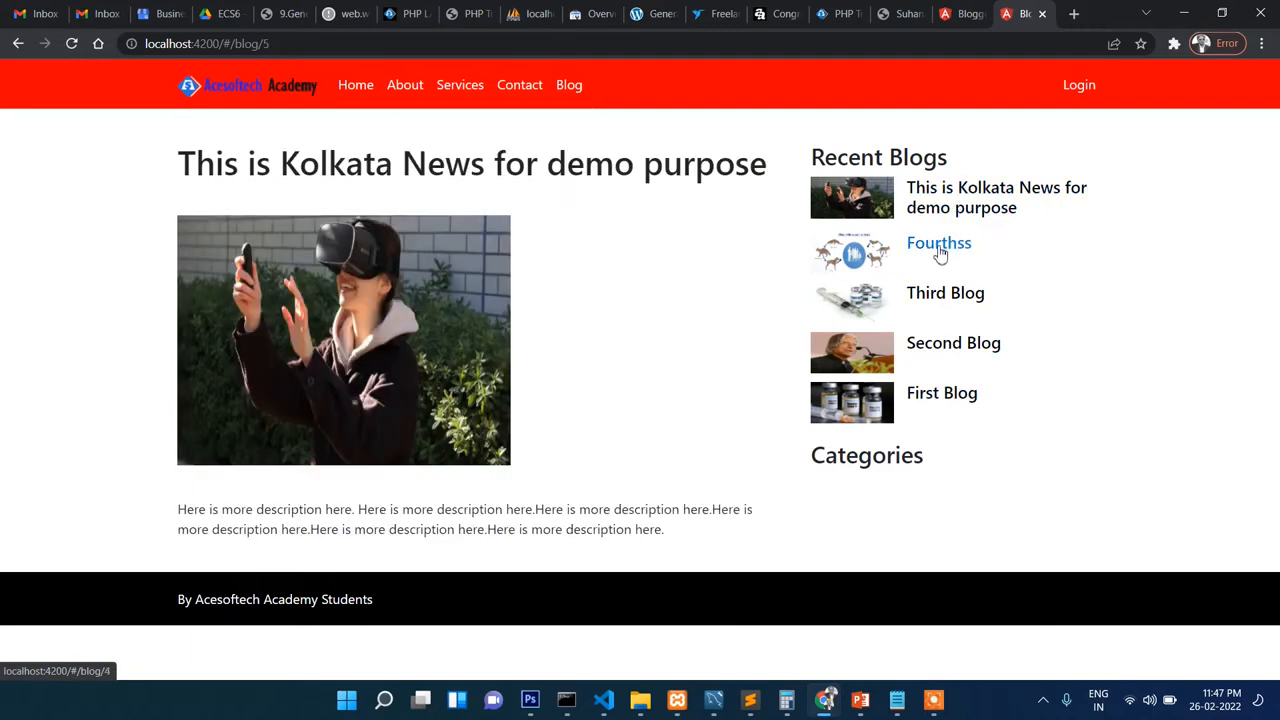
pyautogui.click(940, 392)
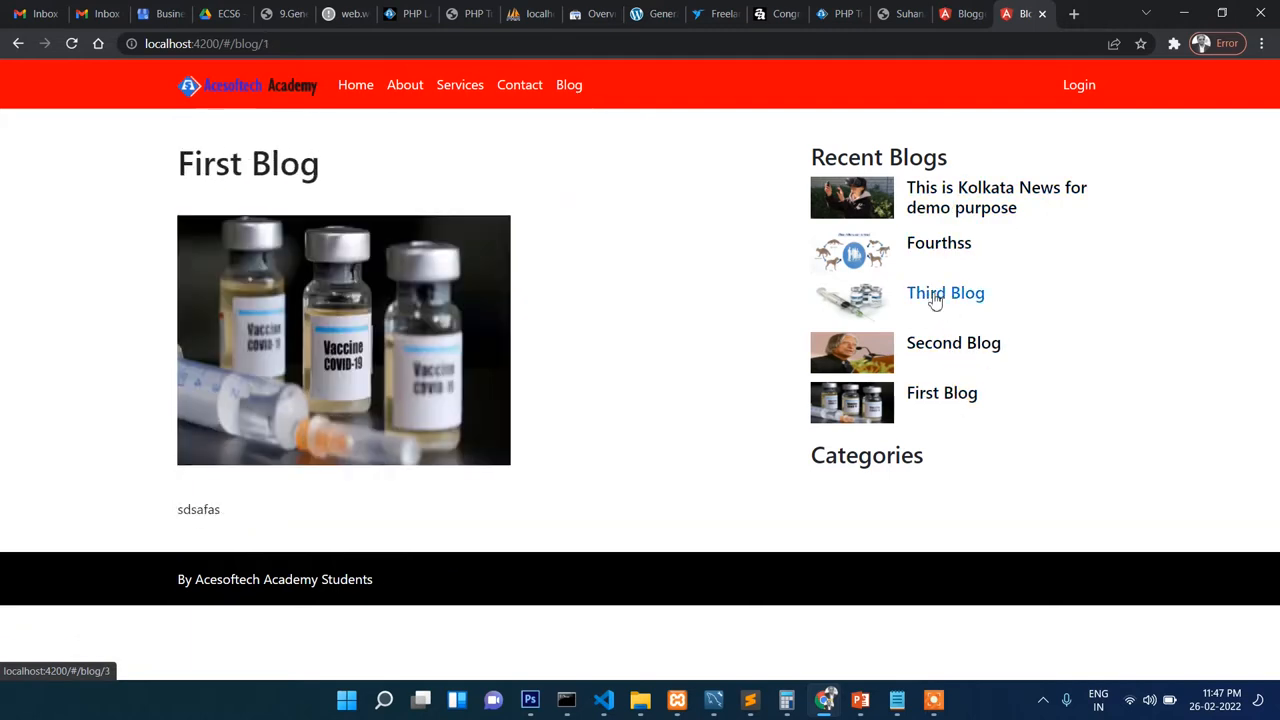
pyautogui.click(996, 198)
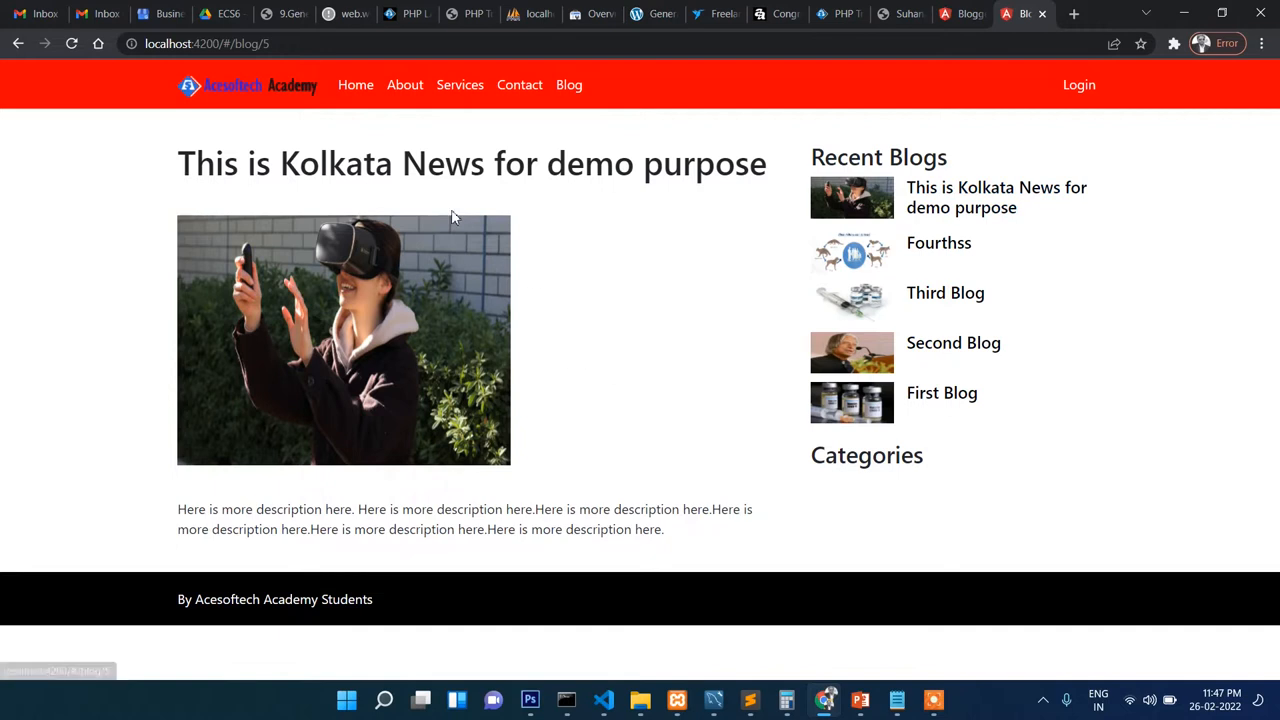
pyautogui.click(938, 242)
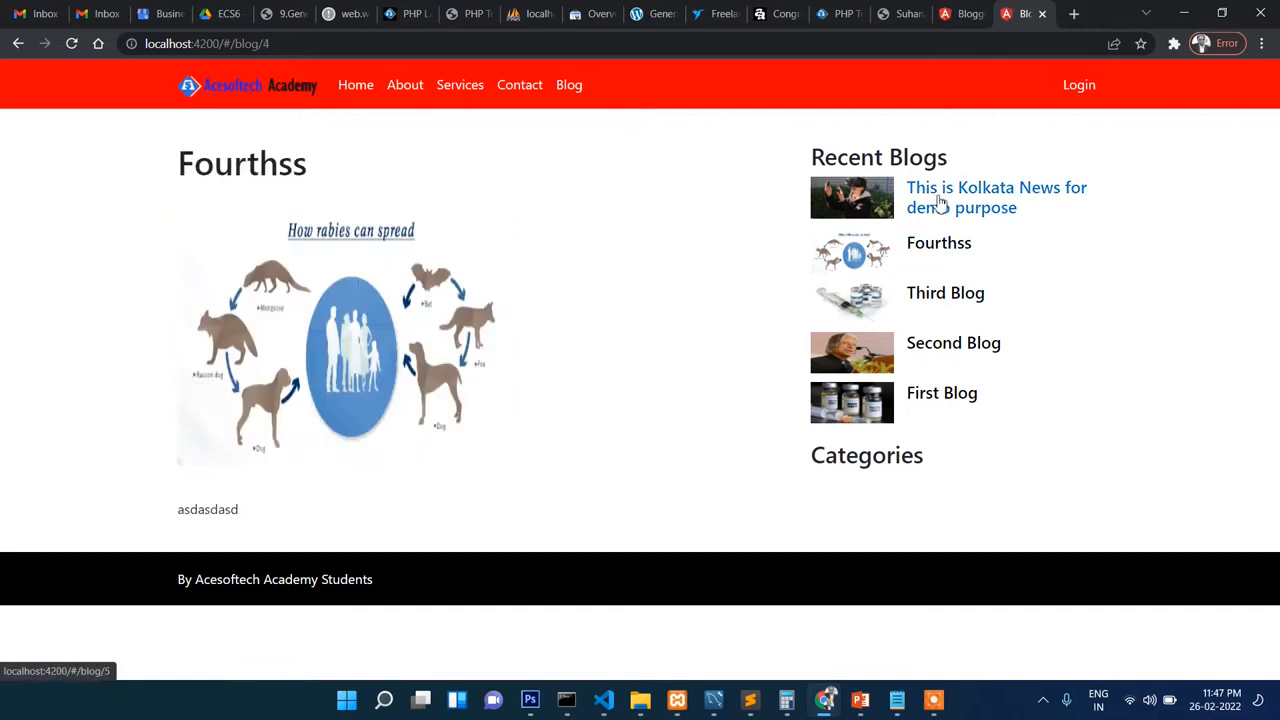
pyautogui.click(952, 342)
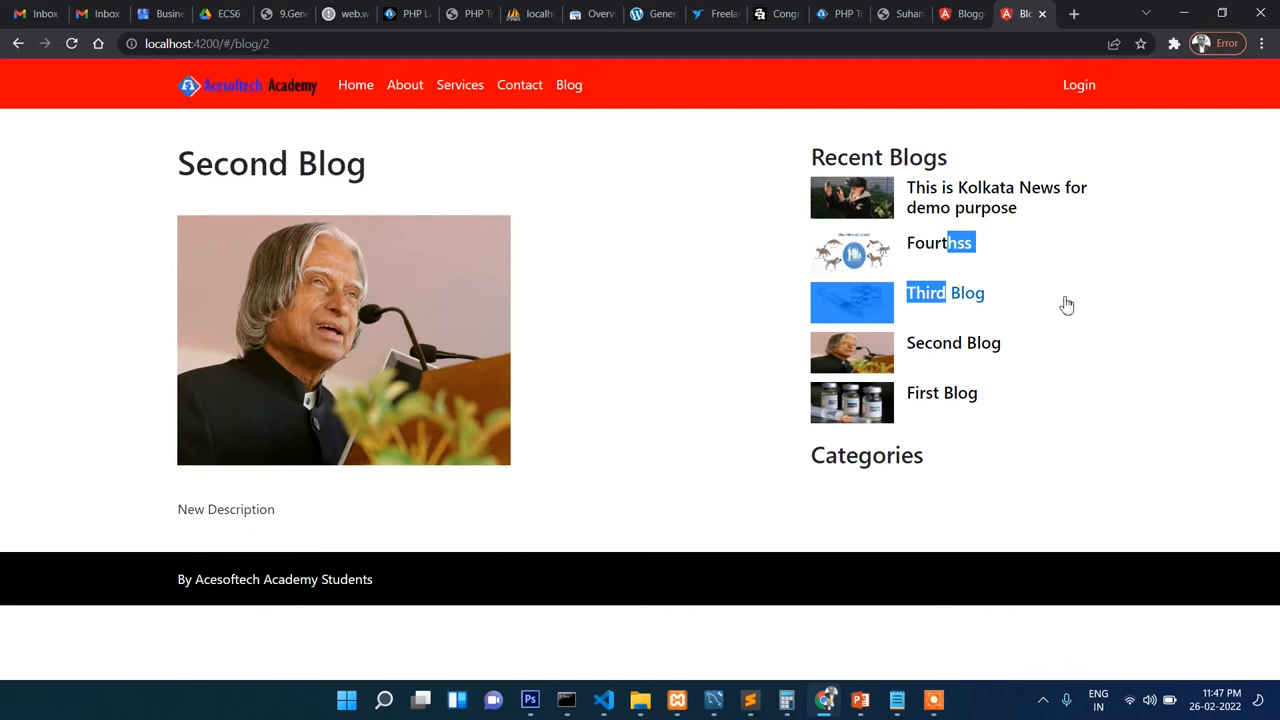
pyautogui.moveTo(1056, 300)
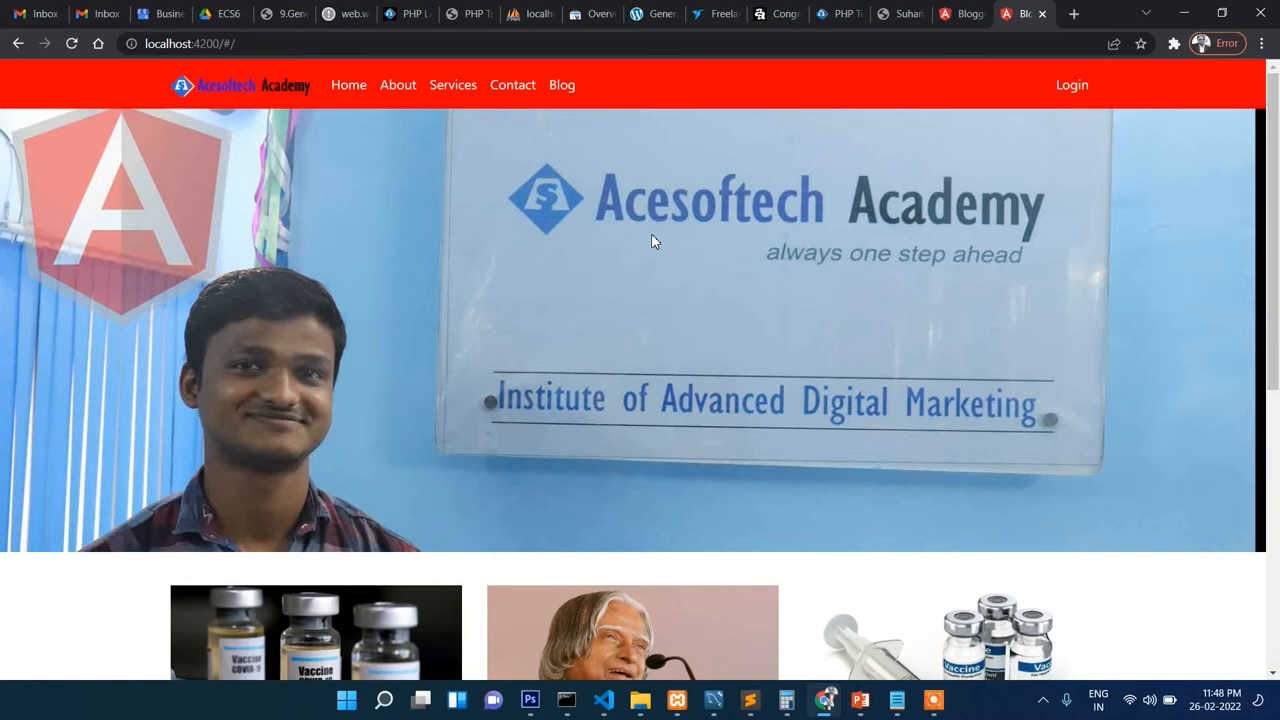
pyautogui.scroll(-3)
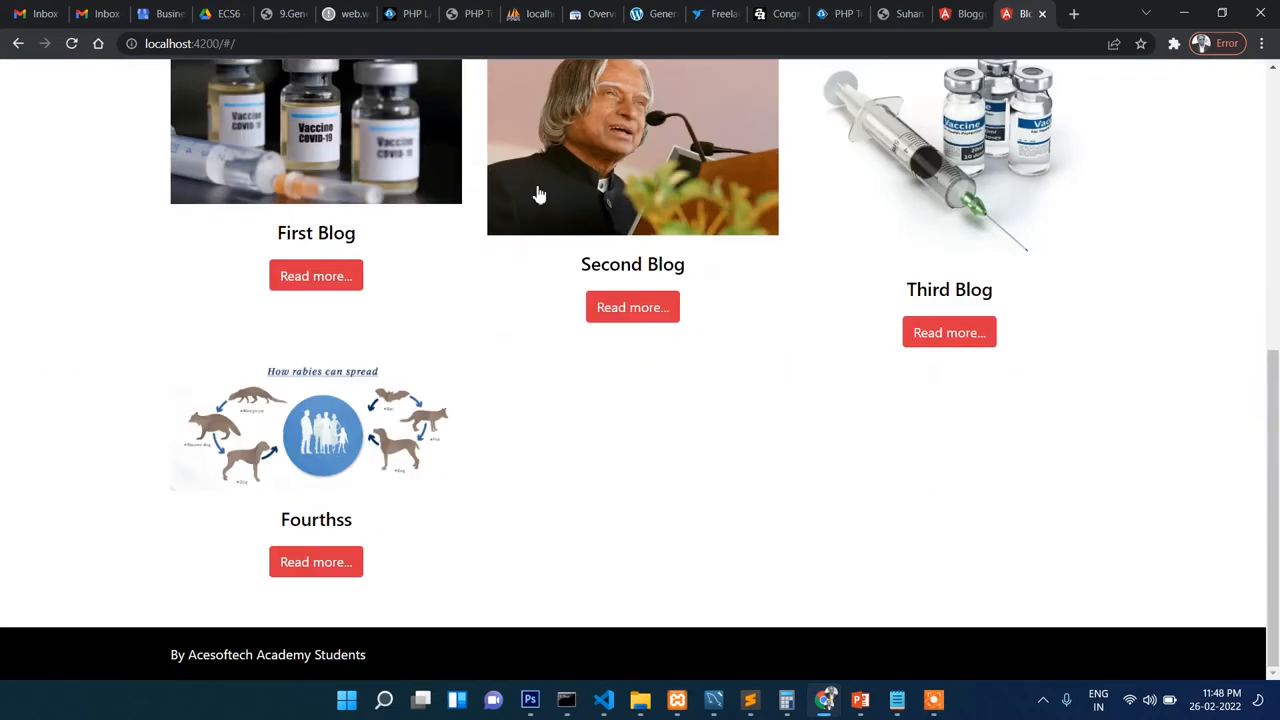
pyautogui.scroll(3)
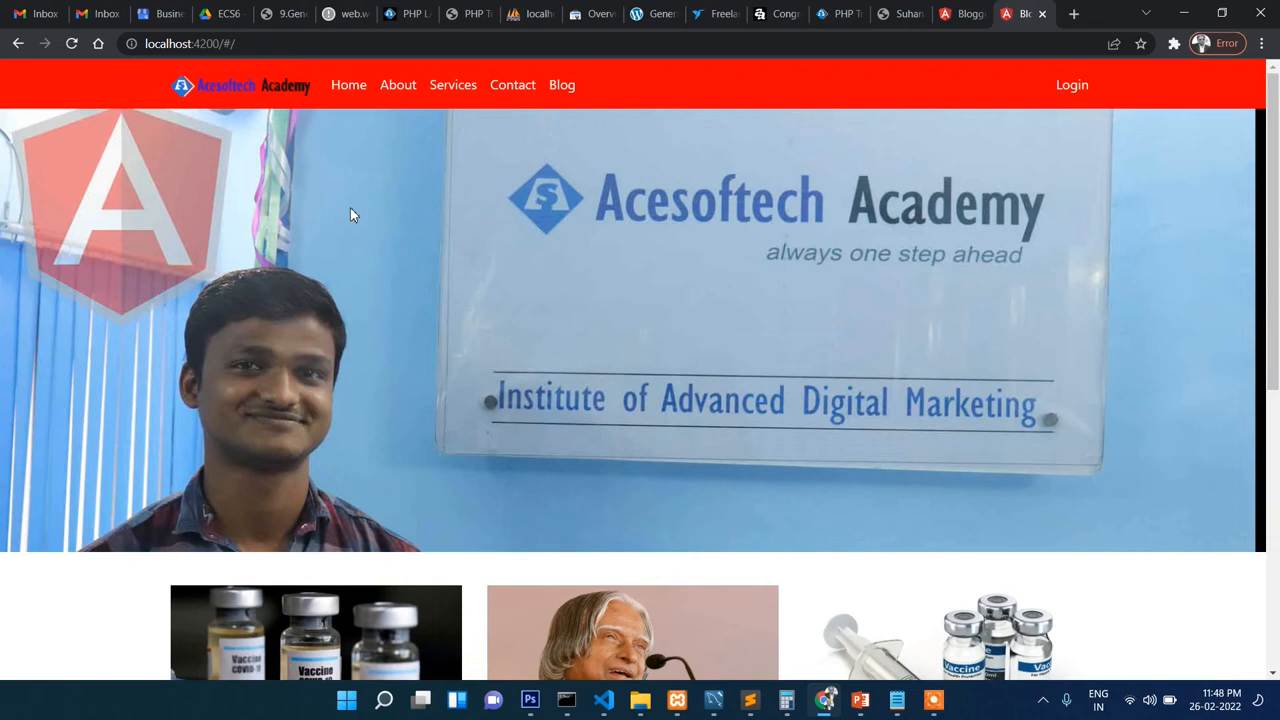
pyautogui.moveTo(582, 248)
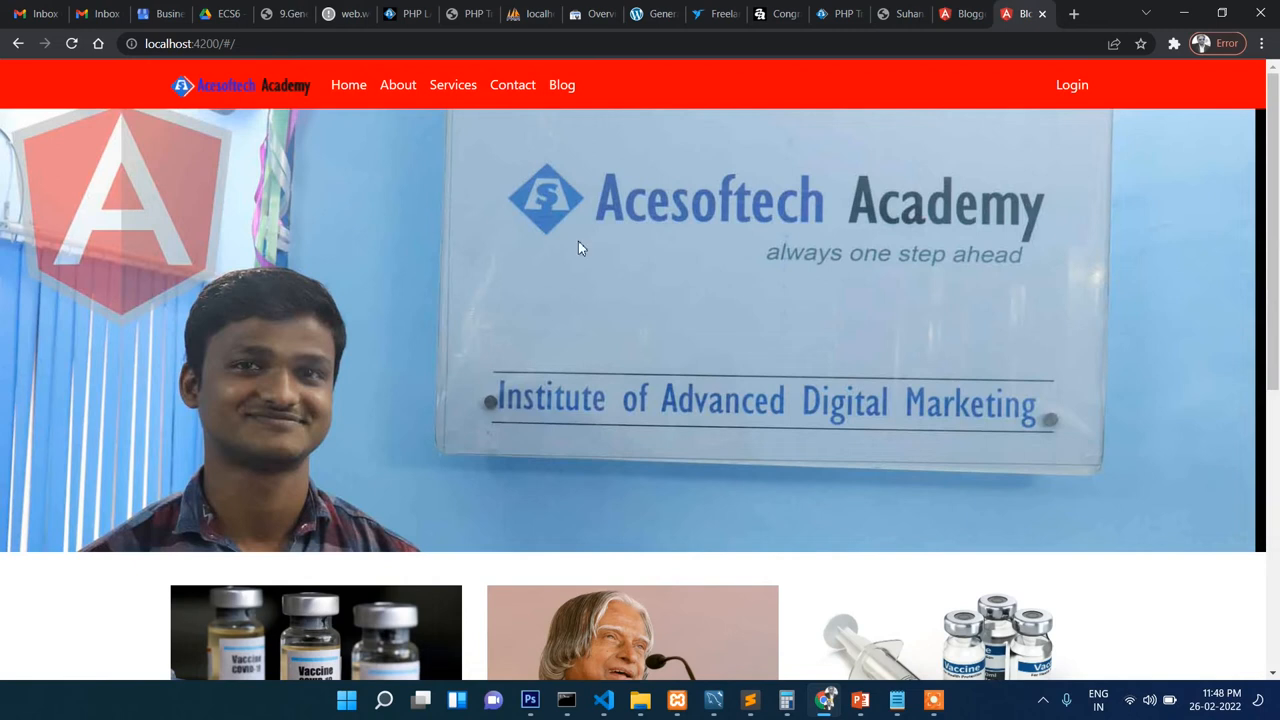
pyautogui.moveTo(596, 248)
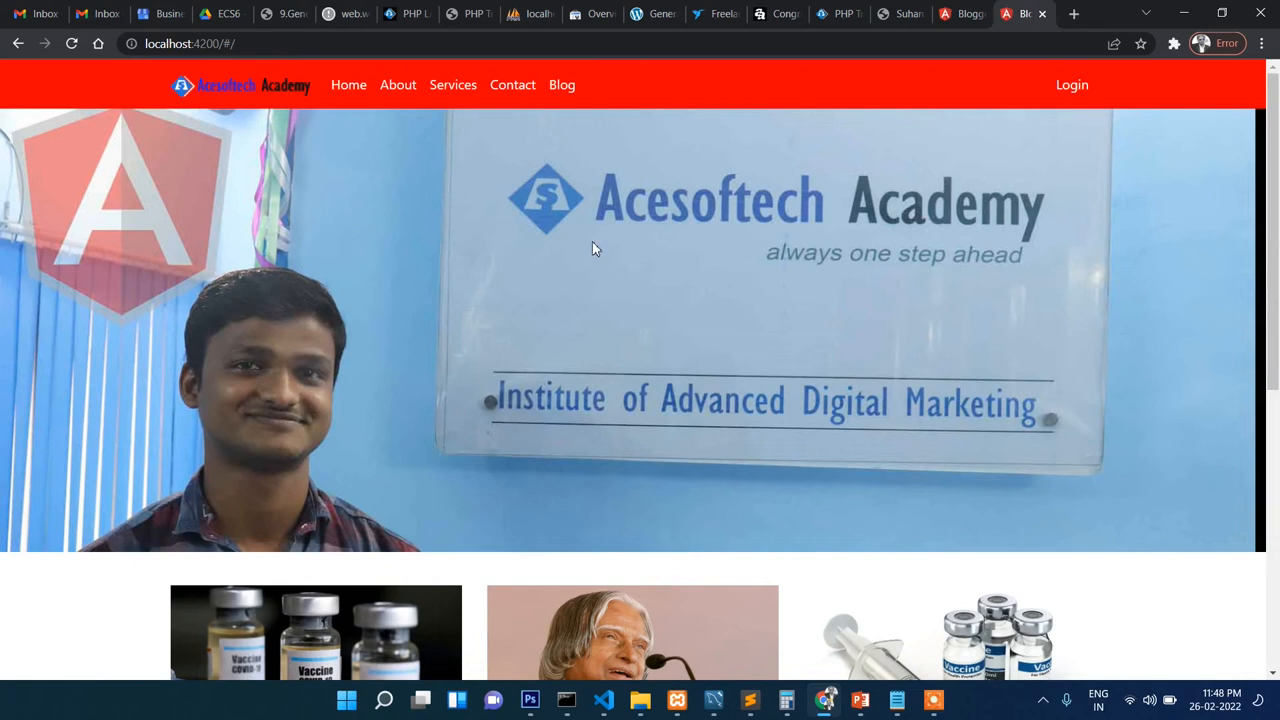
pyautogui.moveTo(616, 248)
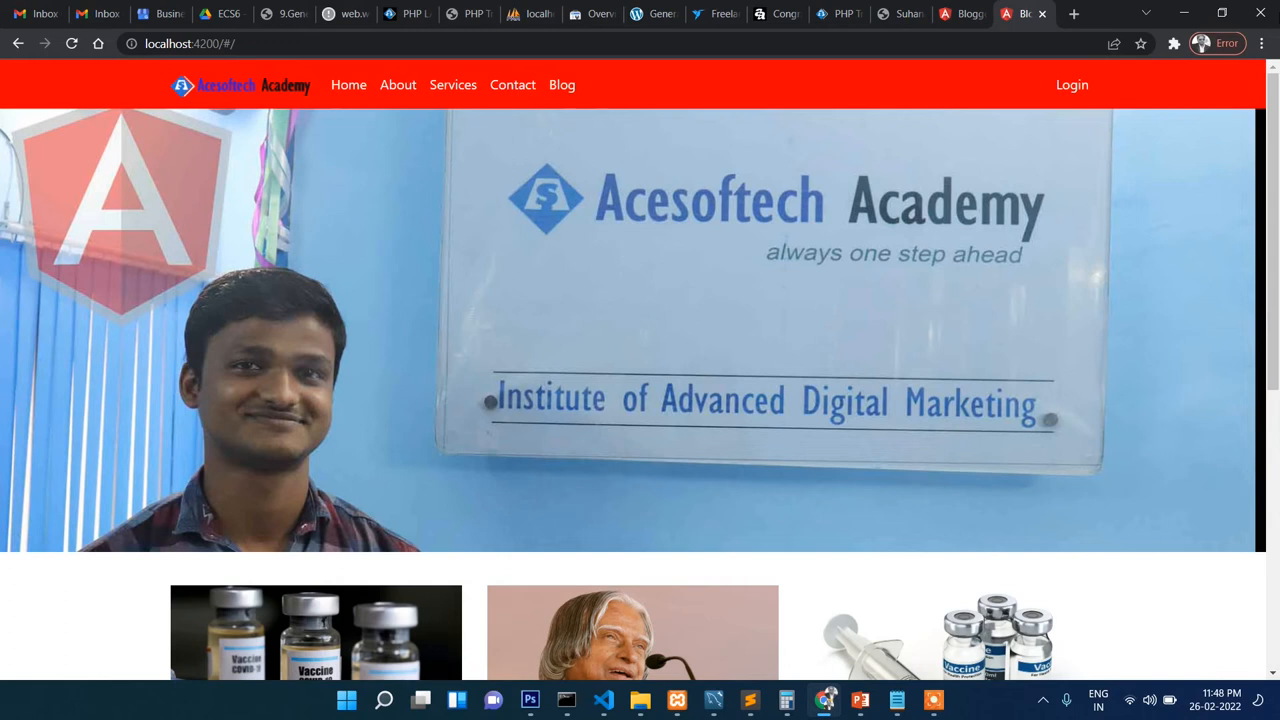
pyautogui.click(1072, 84)
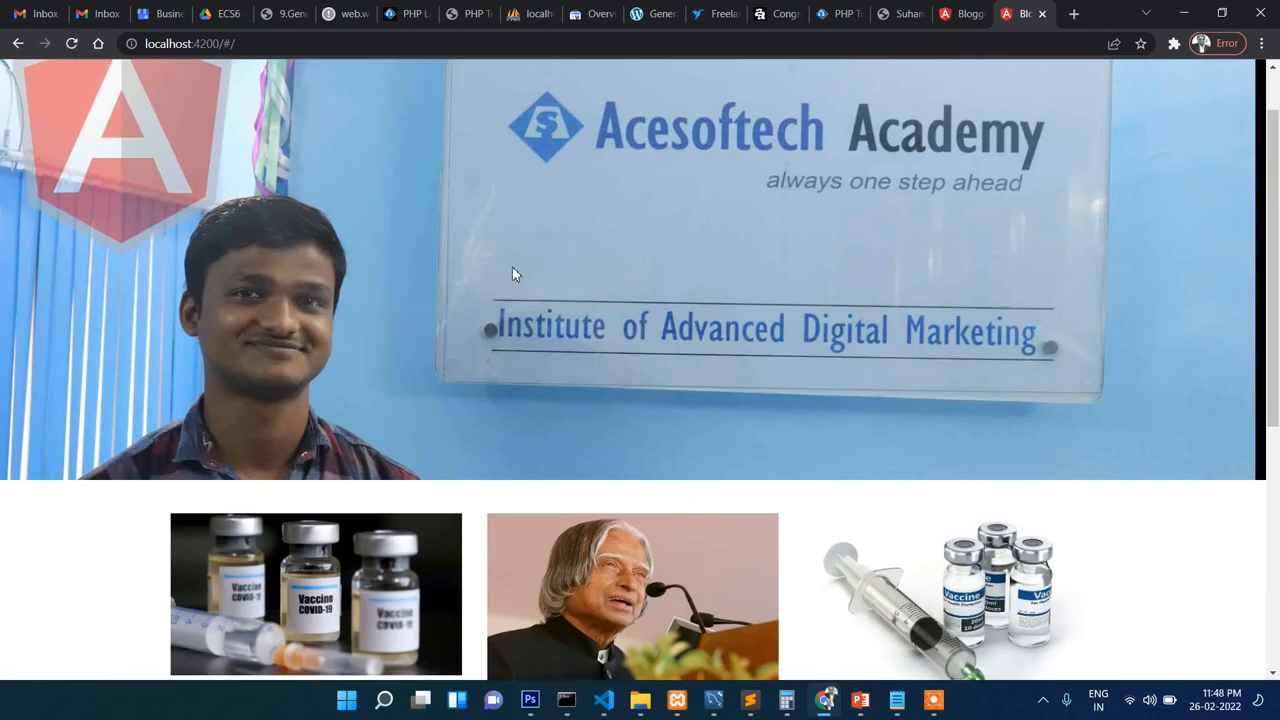
pyautogui.scroll(-3)
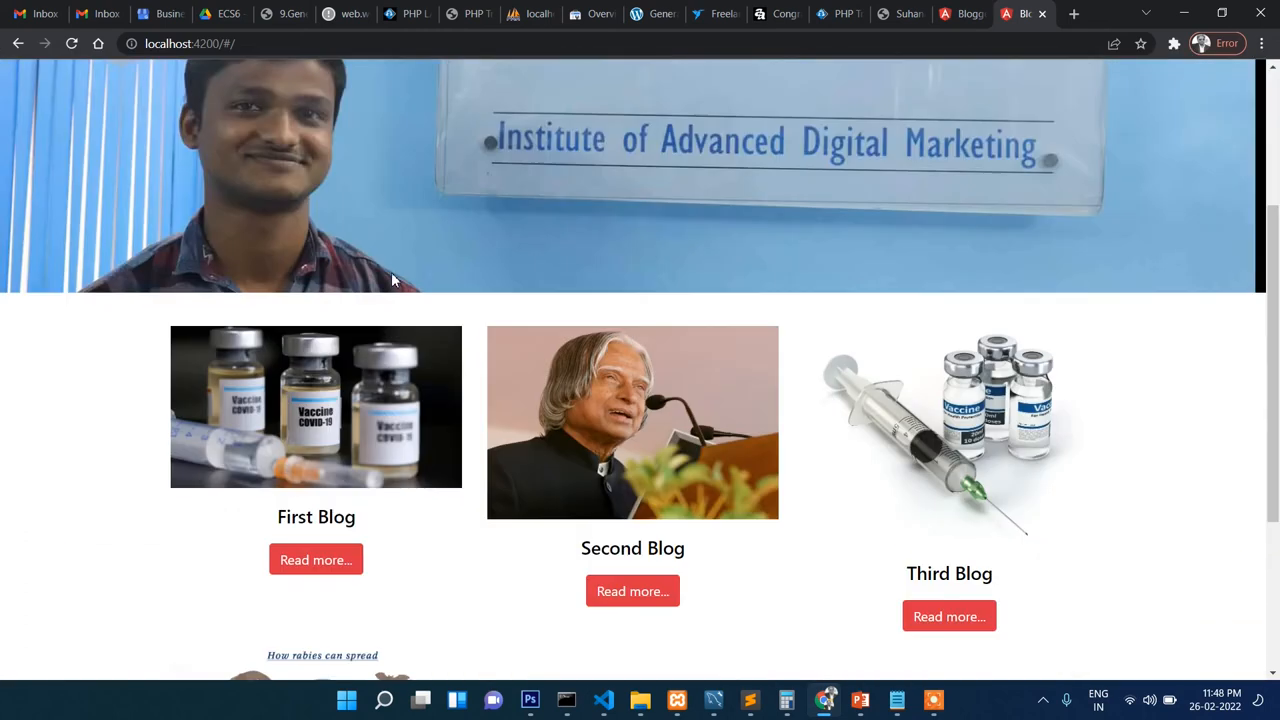
pyautogui.scroll(-3)
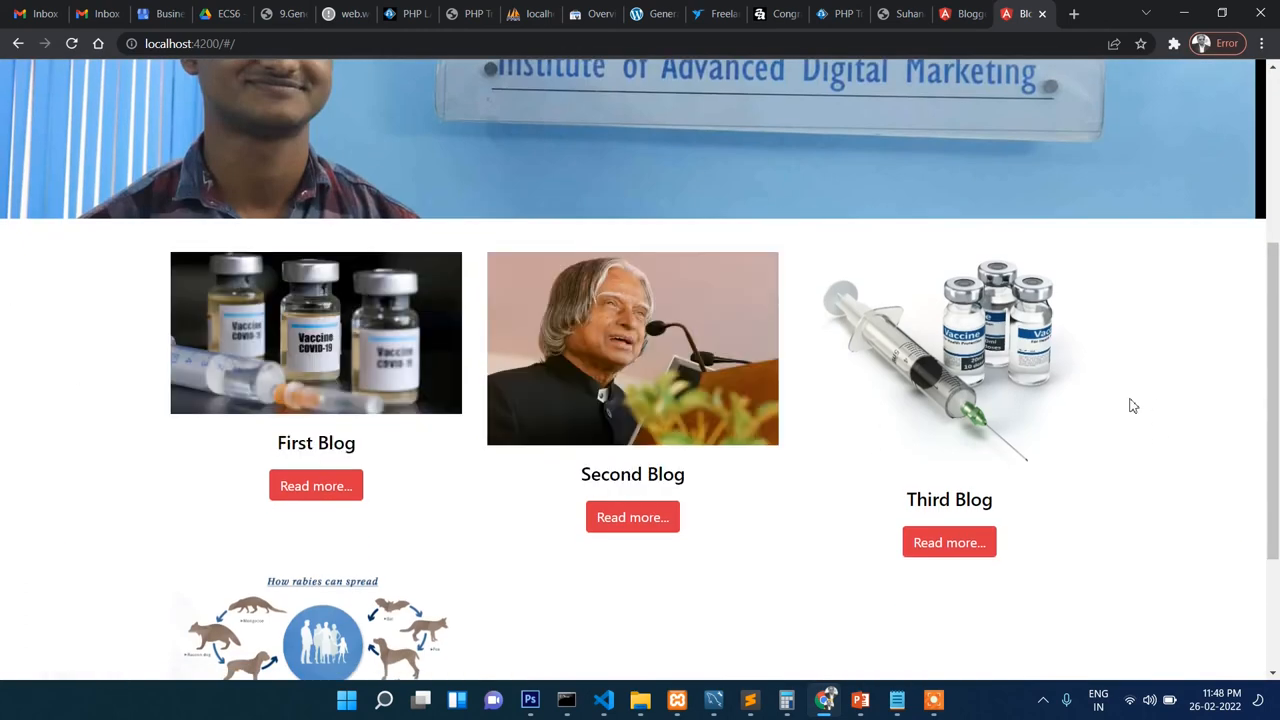
pyautogui.scroll(3)
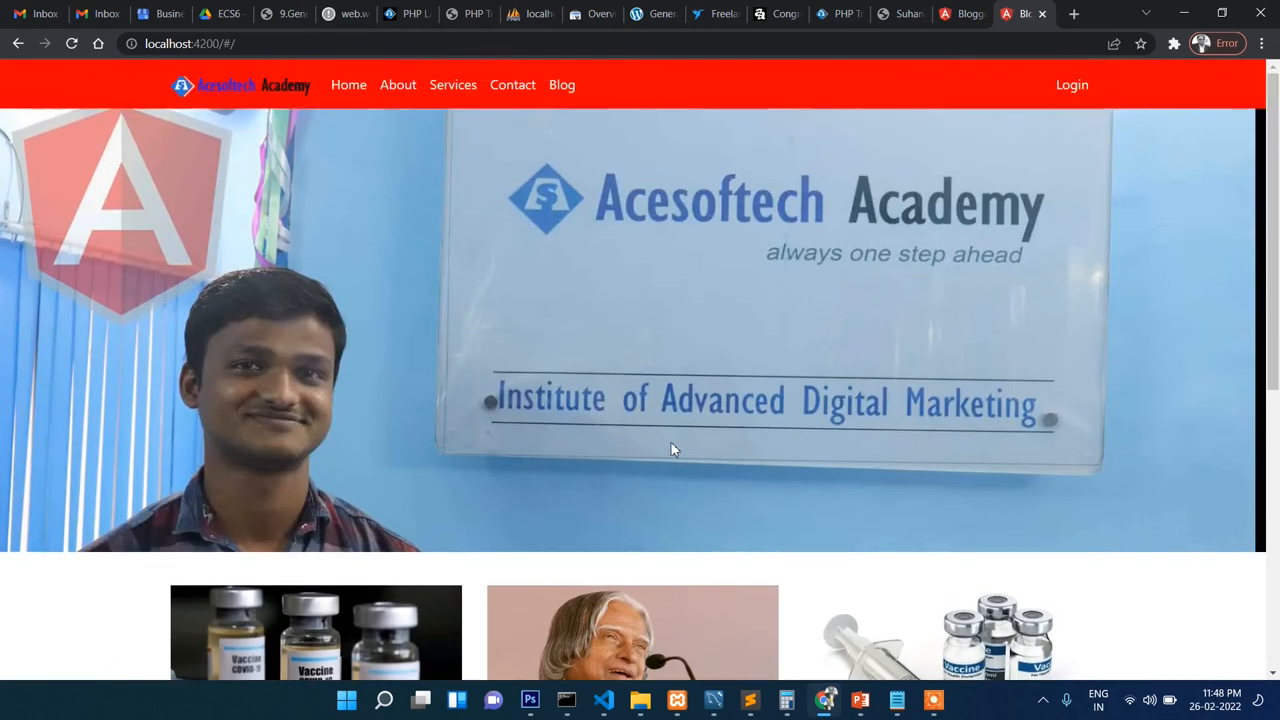
pyautogui.scroll(-3)
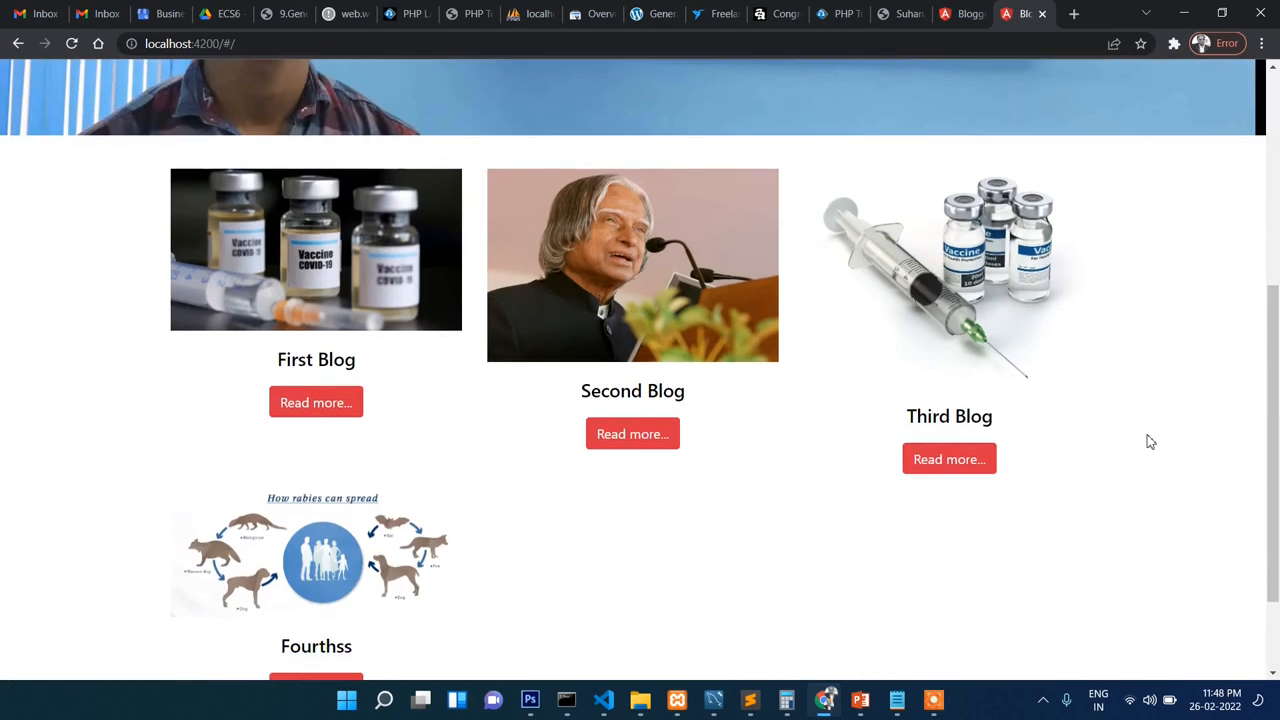
pyautogui.scroll(-3)
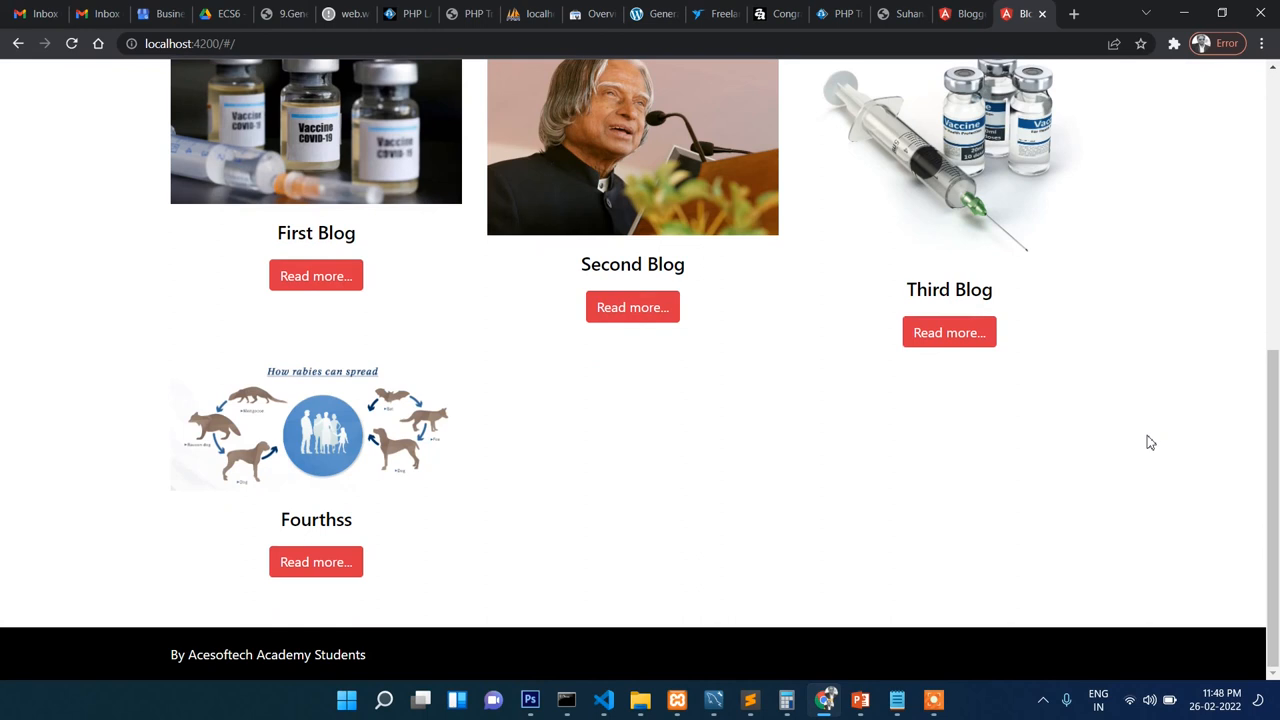